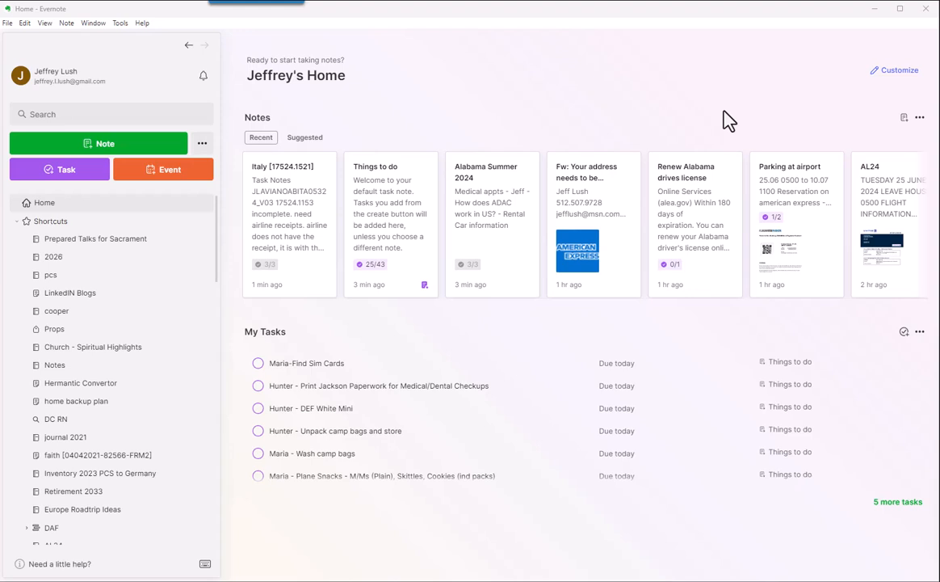
pyautogui.moveTo(339, 109)
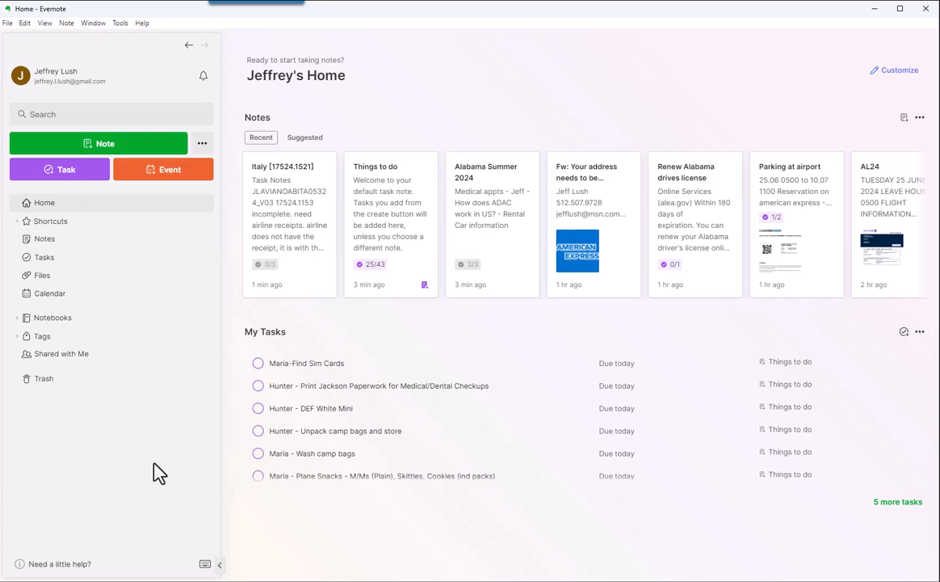
pyautogui.moveTo(380, 231)
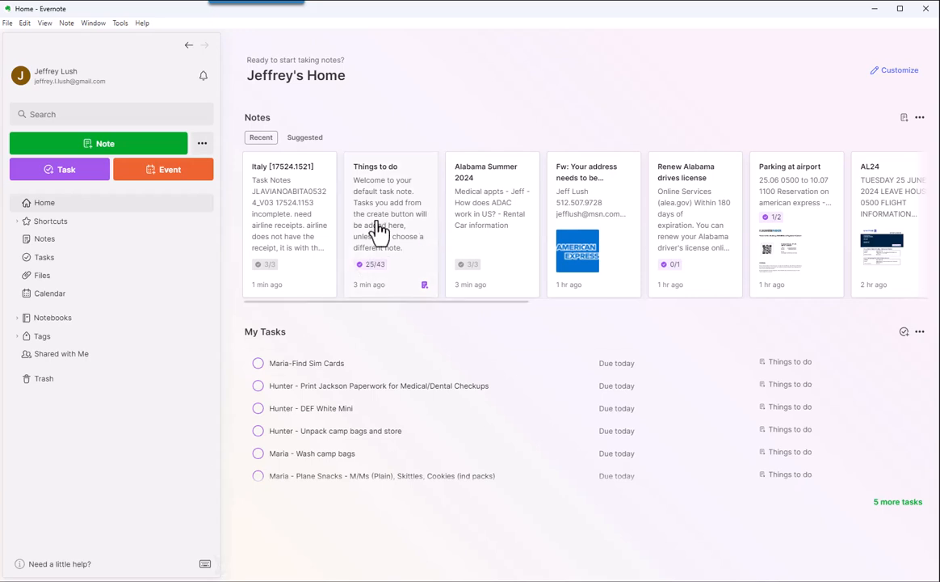
pyautogui.moveTo(868, 211)
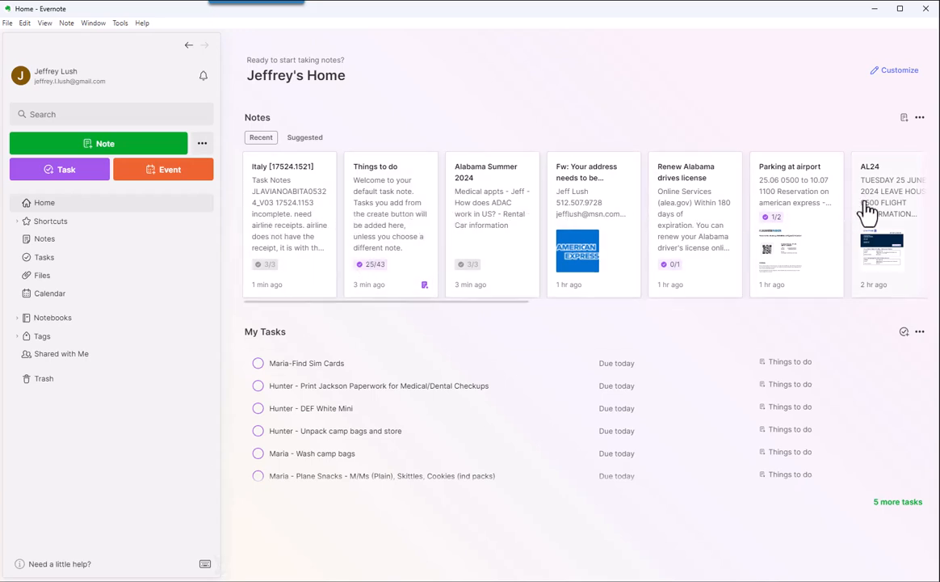
pyautogui.moveTo(386, 214)
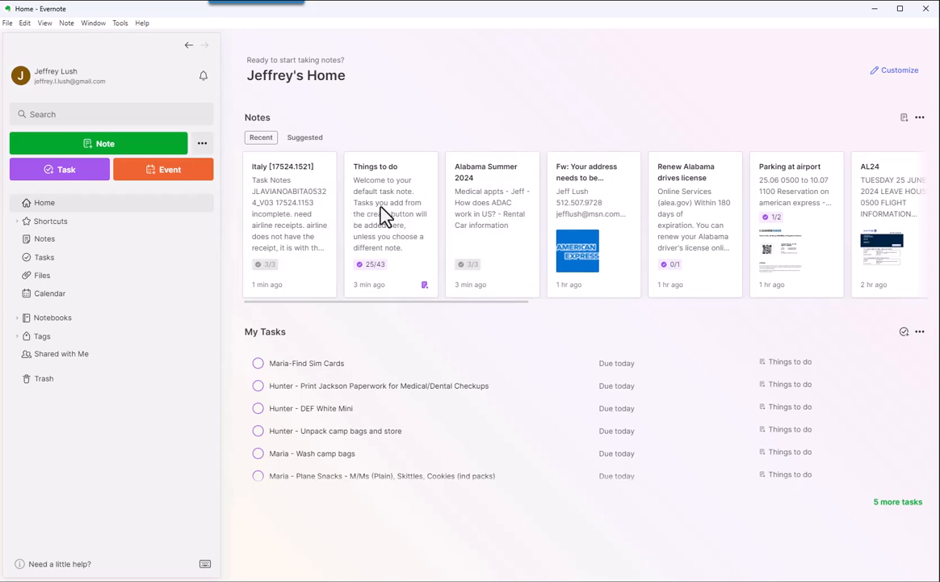
pyautogui.moveTo(594, 291)
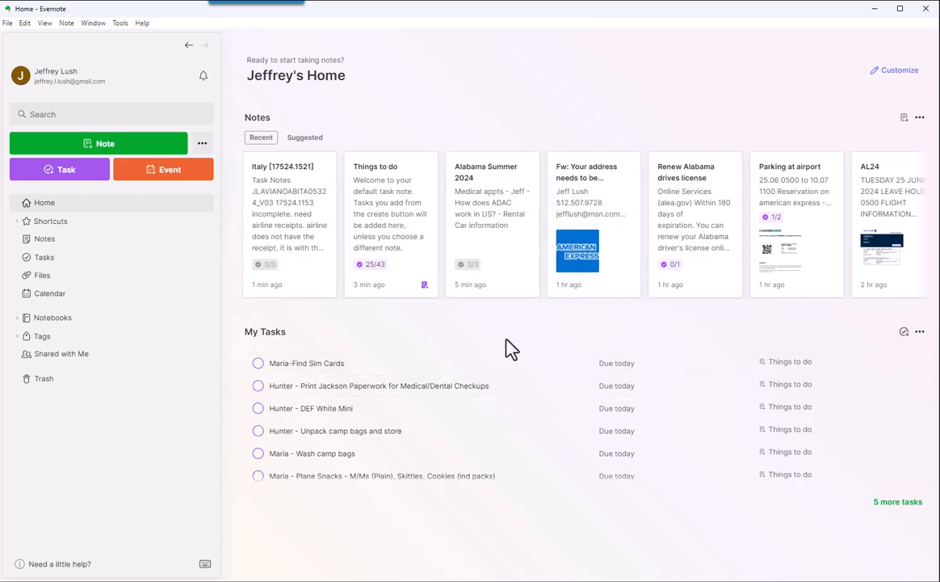
pyautogui.moveTo(601, 311)
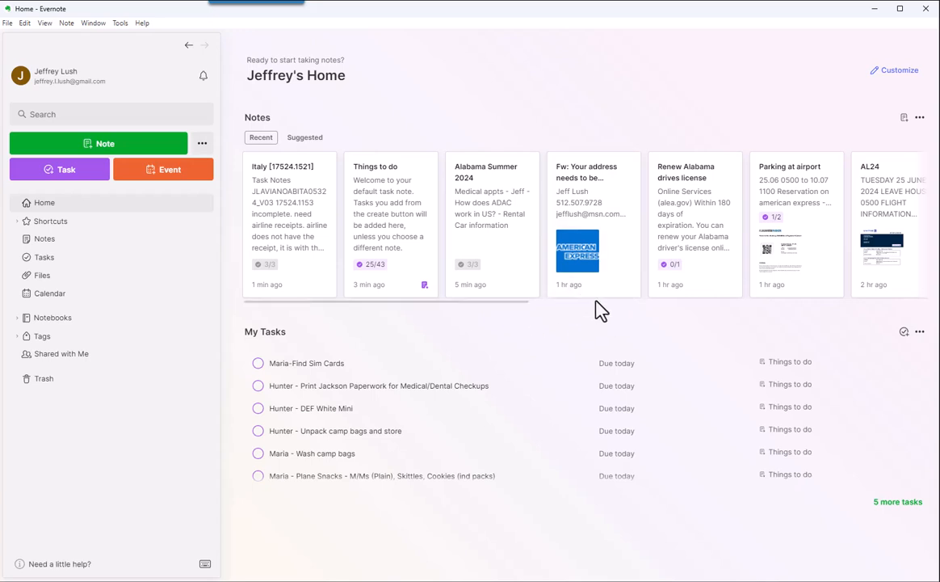
pyautogui.moveTo(430, 311)
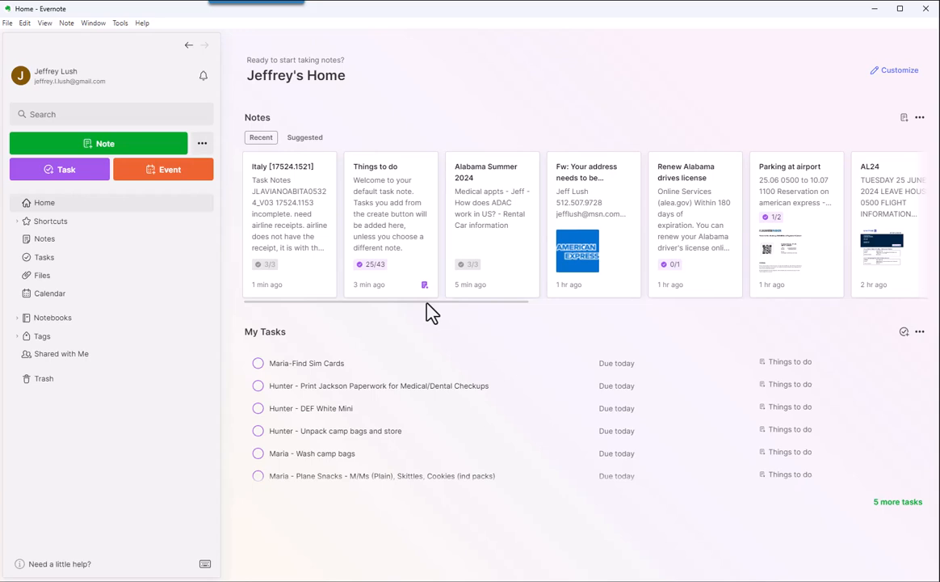
# - Scroll sideways through the Recent notes cards on the Home page
pyautogui.hscroll(3)
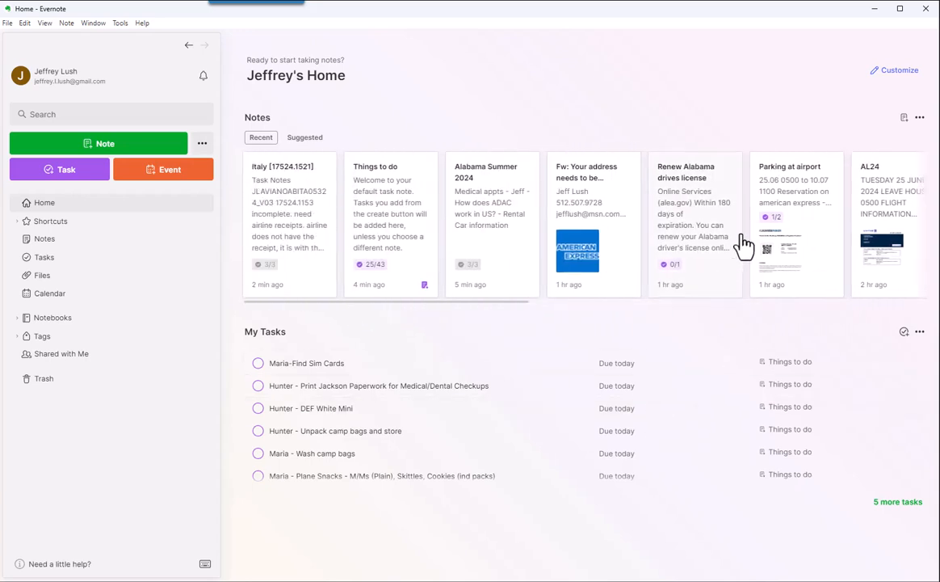
pyautogui.moveTo(590, 200)
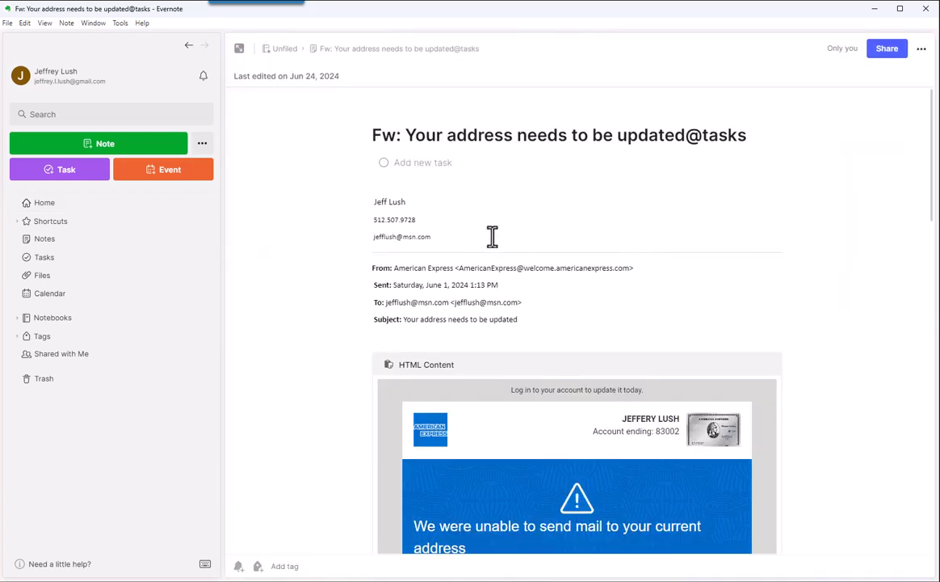
pyautogui.moveTo(544, 293)
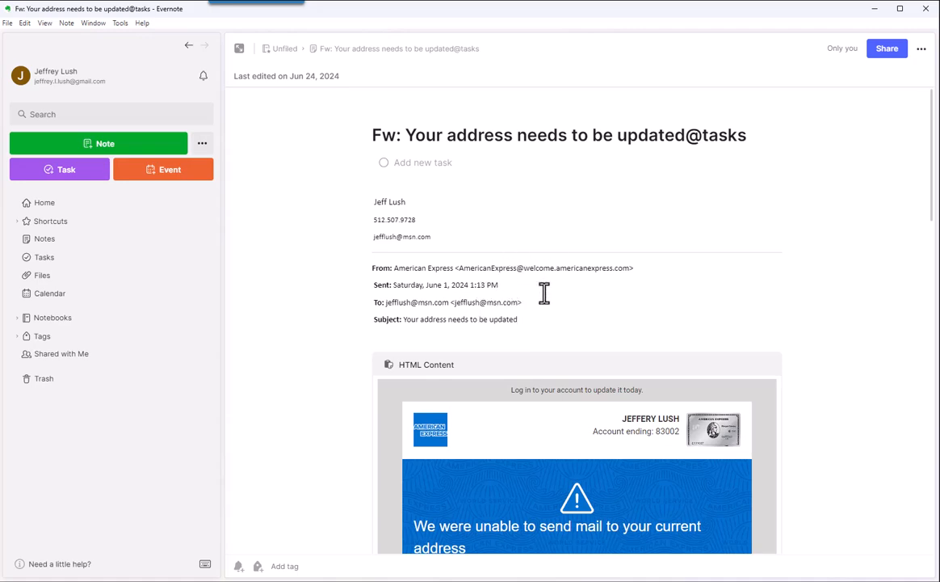
pyautogui.scroll(-3)
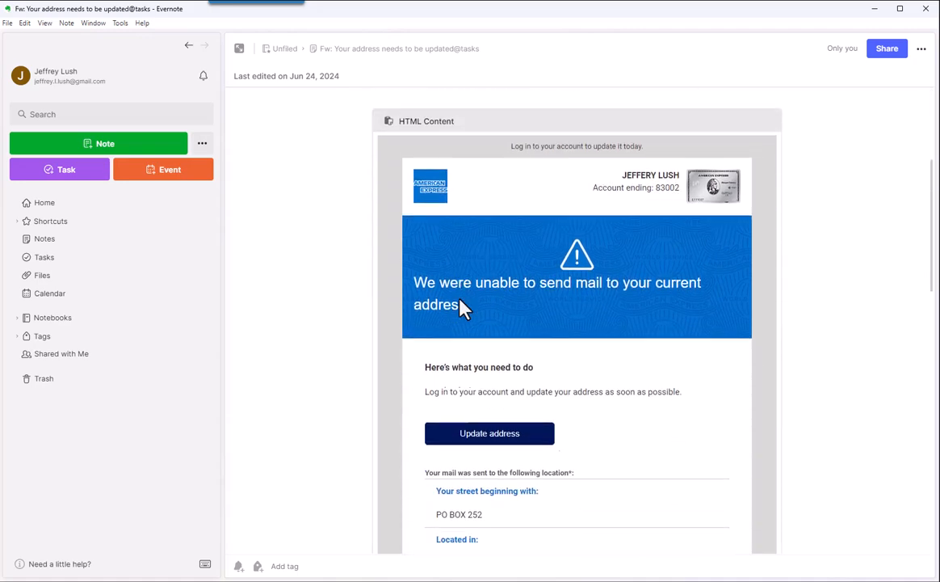
pyautogui.scroll(-3)
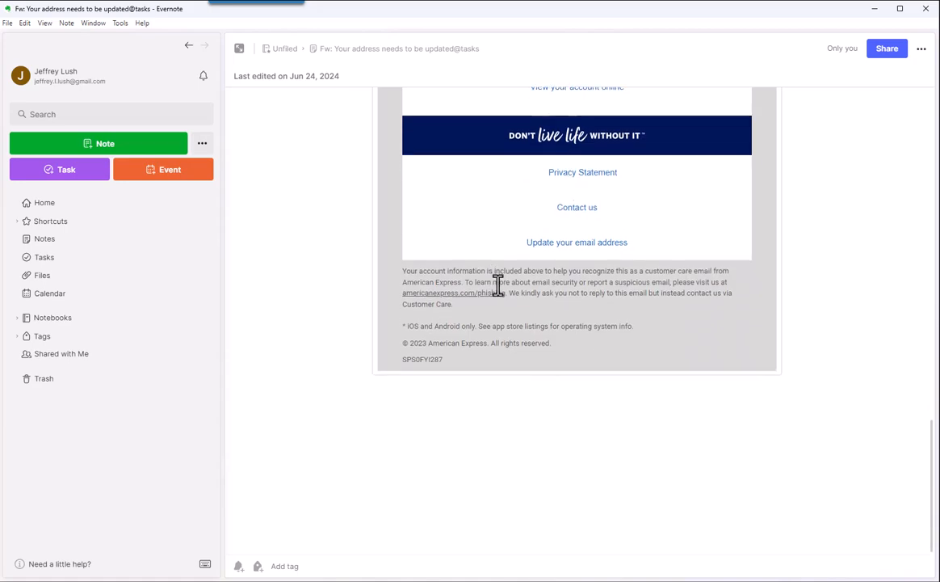
pyautogui.scroll(3)
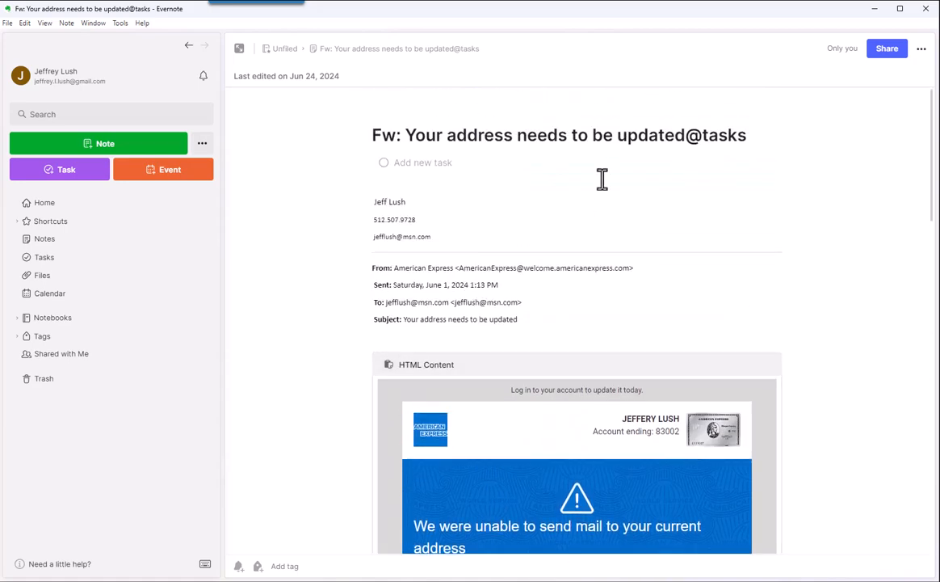
pyautogui.moveTo(852, 58)
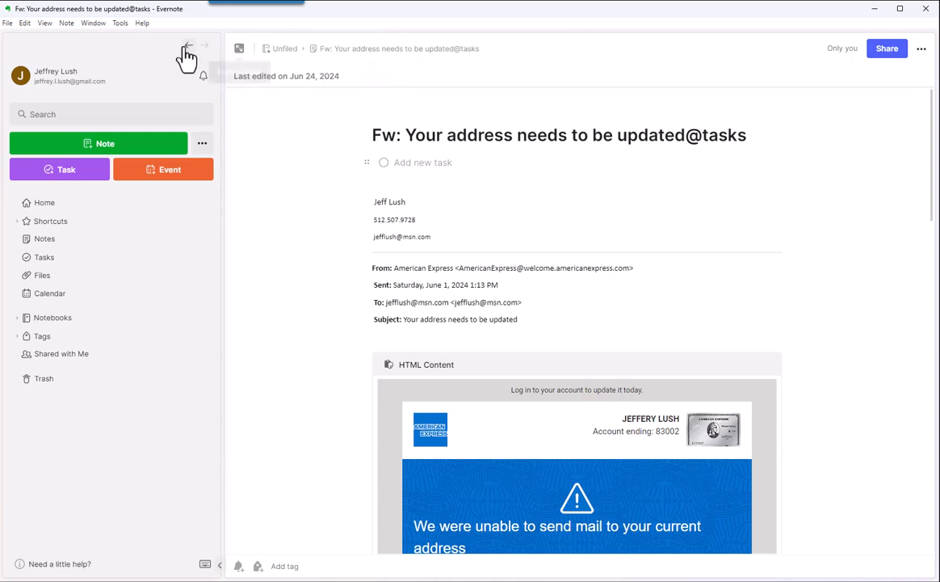
pyautogui.click(188, 44)
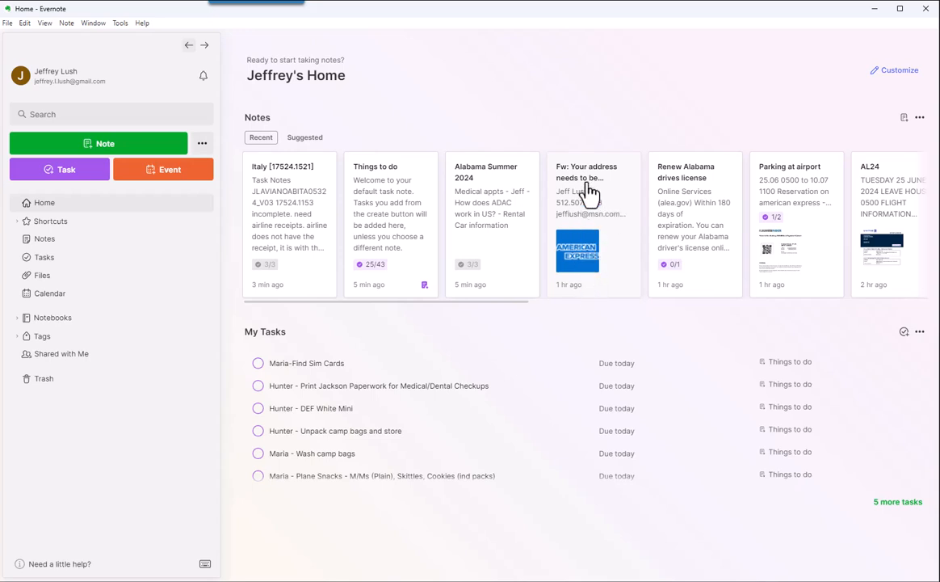
pyautogui.moveTo(591, 265)
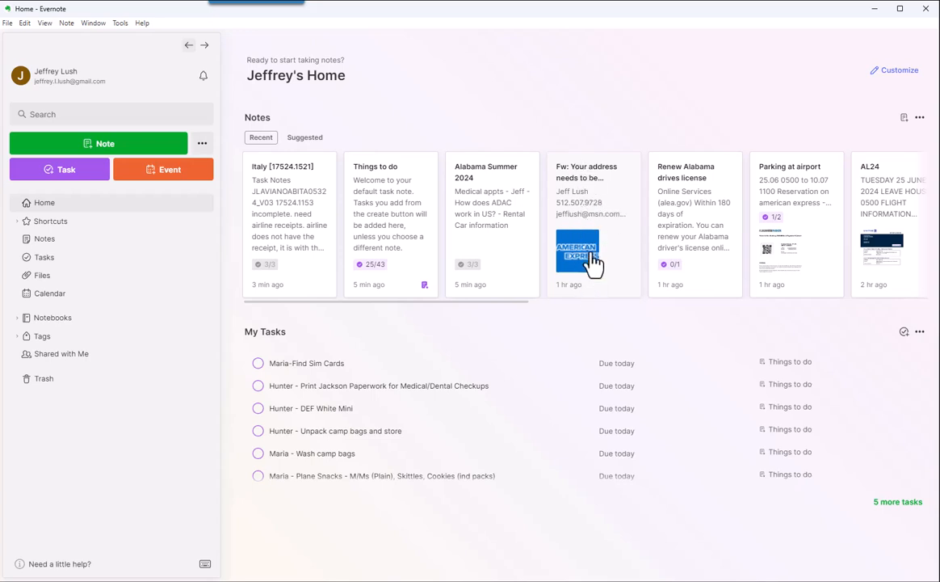
pyautogui.moveTo(516, 152)
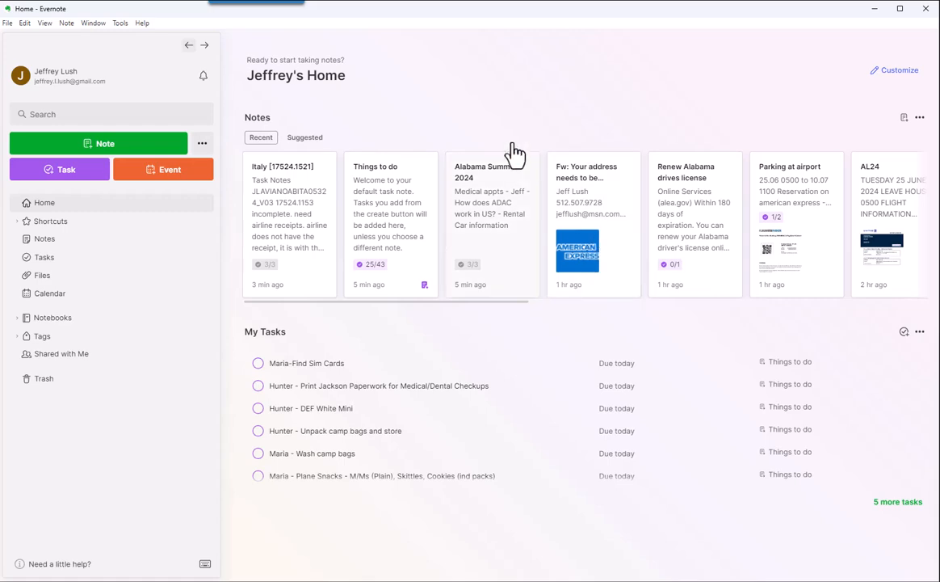
pyautogui.moveTo(541, 19)
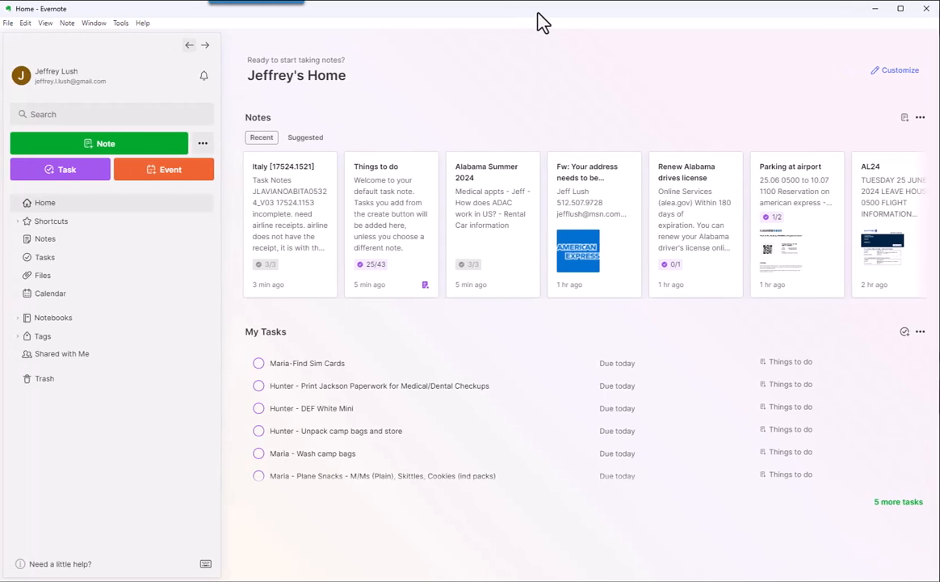
pyautogui.moveTo(886, 124)
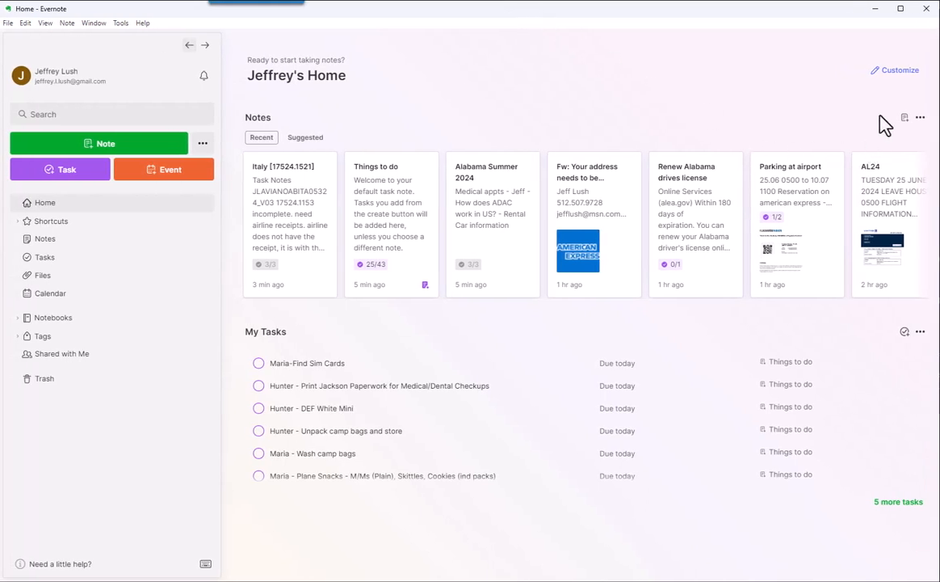
pyautogui.moveTo(903, 95)
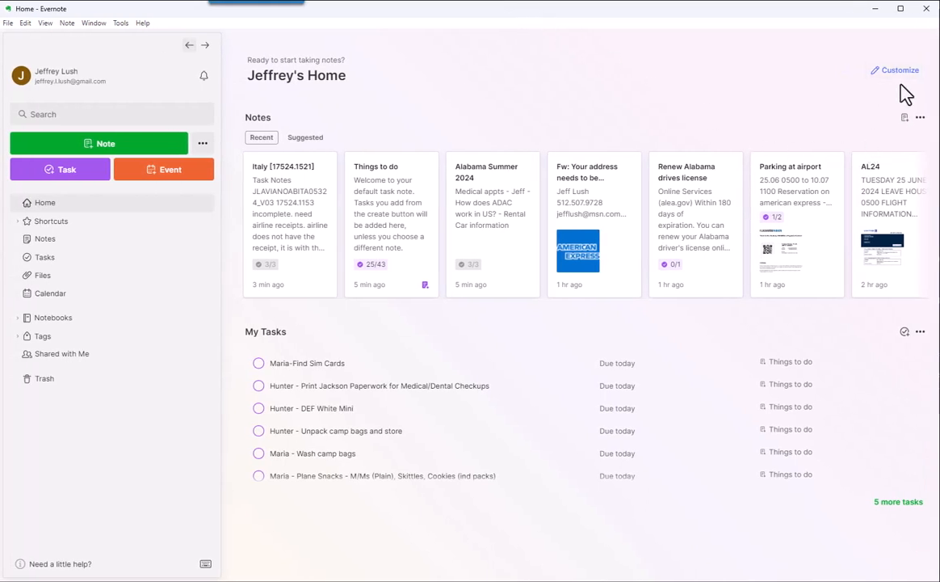
pyautogui.moveTo(905, 117)
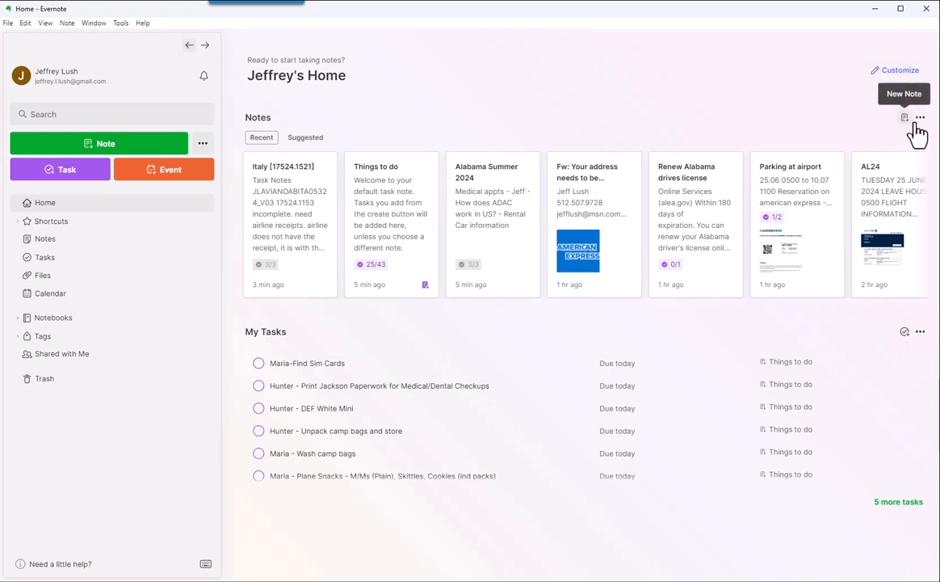
pyautogui.moveTo(899, 337)
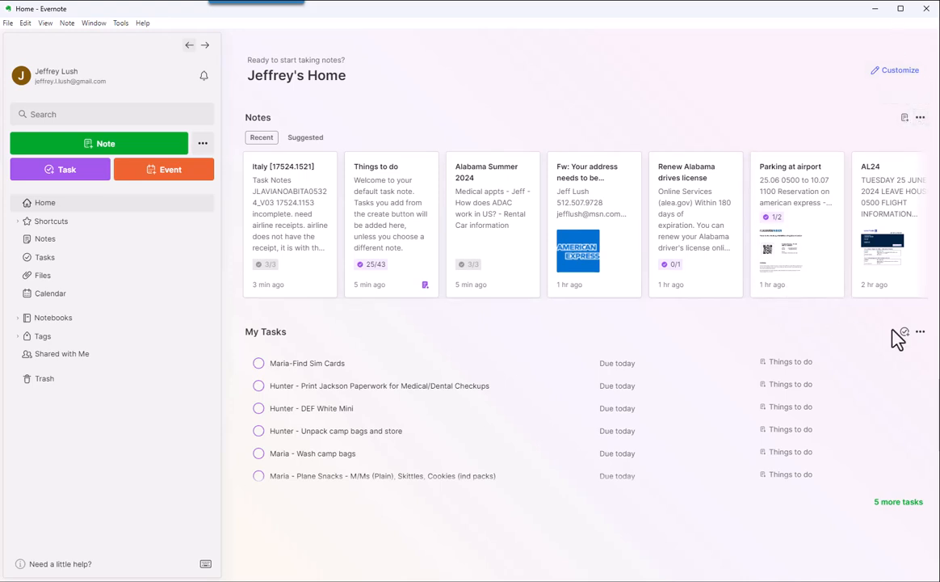
pyautogui.moveTo(905, 332)
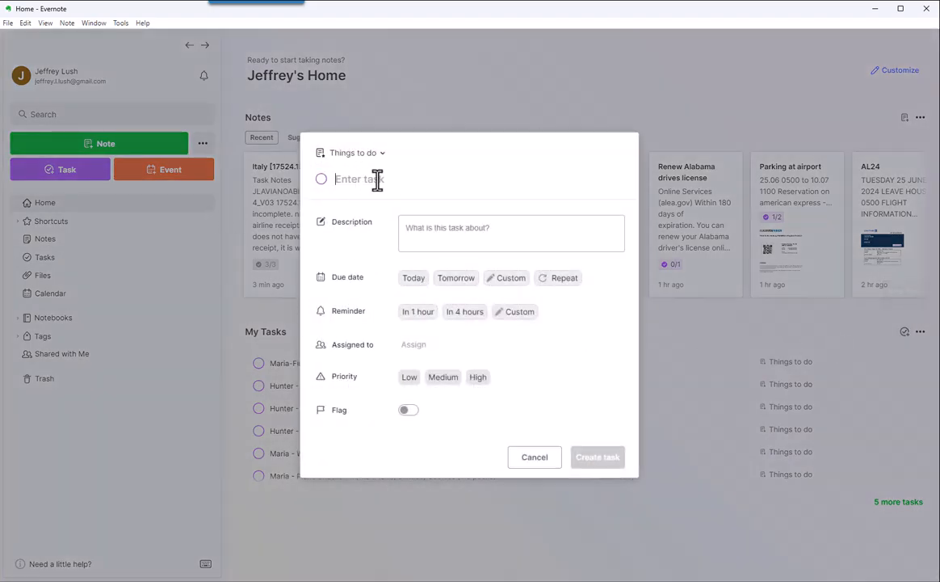
# - Create the task 'AMEX' due today at 12:00 PM
pyautogui.write('AMEX')
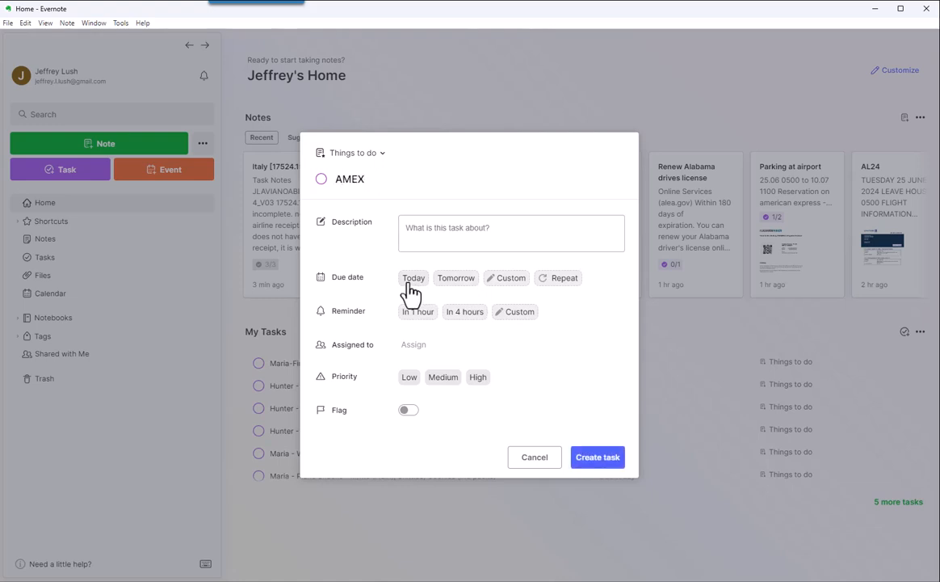
pyautogui.click(413, 277)
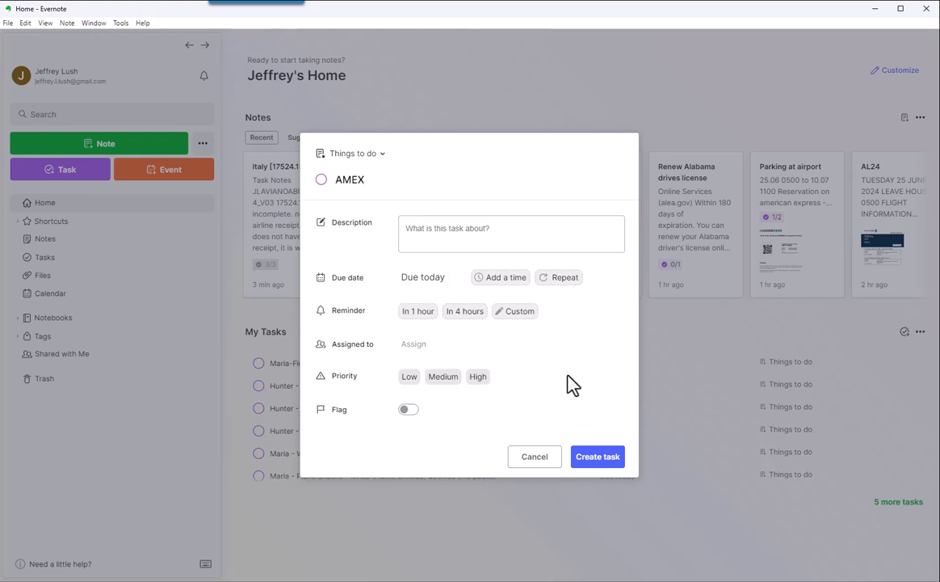
pyautogui.click(500, 277)
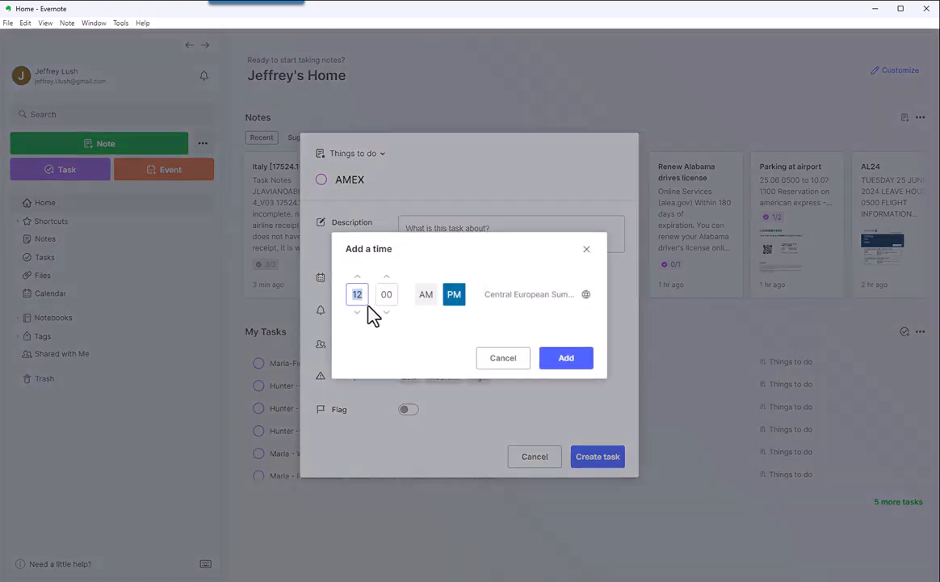
pyautogui.click(565, 358)
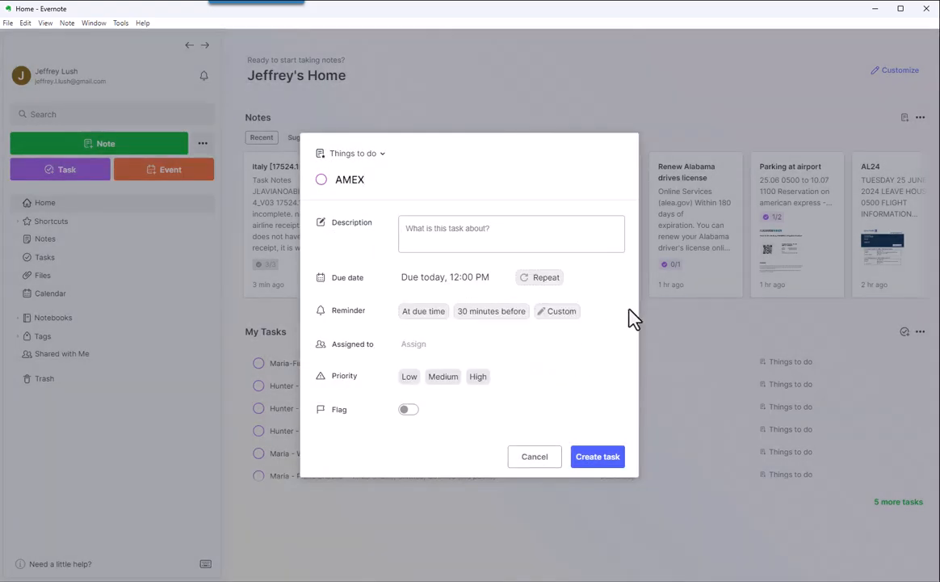
pyautogui.moveTo(623, 369)
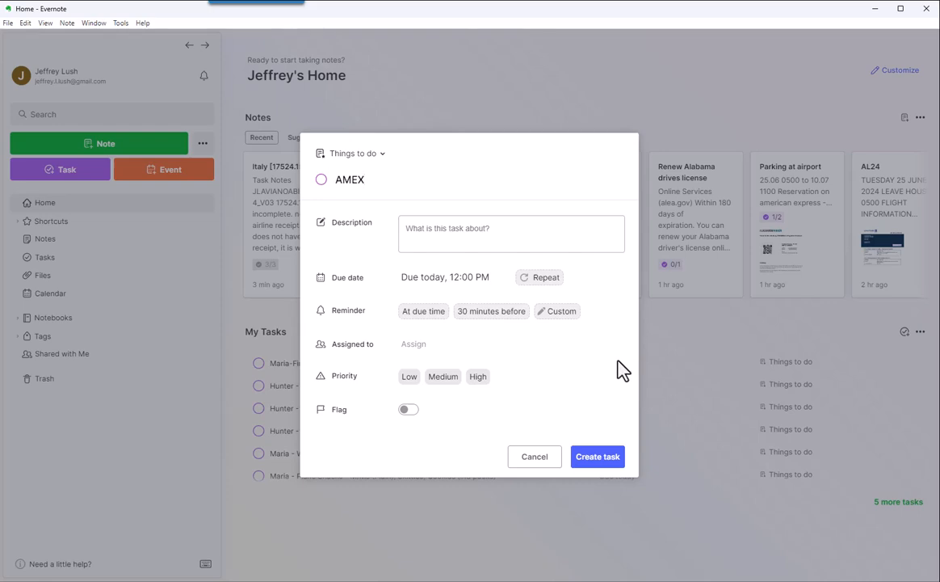
pyautogui.moveTo(597, 456)
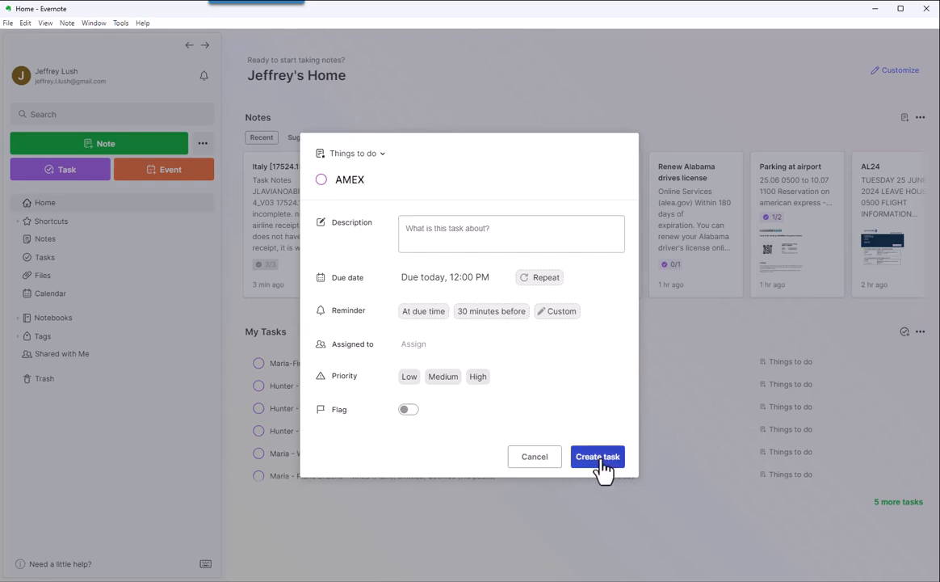
pyautogui.click(597, 457)
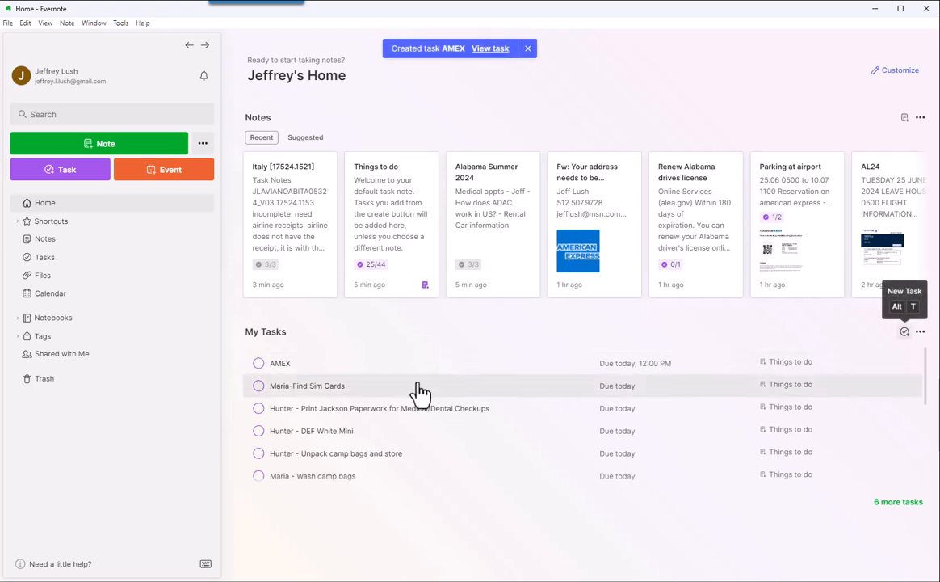
pyautogui.moveTo(329, 372)
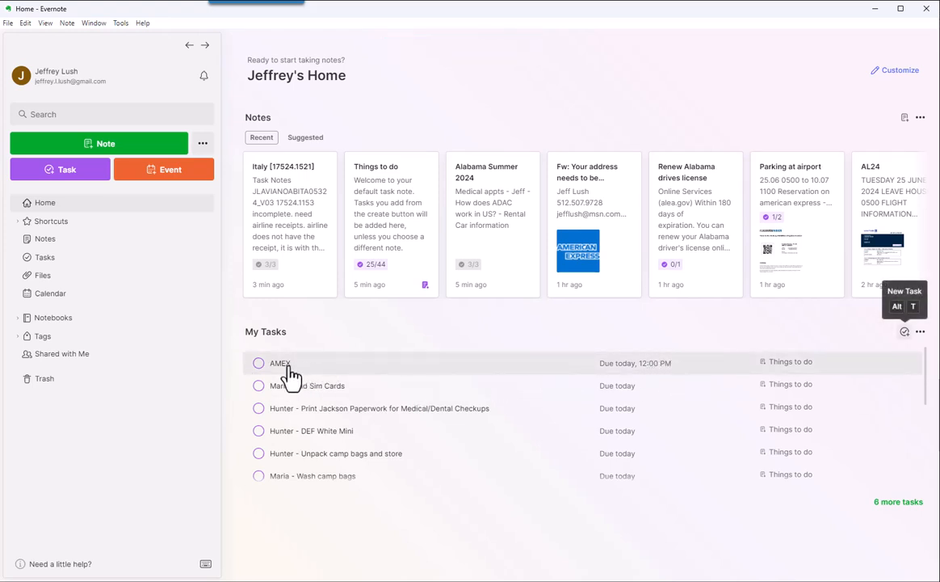
# - Add the two-line description 'called AMEX / correct address' to the AMEX task and save
pyautogui.click(279, 362)
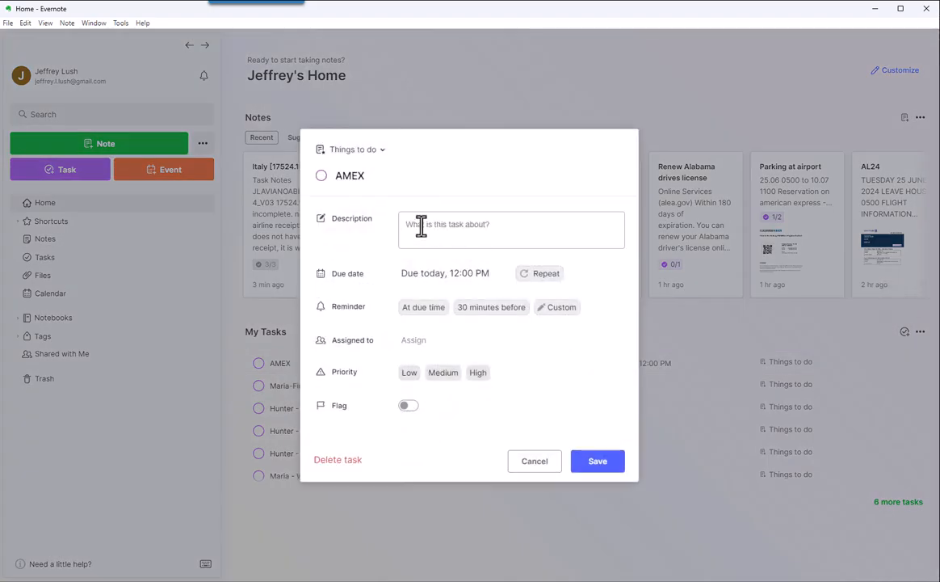
pyautogui.click(511, 229)
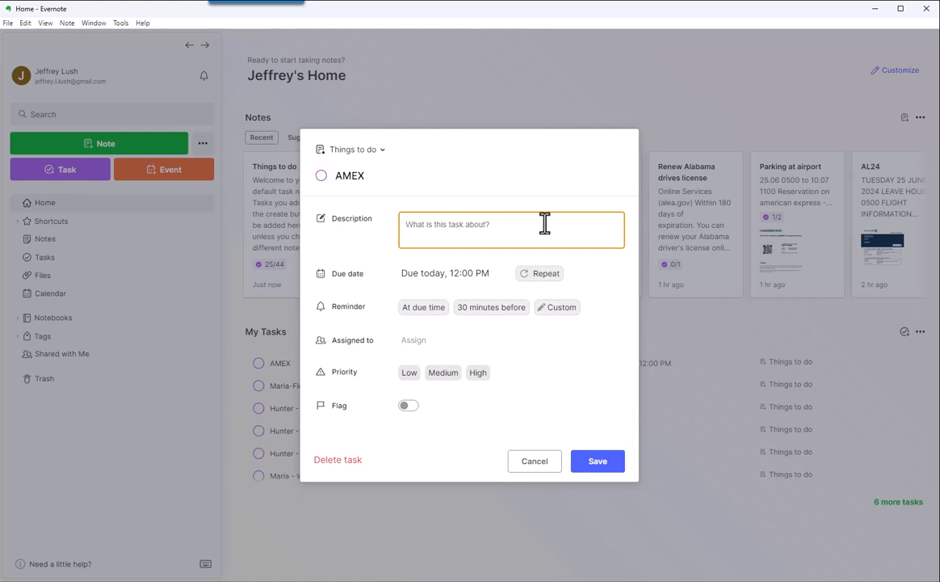
pyautogui.write('called AMEX')
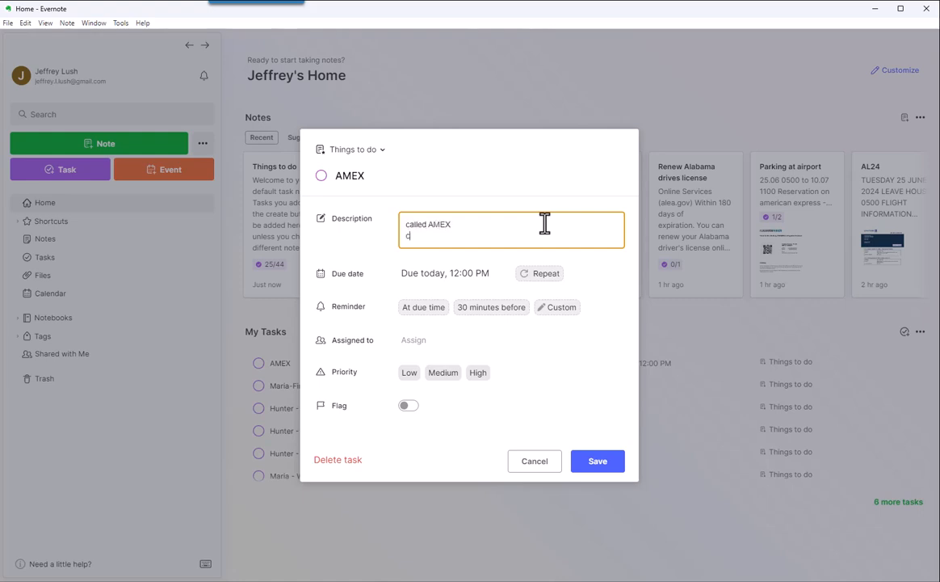
pyautogui.press('Backspace')
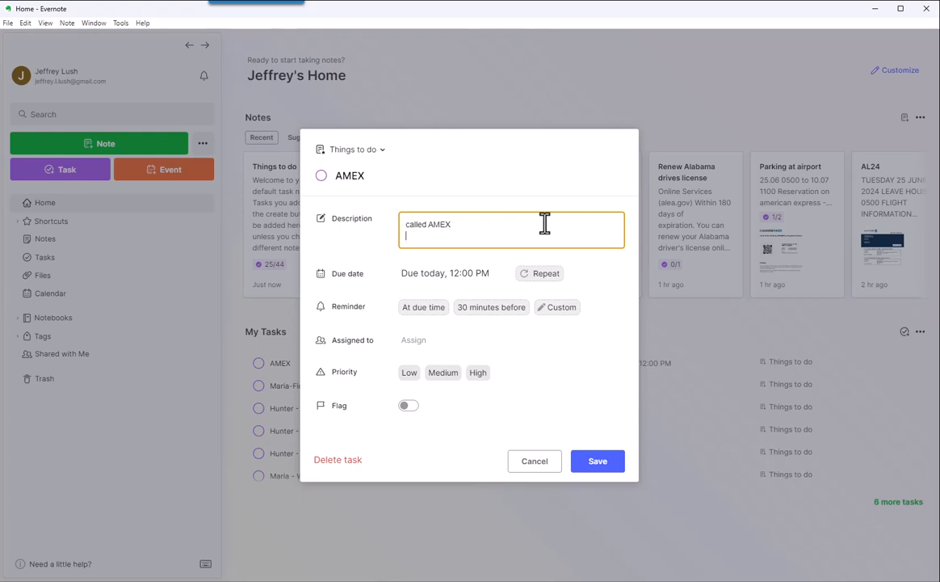
pyautogui.write('corrected')
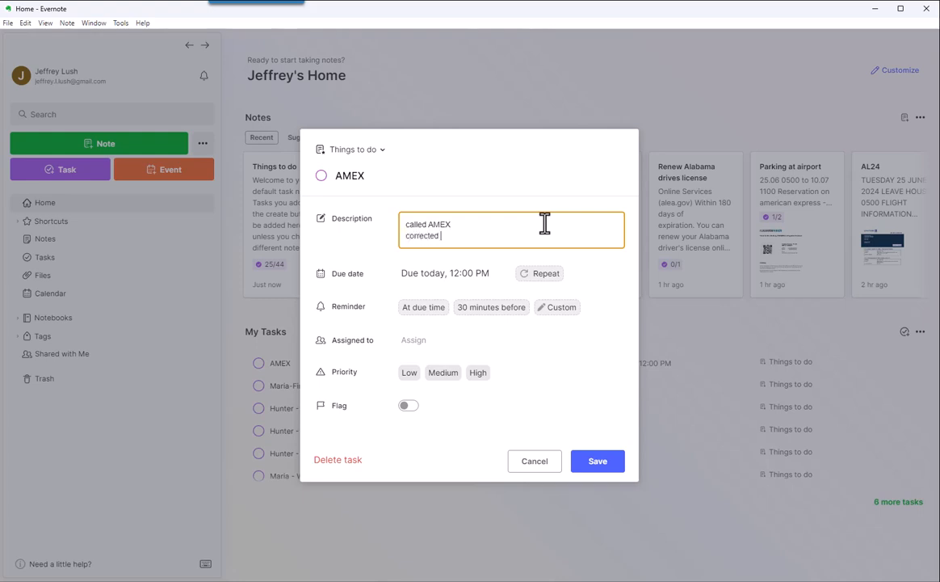
pyautogui.press('Backspace')
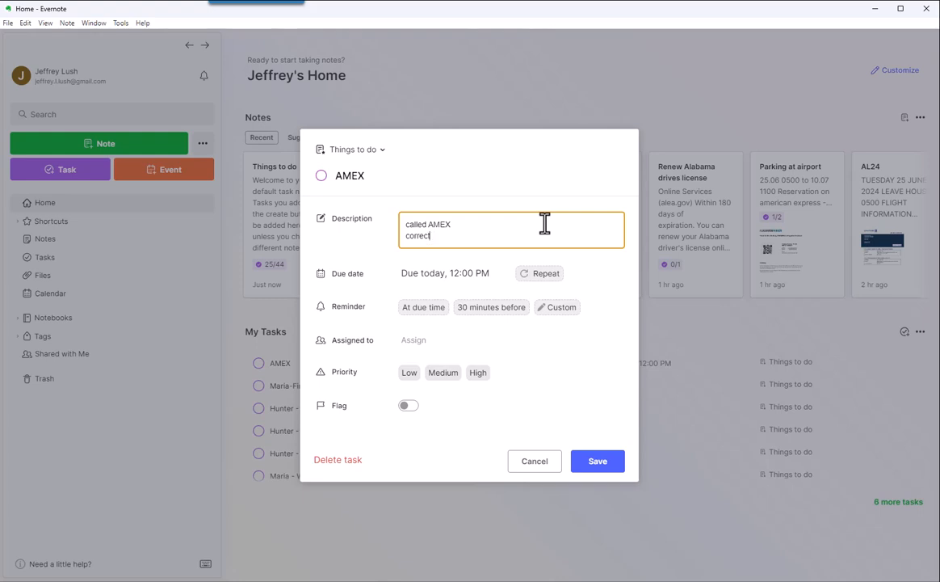
pyautogui.write('address')
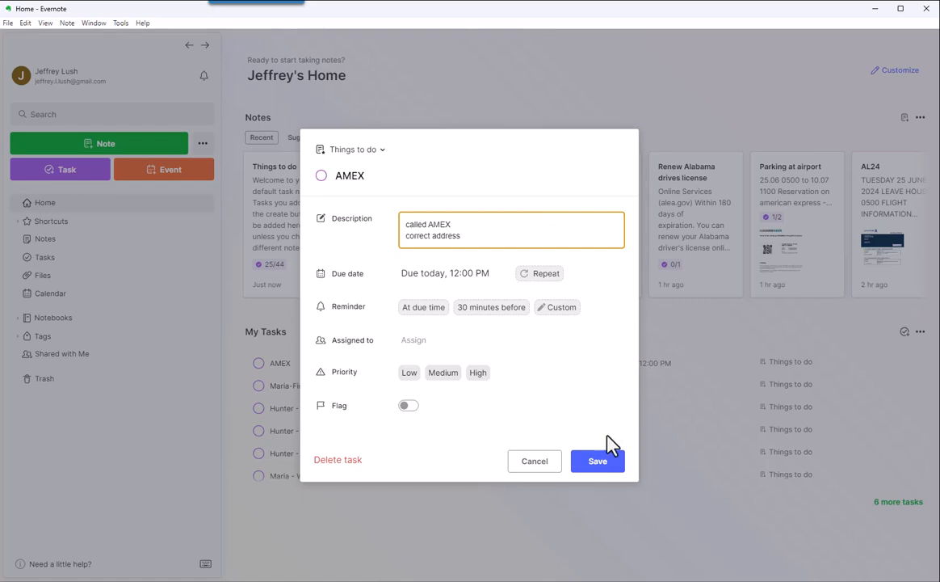
pyautogui.click(597, 460)
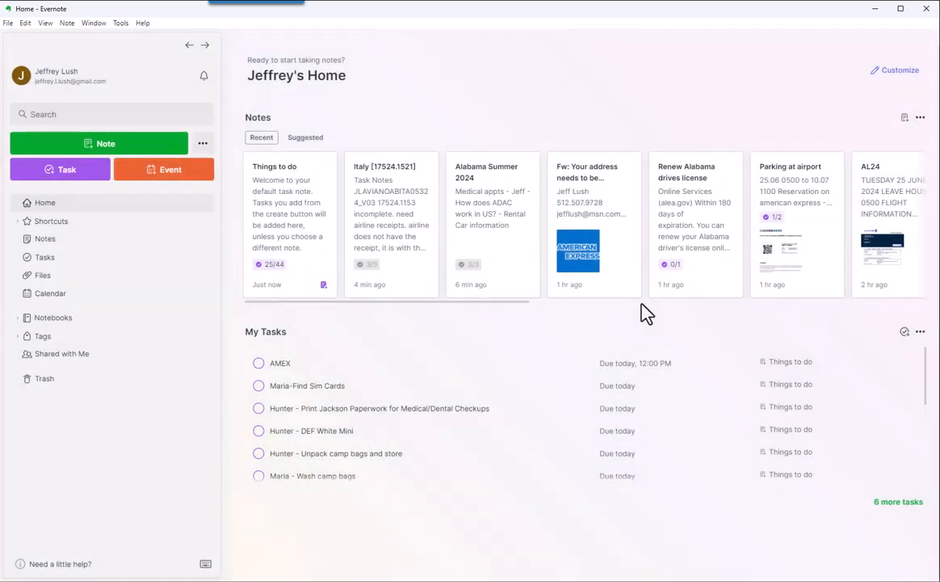
pyautogui.moveTo(295, 366)
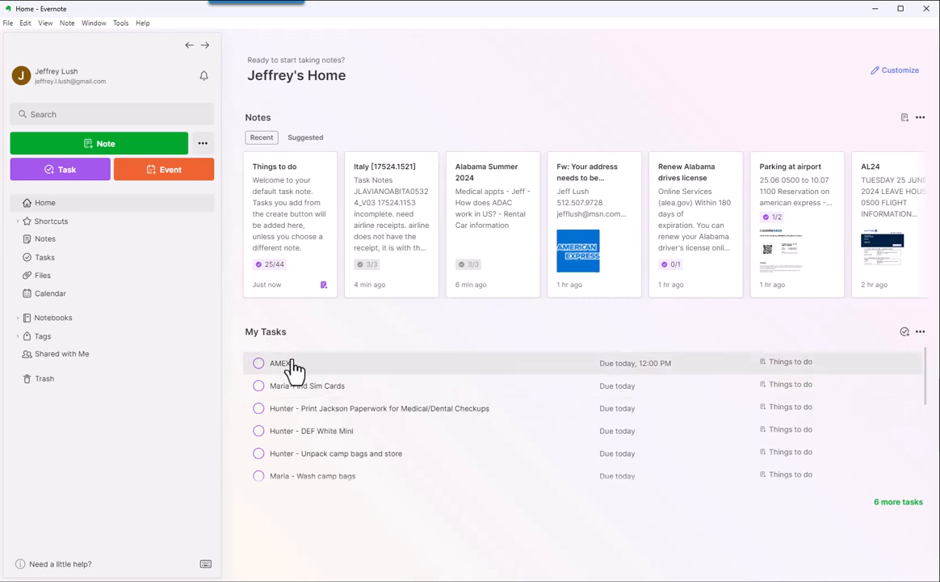
# - Mark the AMEX task as completed and close its details
pyautogui.click(280, 363)
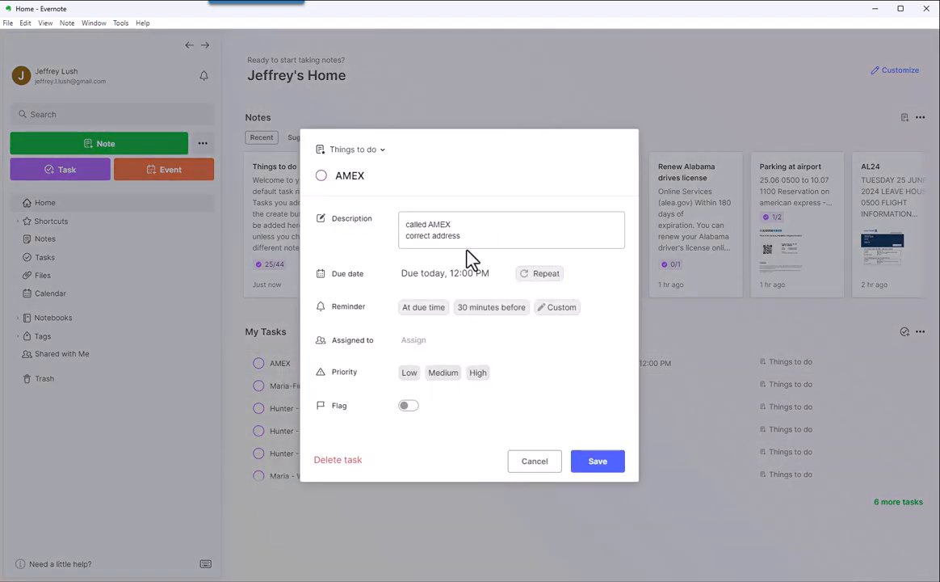
pyautogui.click(322, 175)
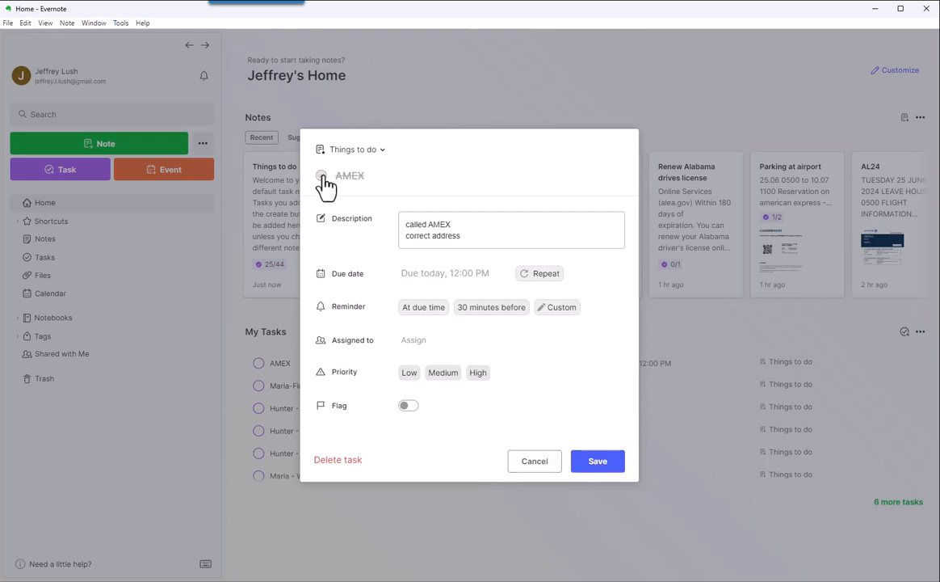
pyautogui.click(534, 461)
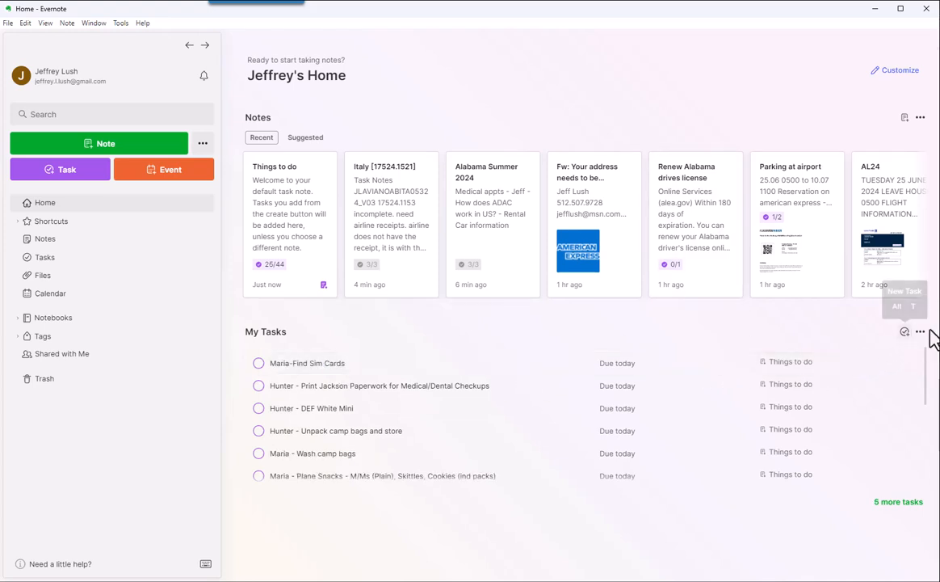
pyautogui.moveTo(471, 396)
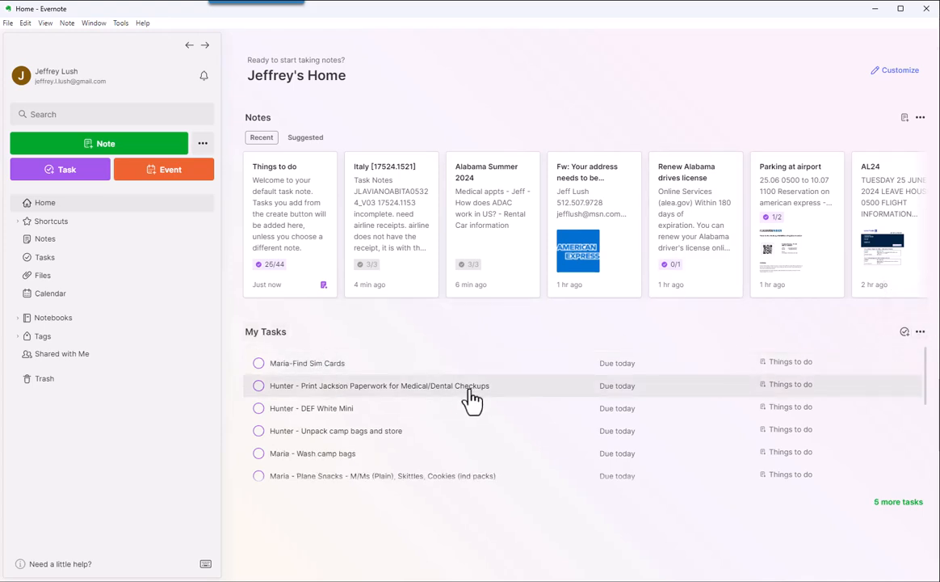
pyautogui.moveTo(457, 257)
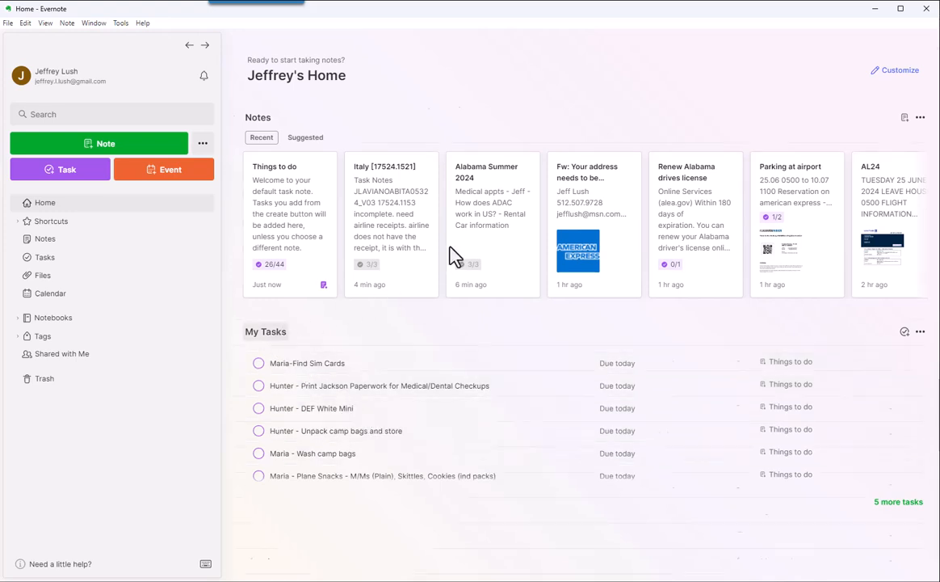
# - Open the Tasks view and search tasks for AMEX
pyautogui.click(45, 257)
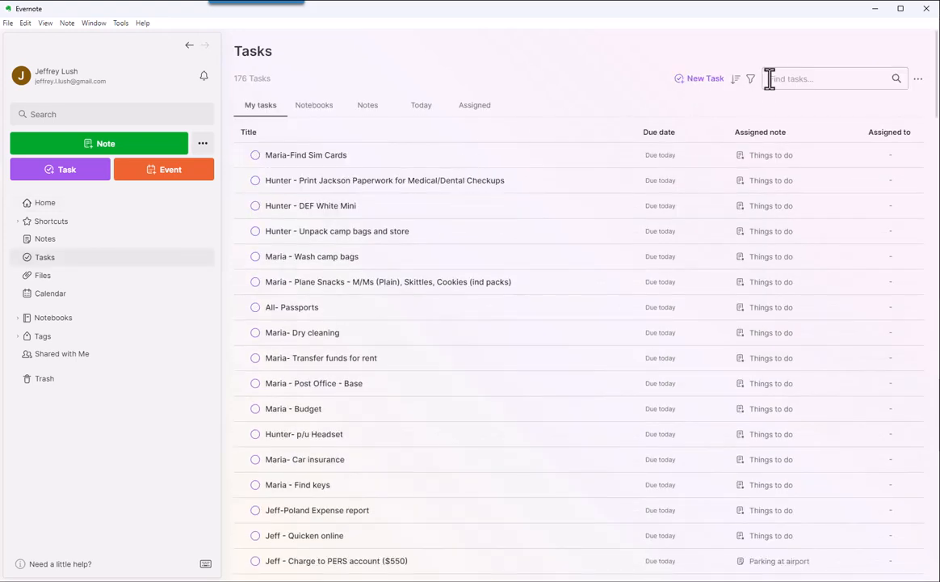
pyautogui.write('A')
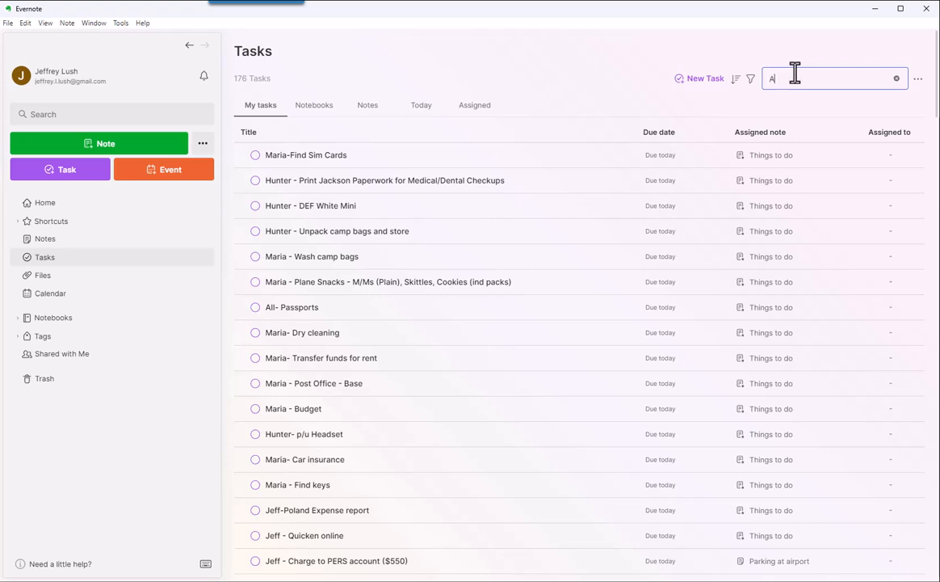
pyautogui.write('MEX')
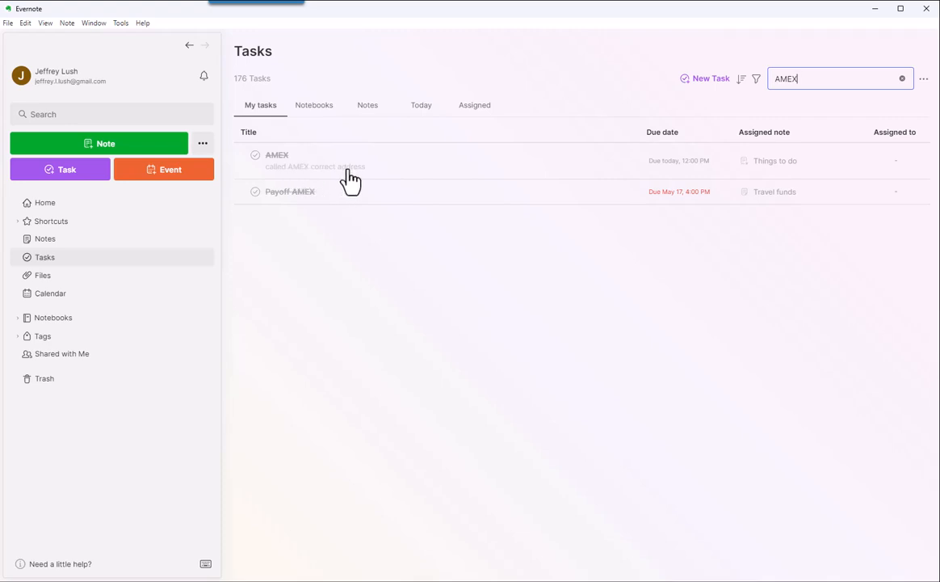
pyautogui.click(277, 154)
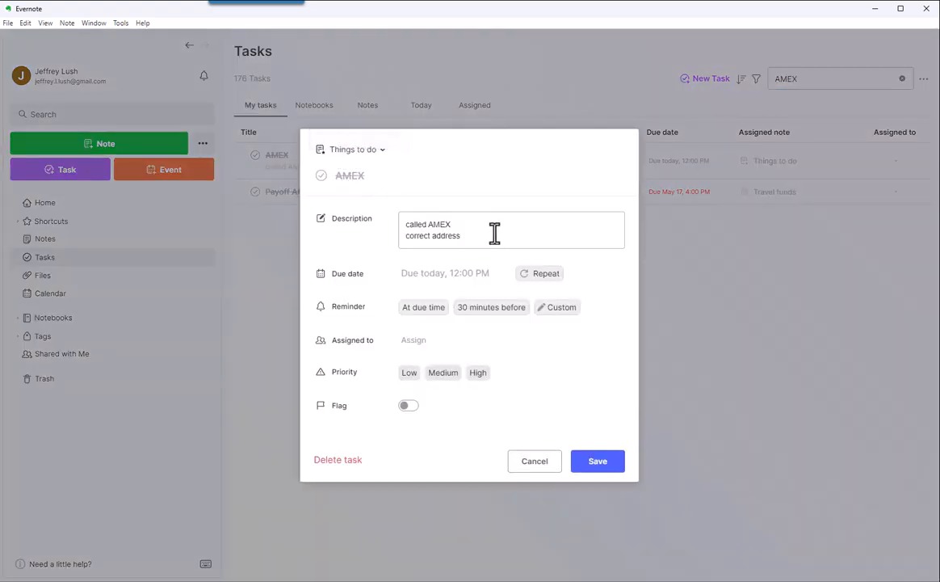
pyautogui.press('Backspace')
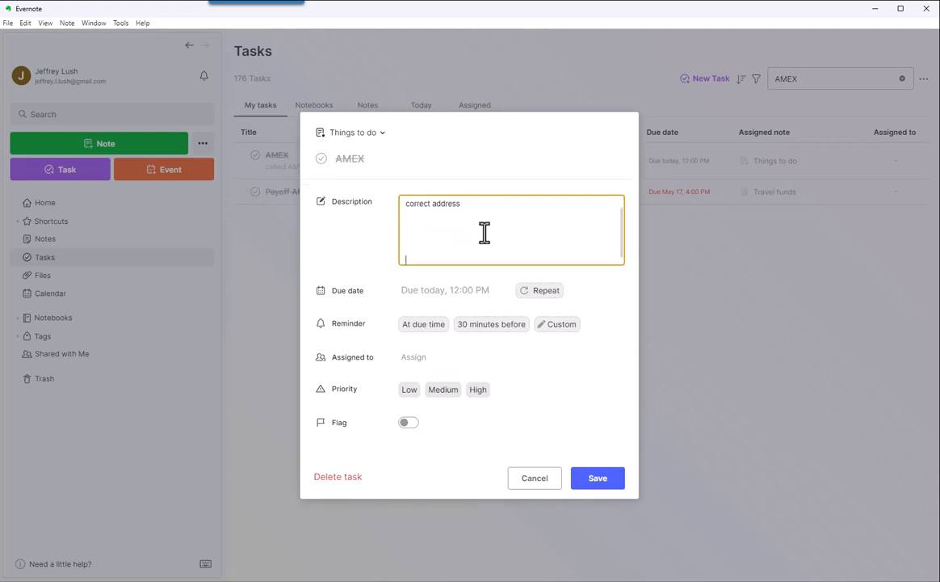
pyautogui.write('called AMEX')
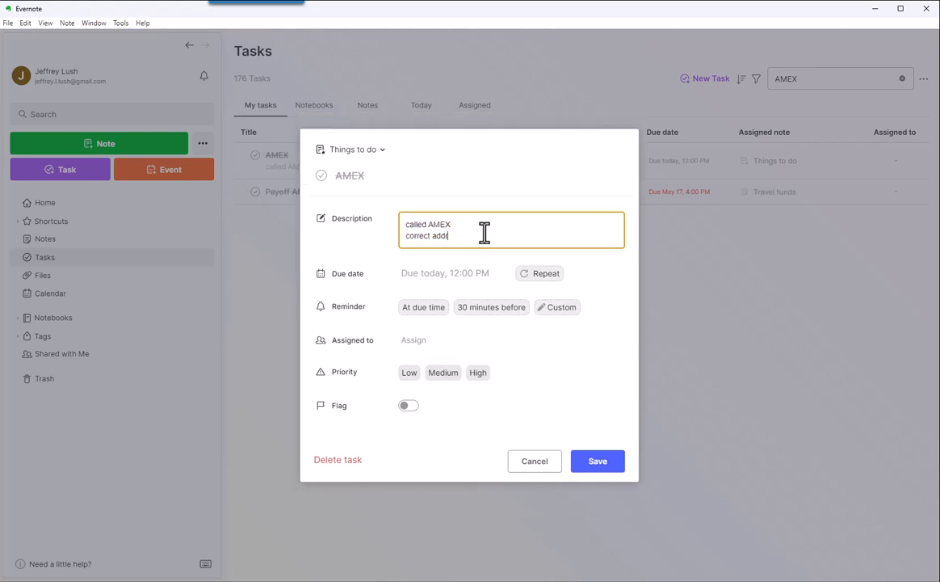
pyautogui.press('Backspace')
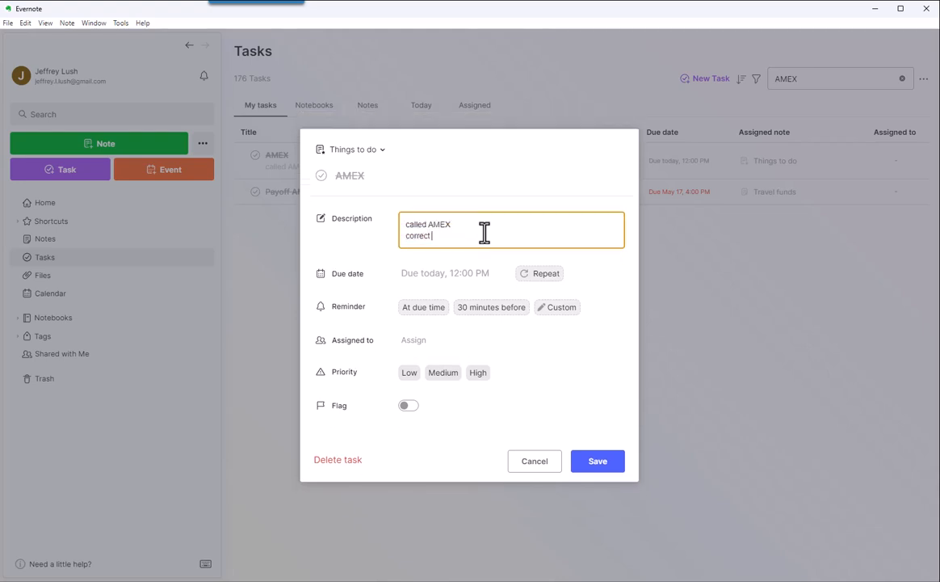
pyautogui.write('address')
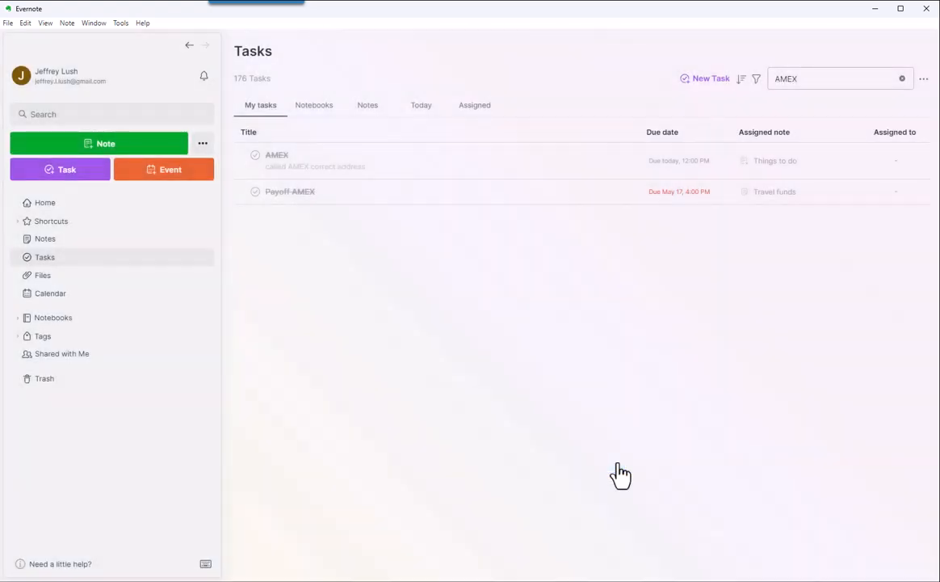
pyautogui.moveTo(303, 243)
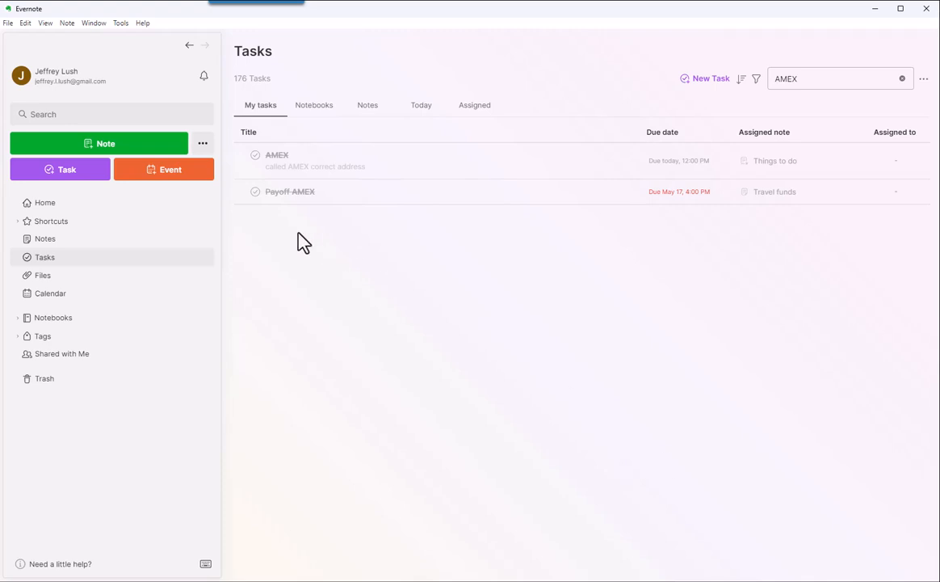
pyautogui.moveTo(693, 199)
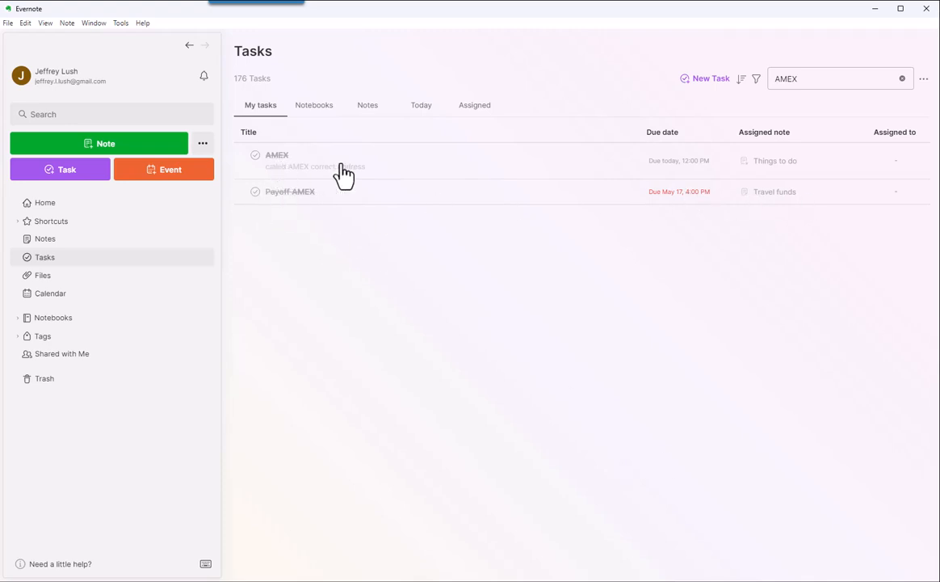
pyautogui.moveTo(857, 122)
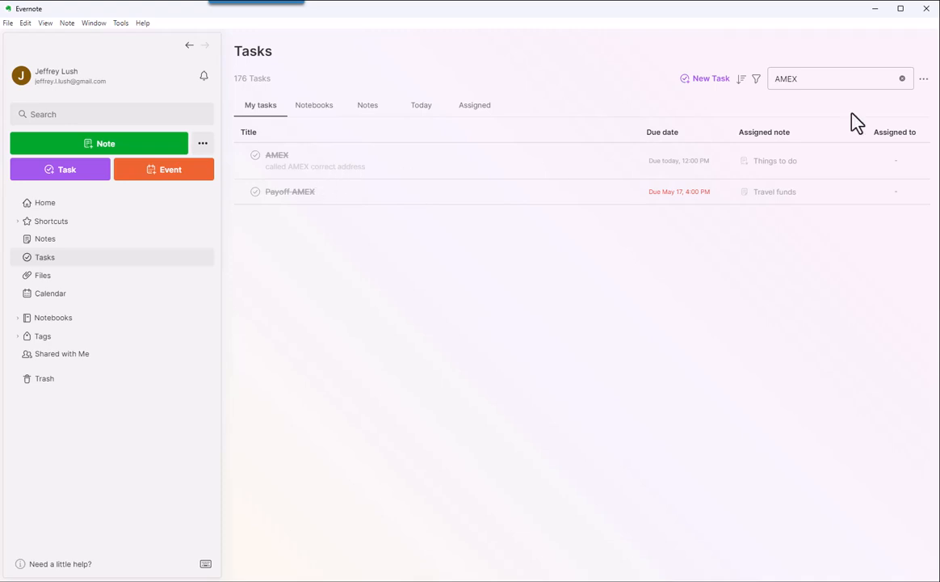
# - Clear the AMEX search, return Home, restore the sidebar and go back
pyautogui.click(903, 78)
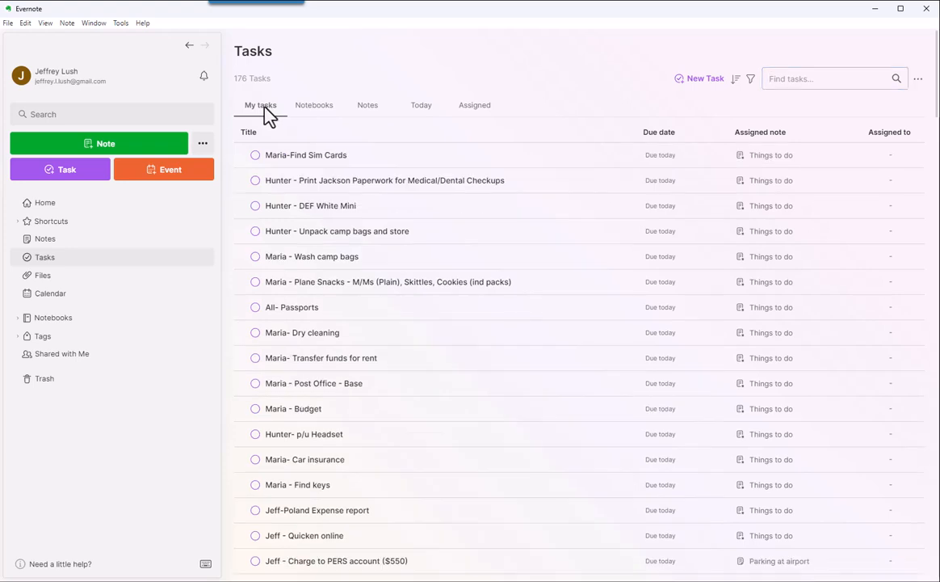
pyautogui.click(44, 203)
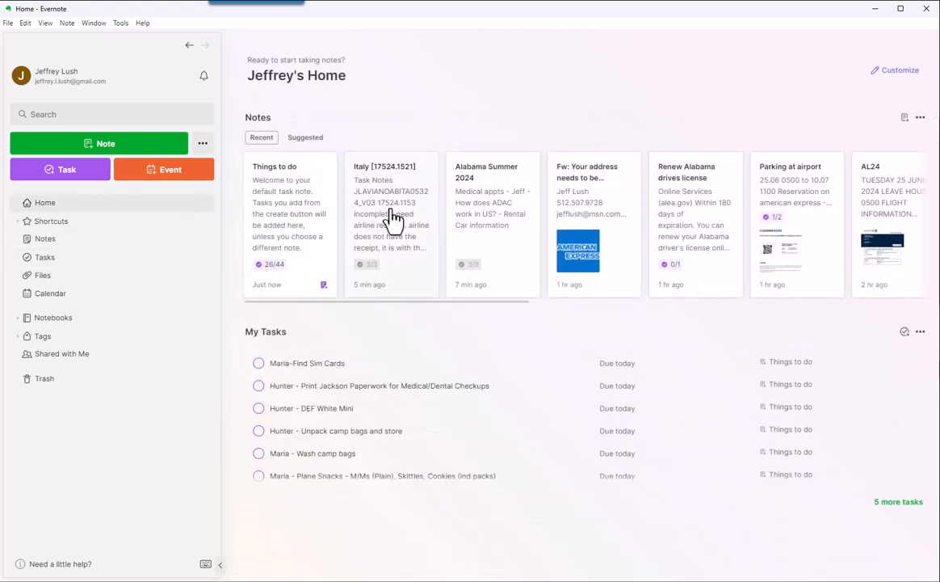
pyautogui.moveTo(625, 204)
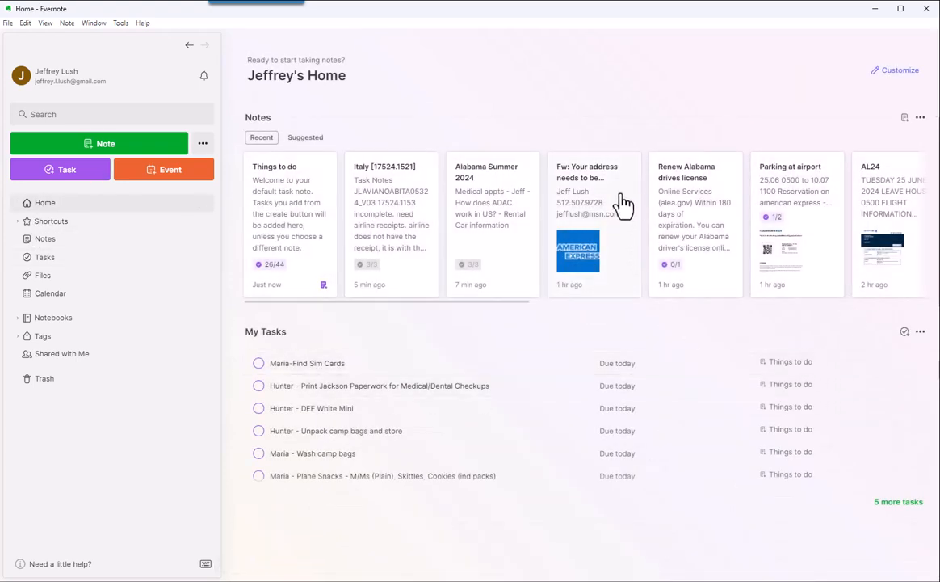
pyautogui.moveTo(626, 201)
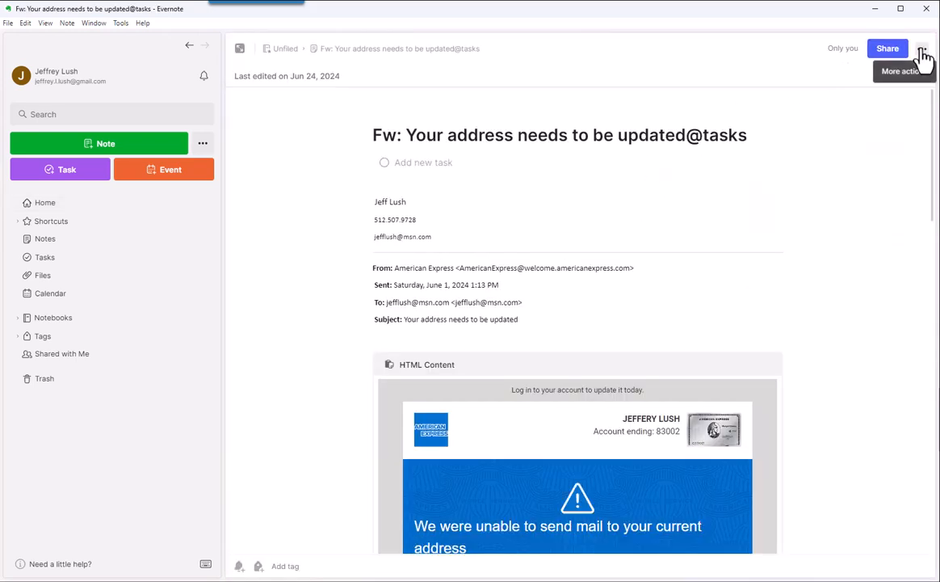
pyautogui.moveTo(833, 63)
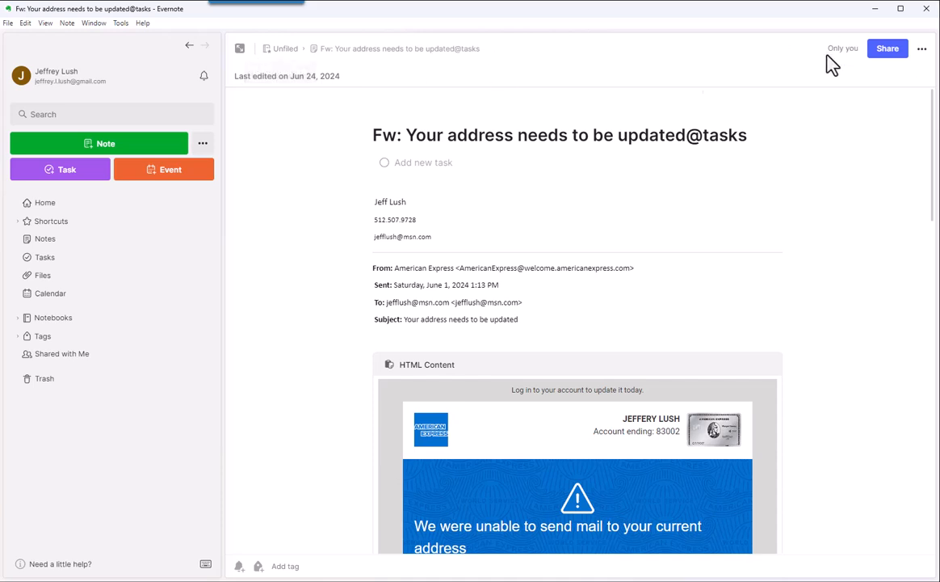
pyautogui.moveTo(888, 49)
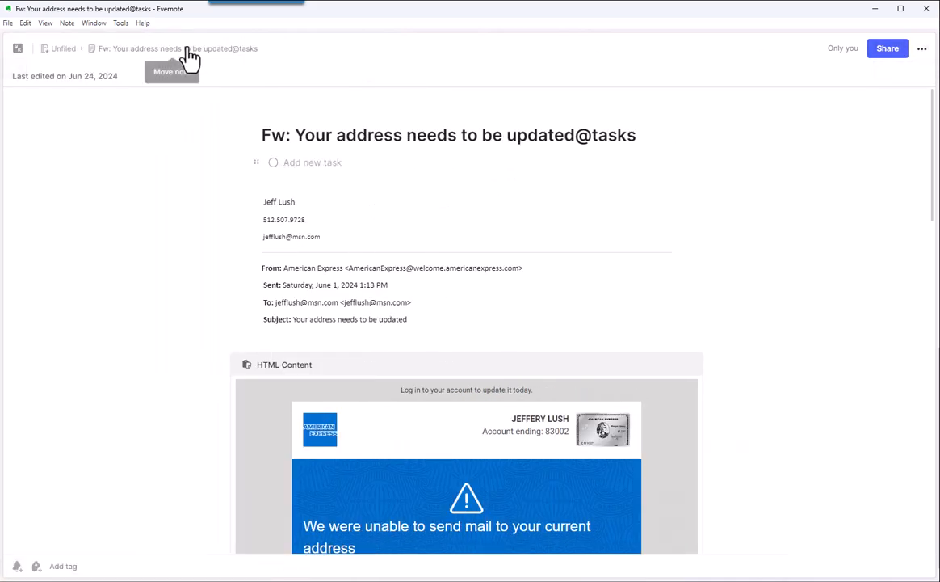
pyautogui.click(18, 47)
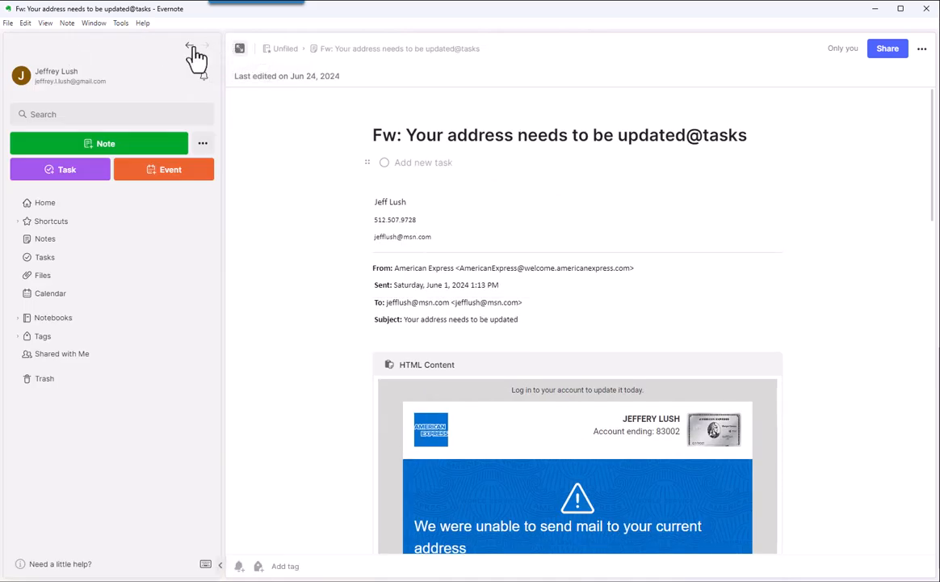
pyautogui.click(189, 46)
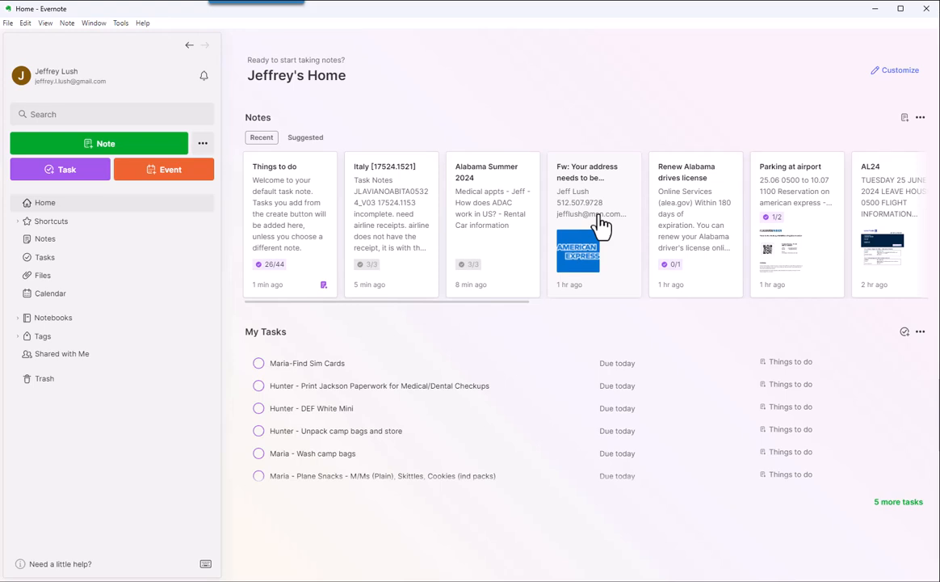
pyautogui.moveTo(528, 424)
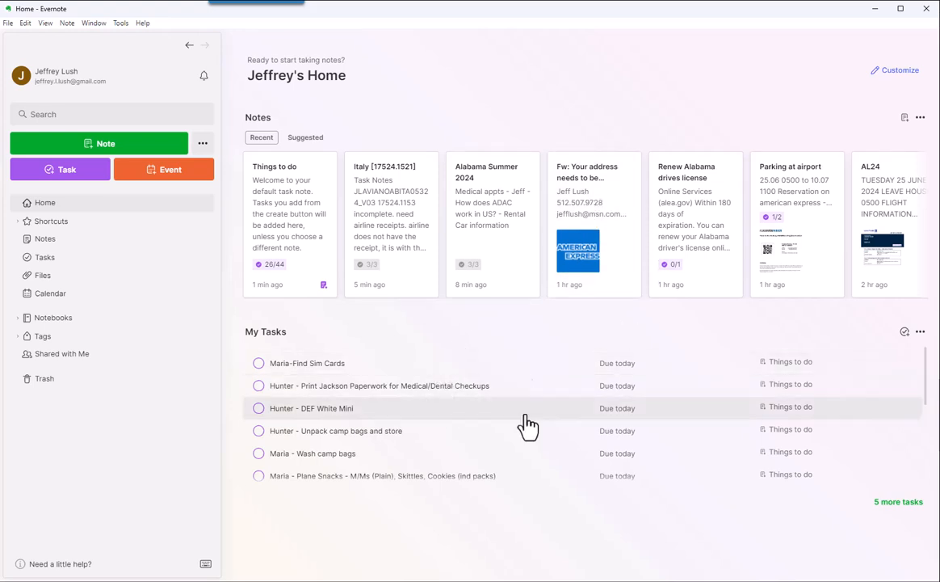
pyautogui.moveTo(606, 226)
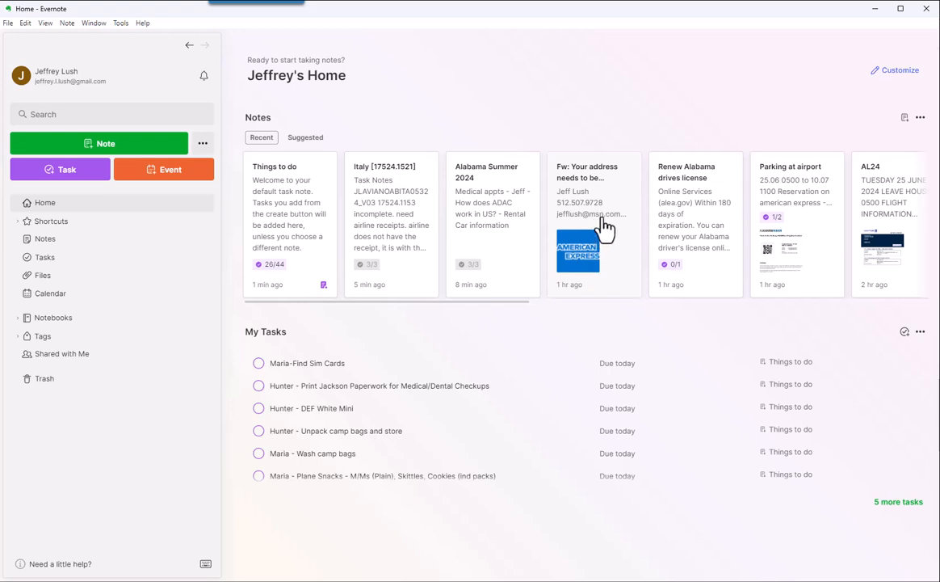
pyautogui.moveTo(596, 223)
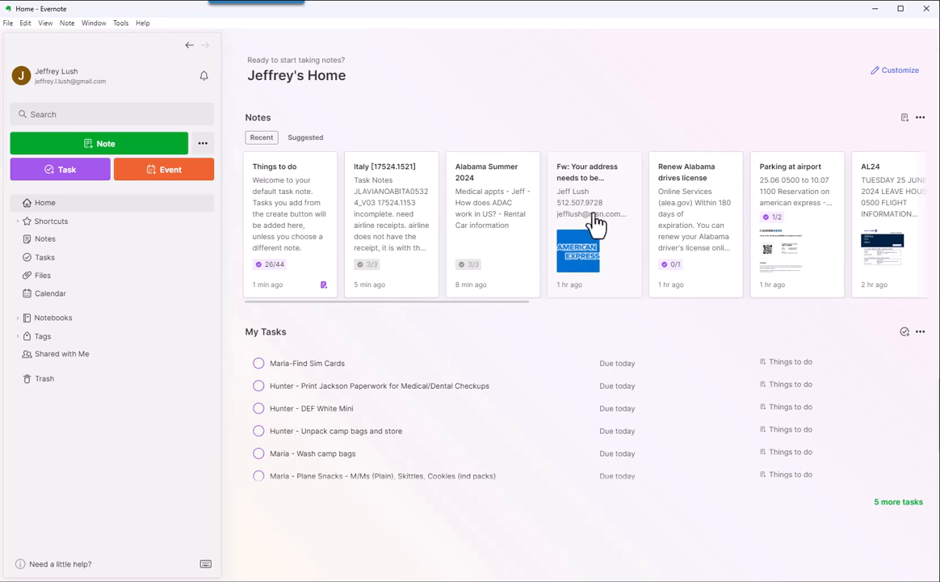
pyautogui.moveTo(8, 50)
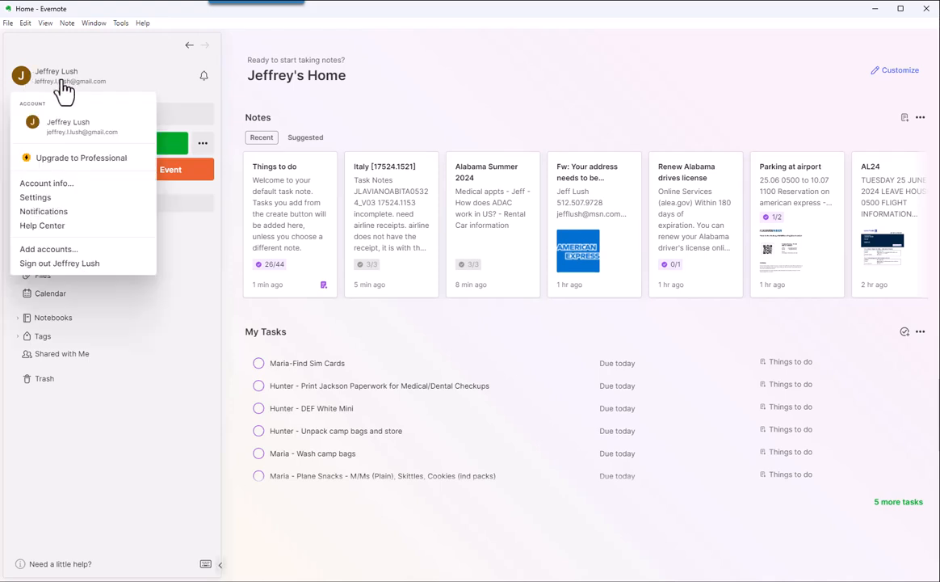
pyautogui.moveTo(36, 197)
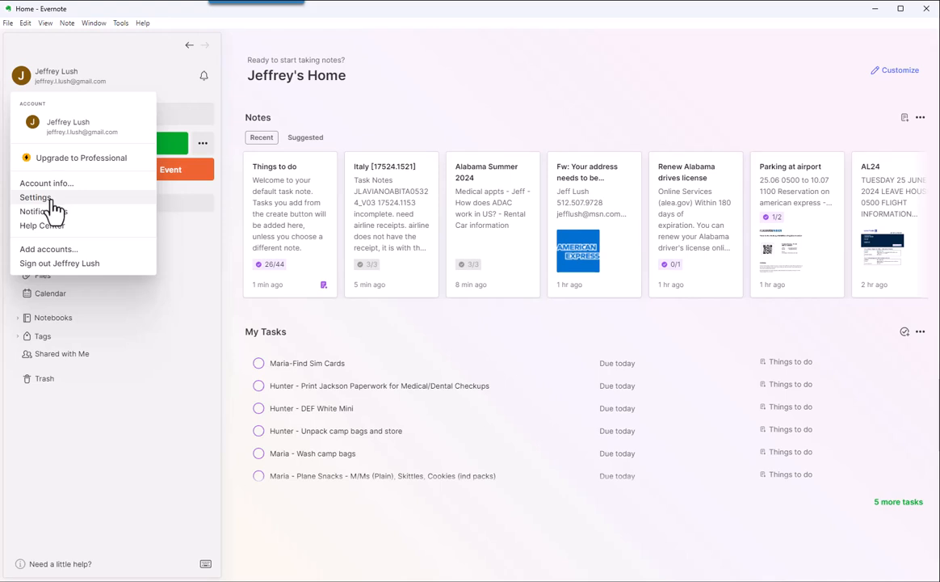
pyautogui.moveTo(83, 198)
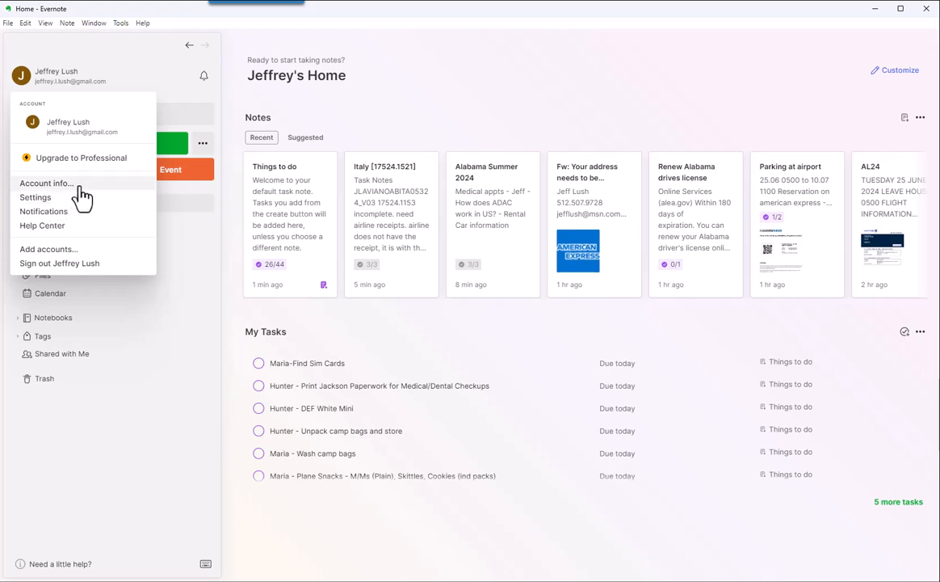
pyautogui.moveTo(480, 112)
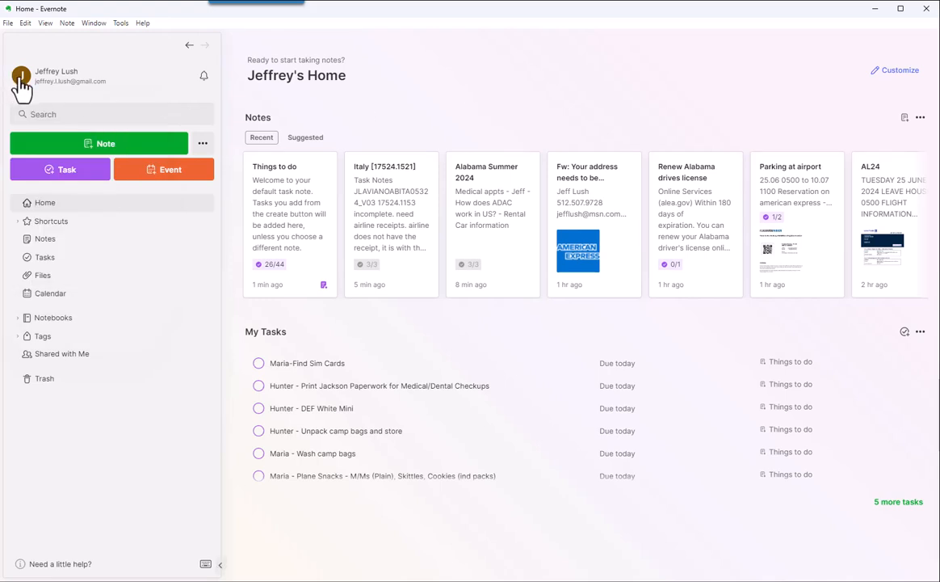
pyautogui.moveTo(465, 101)
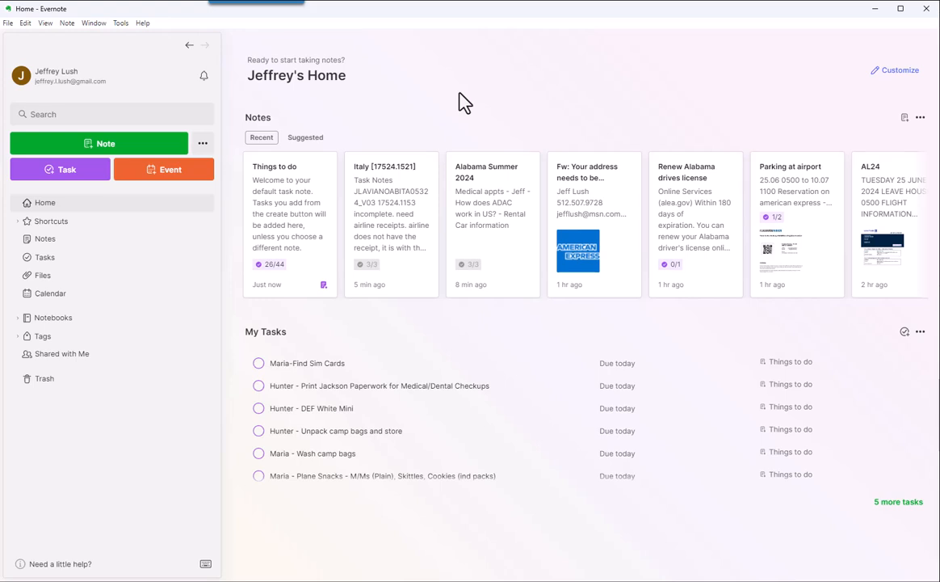
pyautogui.moveTo(692, 191)
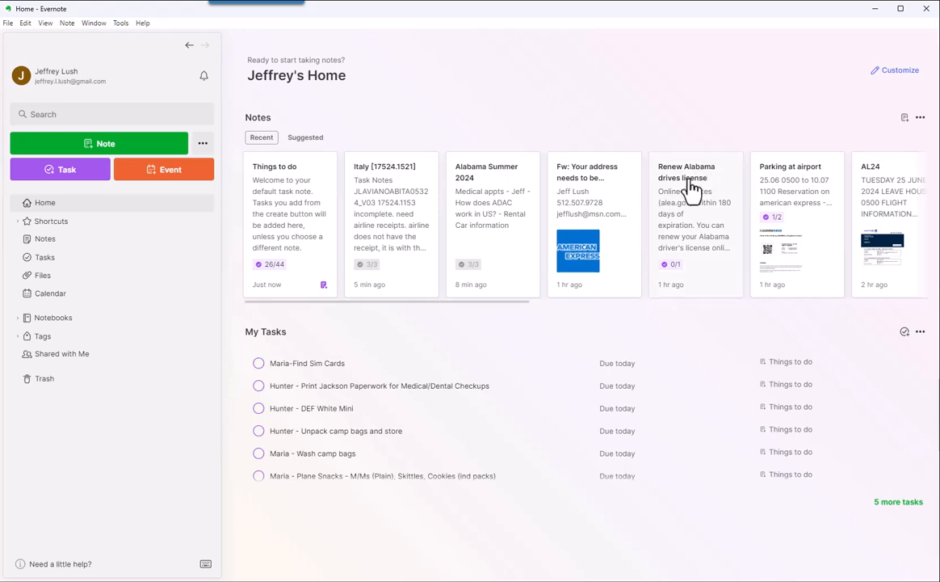
pyautogui.moveTo(614, 212)
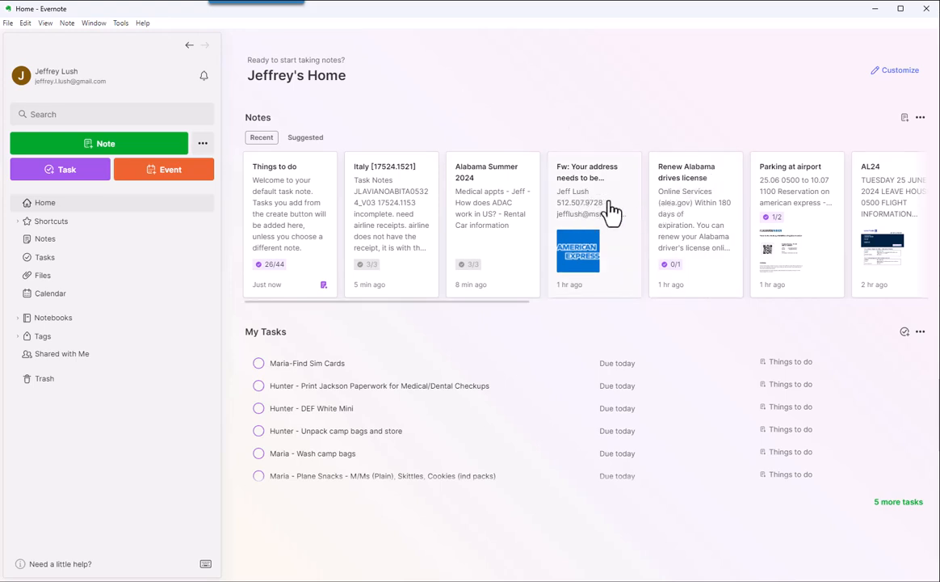
pyautogui.moveTo(683, 122)
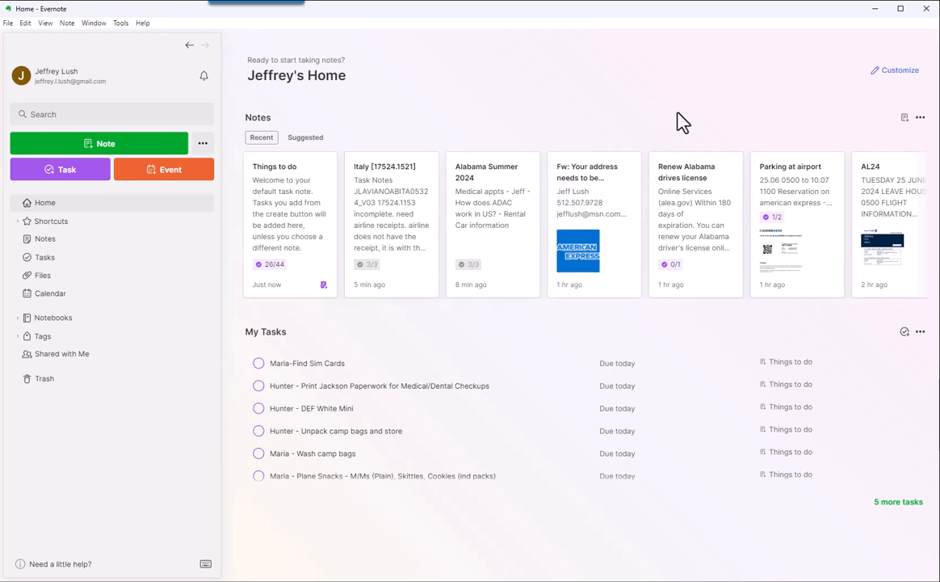
pyautogui.moveTo(550, 186)
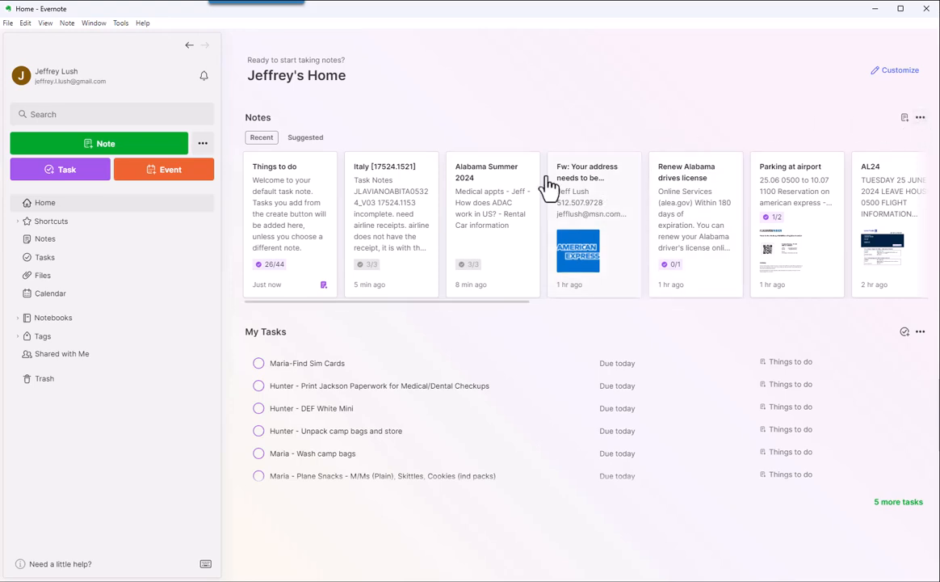
pyautogui.moveTo(557, 349)
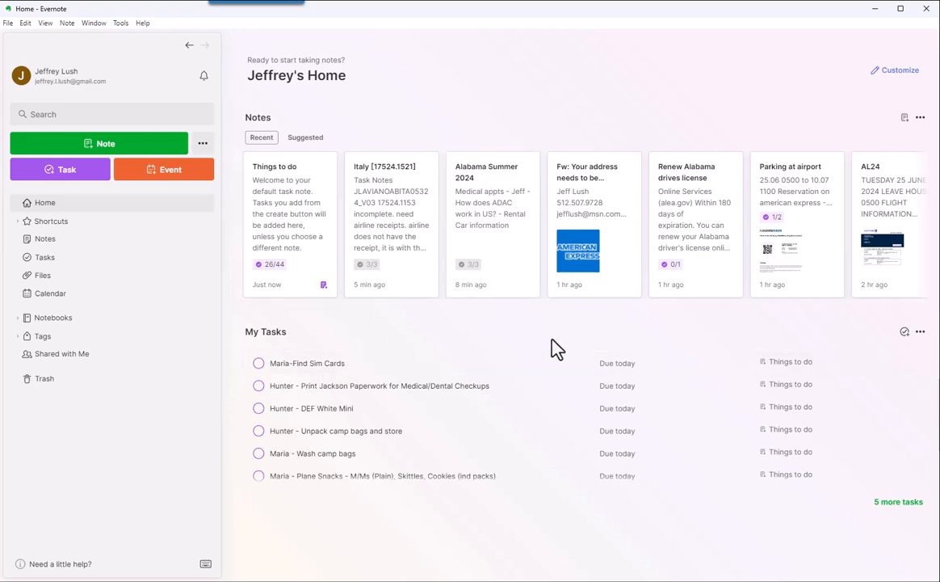
pyautogui.moveTo(895, 129)
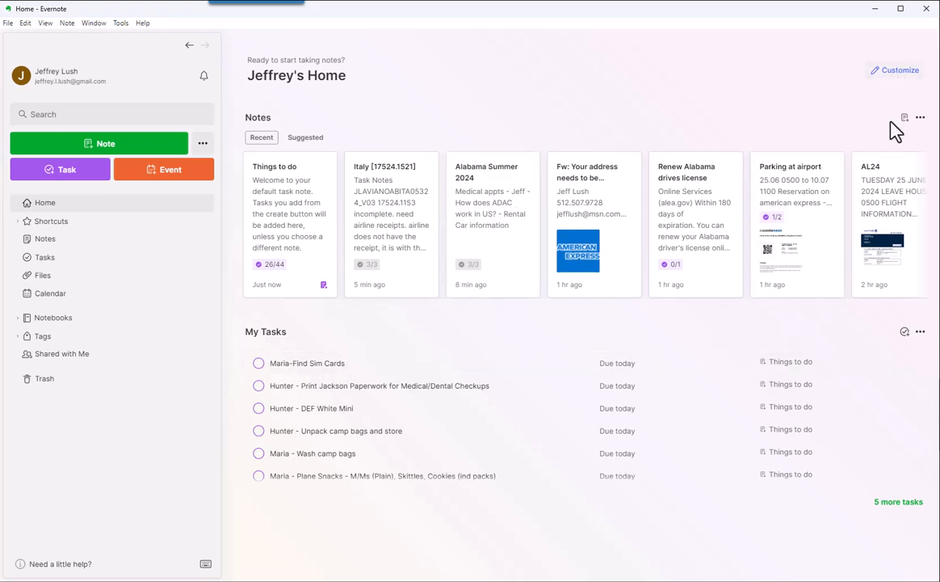
pyautogui.moveTo(905, 333)
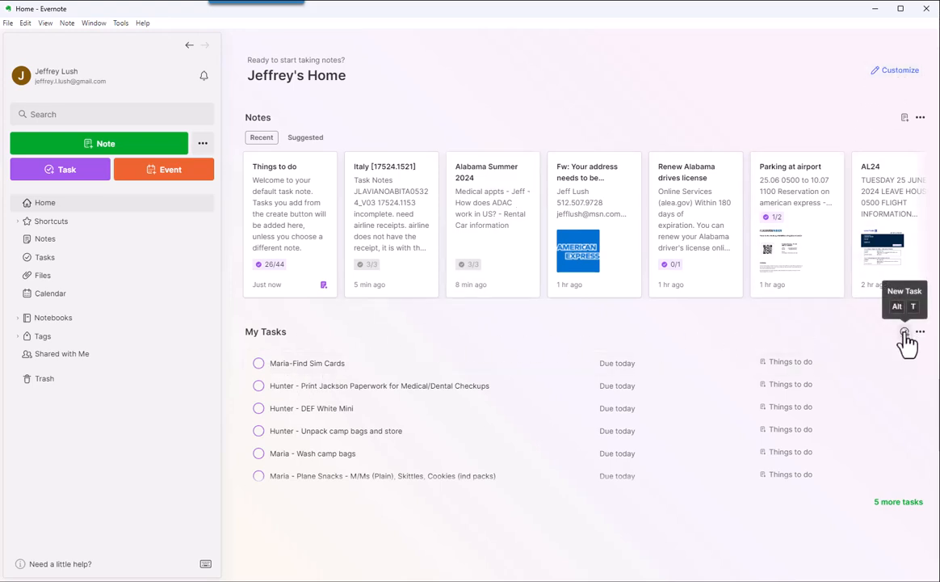
pyautogui.moveTo(338, 363)
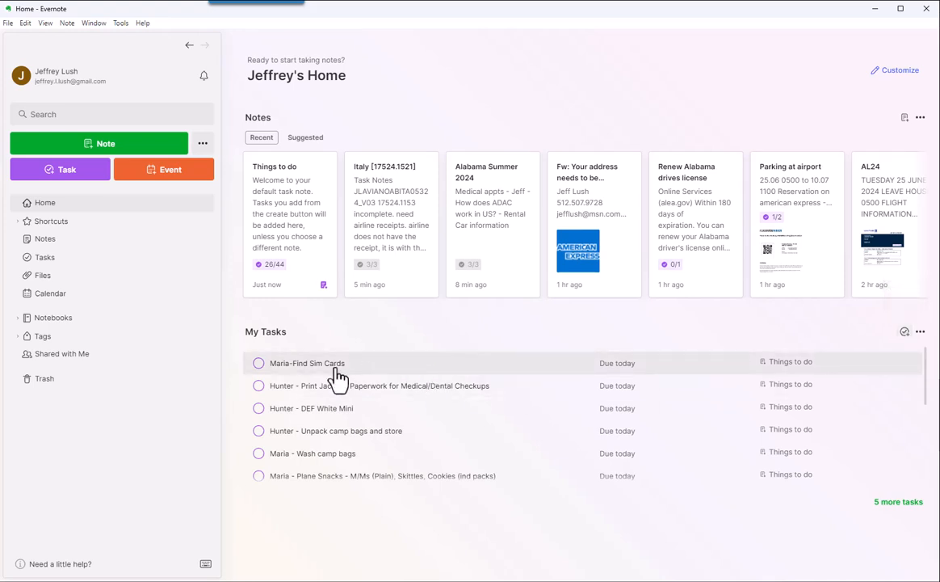
# - Scroll the My Tasks widget and follow '5 more tasks' to the full list
pyautogui.scroll(-3)
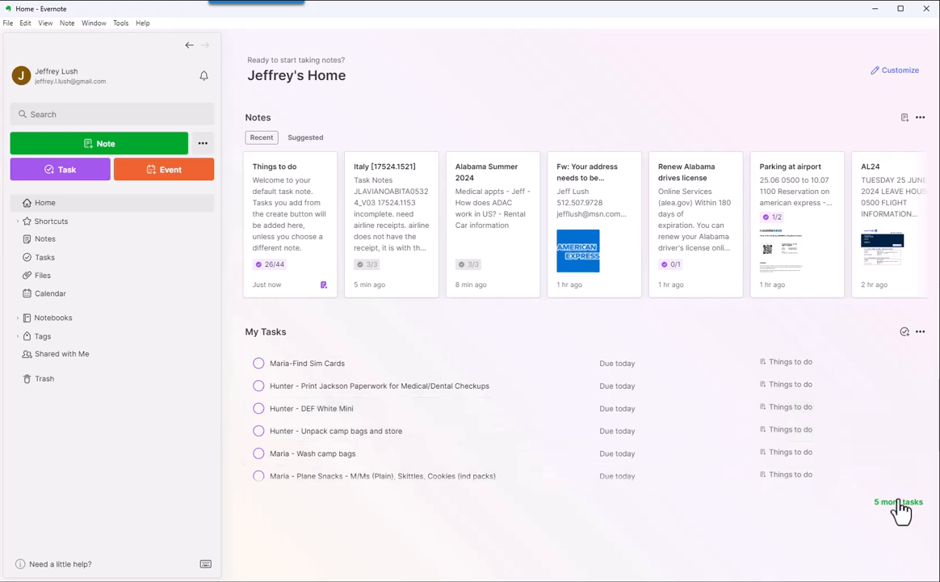
pyautogui.moveTo(266, 337)
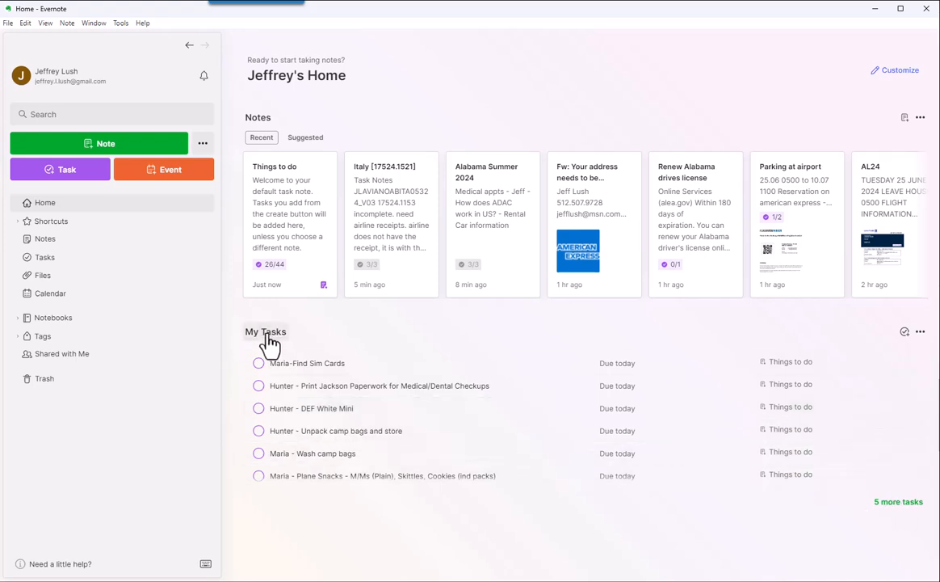
pyautogui.moveTo(895, 511)
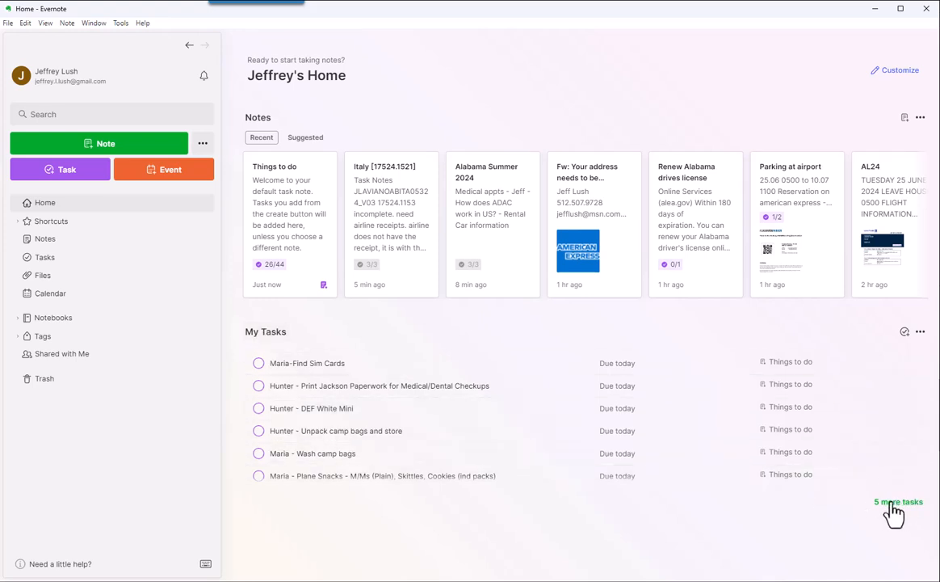
pyautogui.click(899, 502)
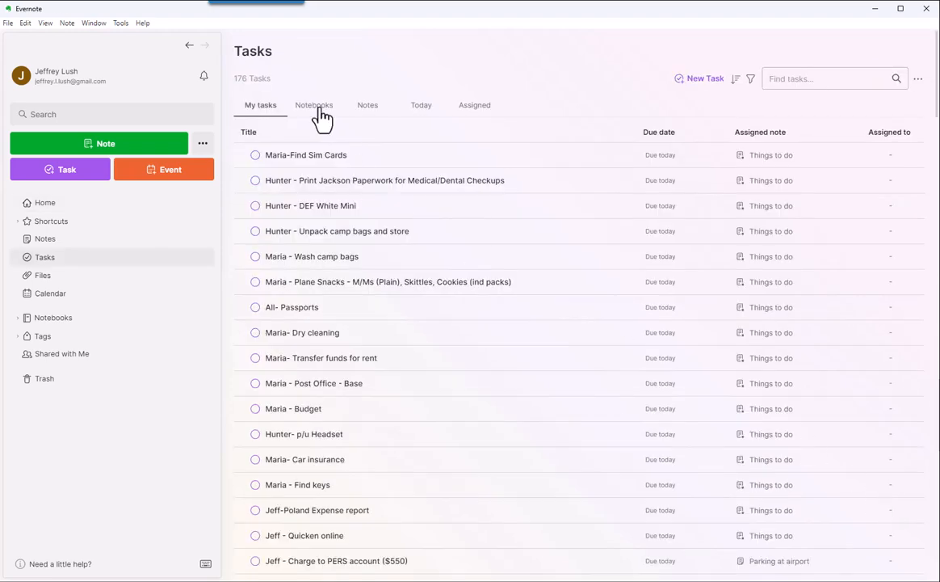
# - Group tasks by notebook, collapse Contacts[1], expand and collapse YC24, then group by note
pyautogui.click(314, 104)
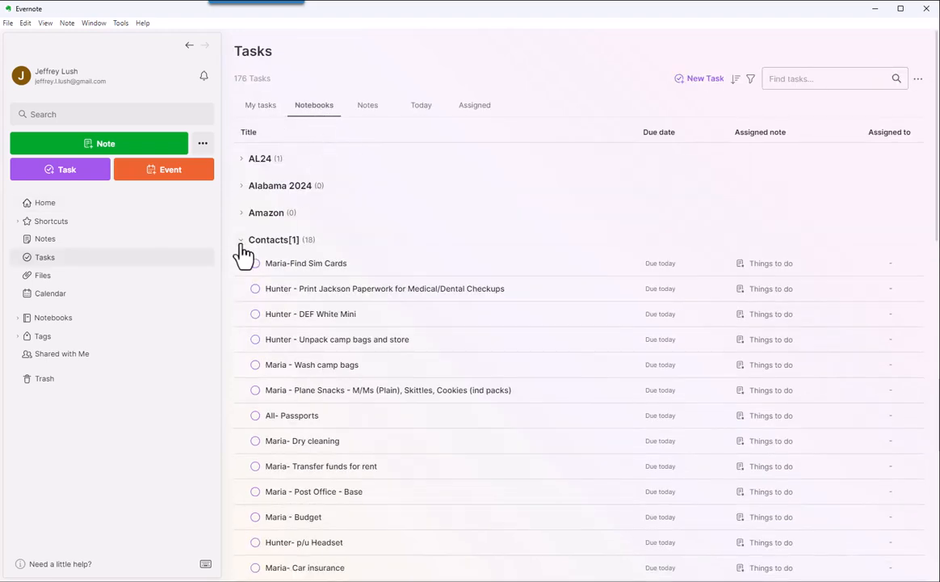
pyautogui.click(242, 239)
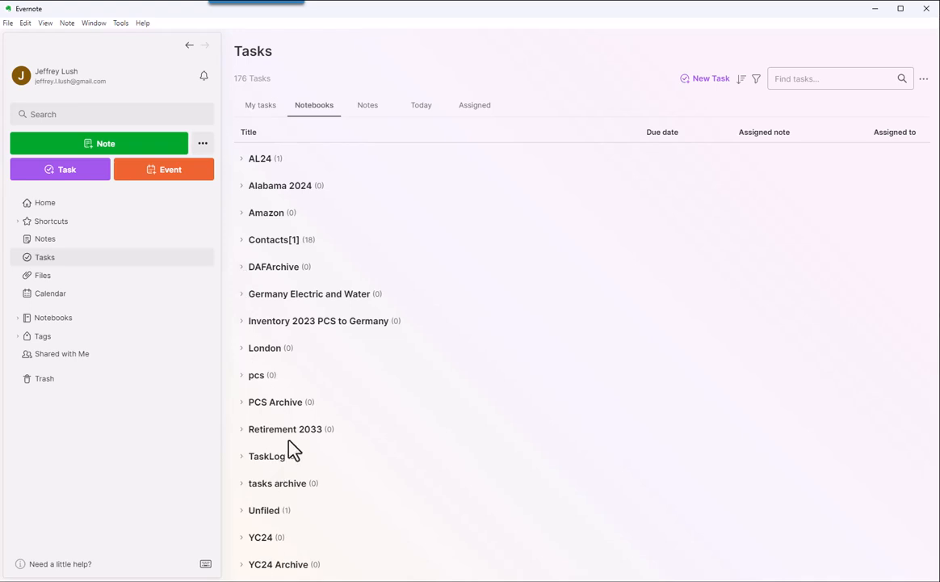
pyautogui.moveTo(317, 116)
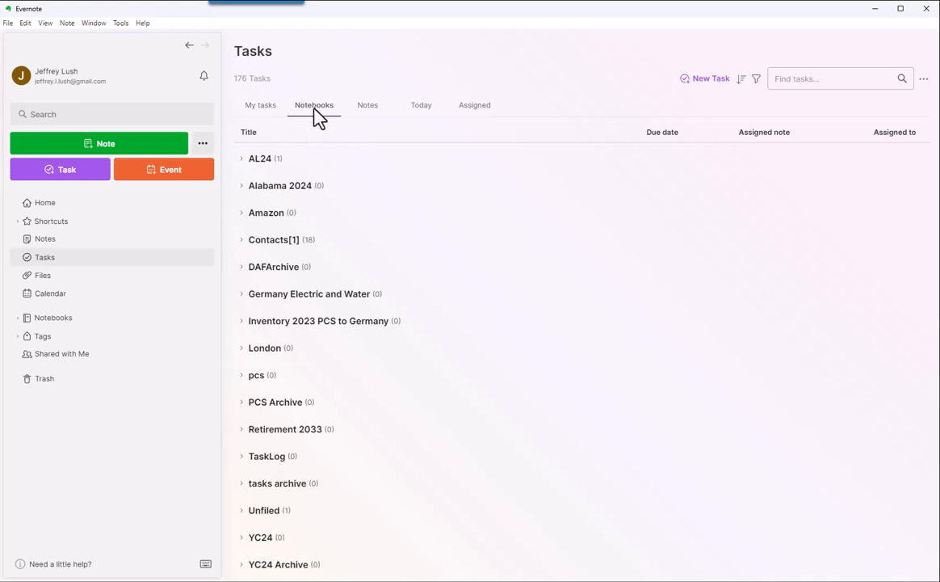
pyautogui.moveTo(262, 304)
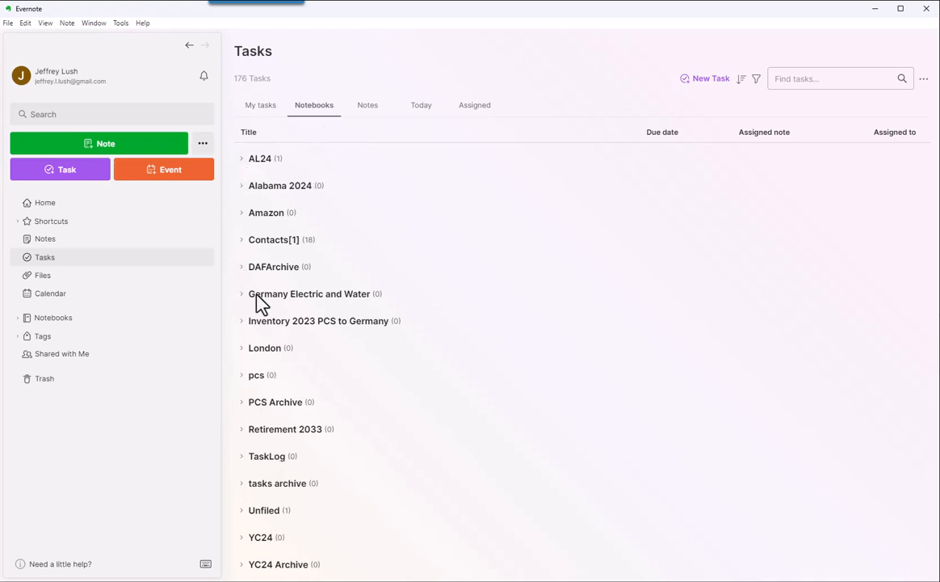
pyautogui.moveTo(240, 542)
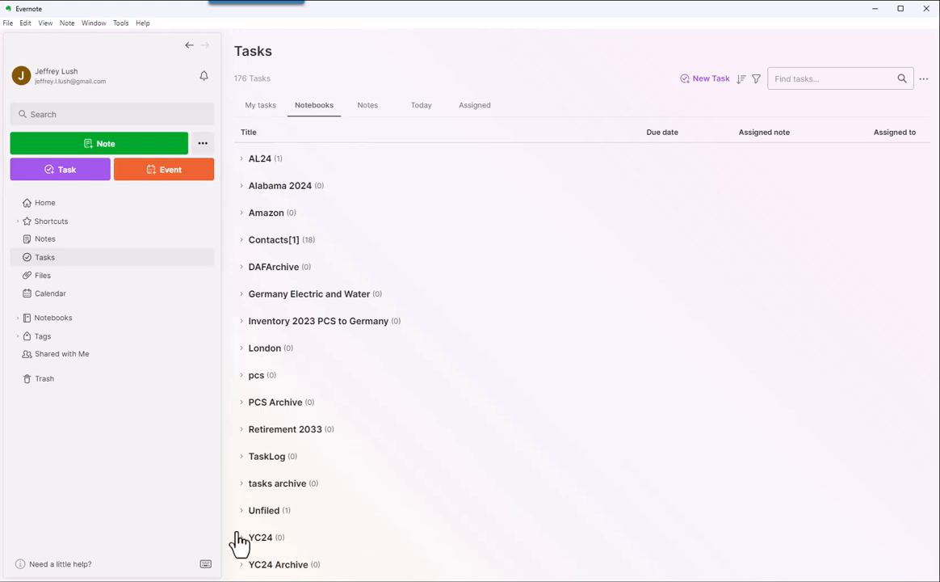
pyautogui.click(242, 537)
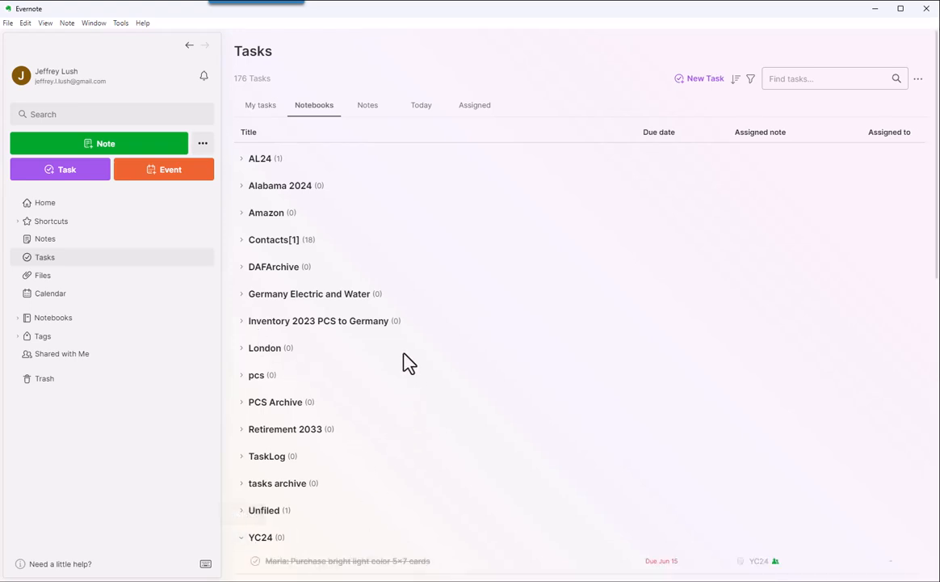
pyautogui.scroll(-3)
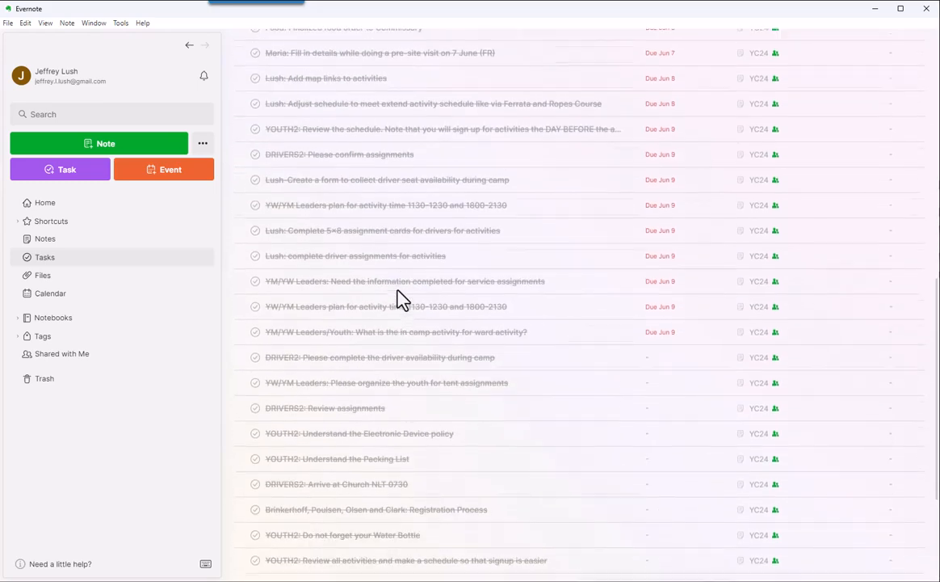
pyautogui.scroll(3)
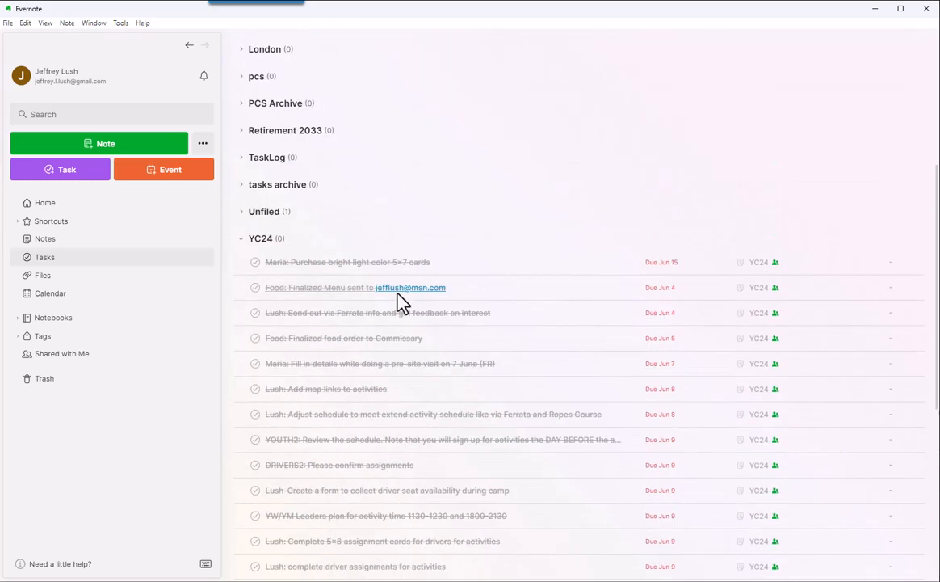
pyautogui.click(261, 237)
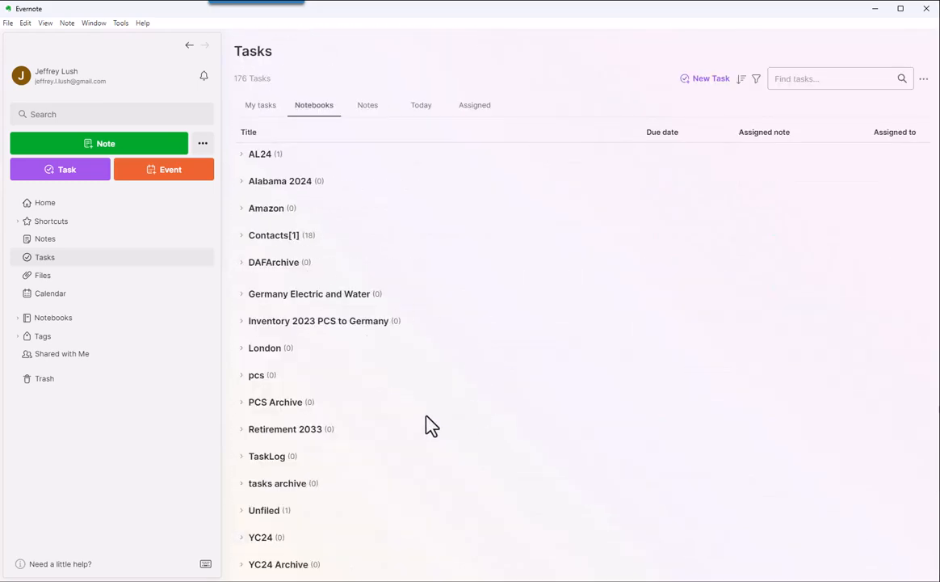
pyautogui.moveTo(375, 128)
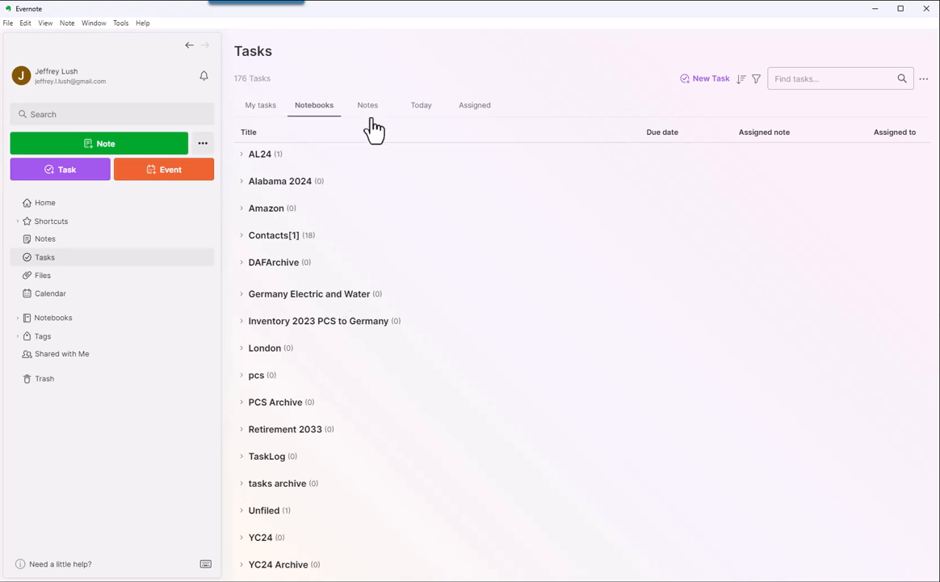
pyautogui.click(367, 105)
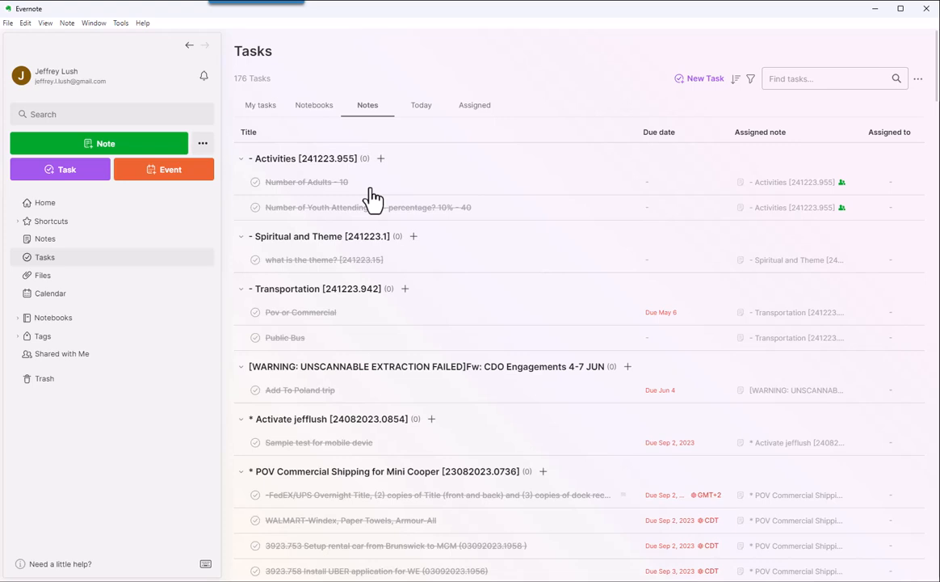
pyautogui.moveTo(260, 113)
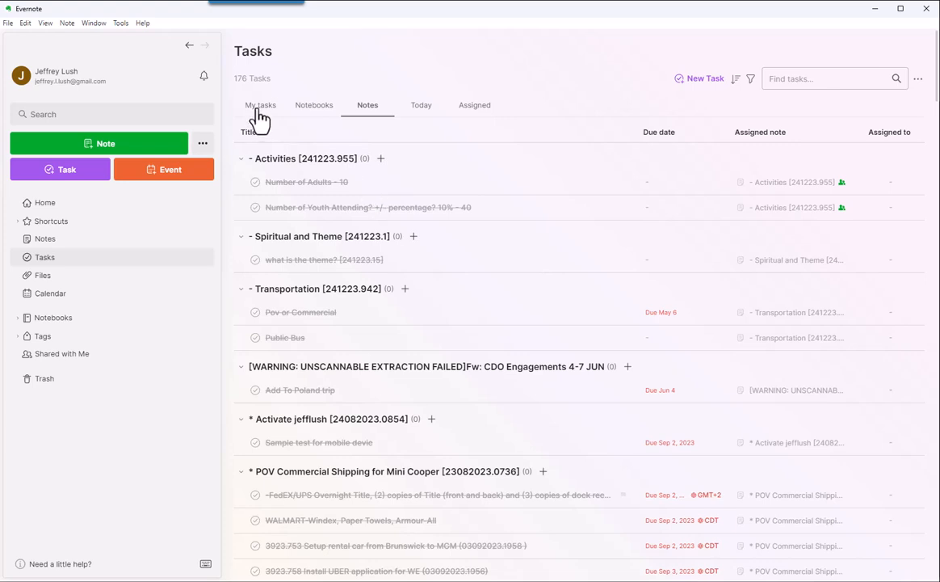
# - Switch to My tasks, search for DEF, then clear the search
pyautogui.click(260, 105)
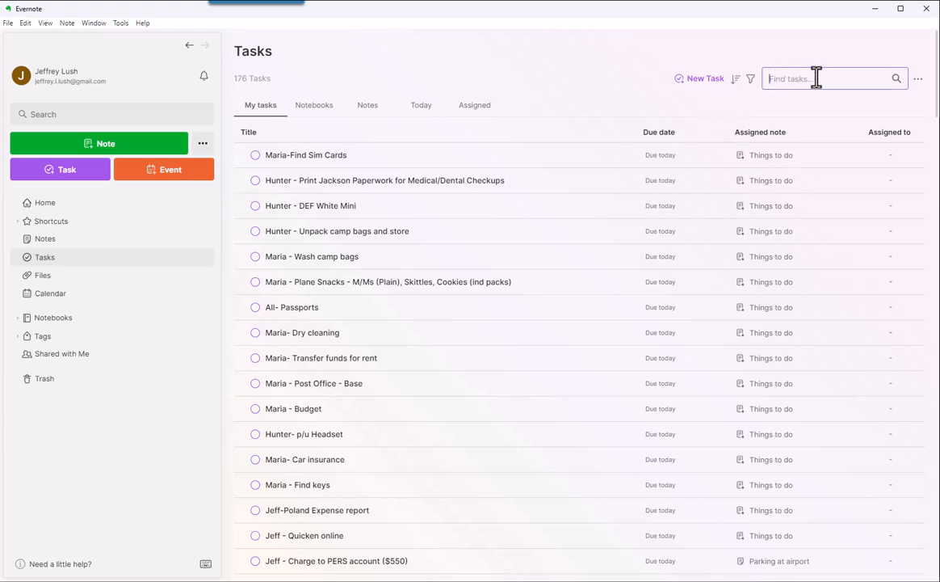
pyautogui.write('DEF')
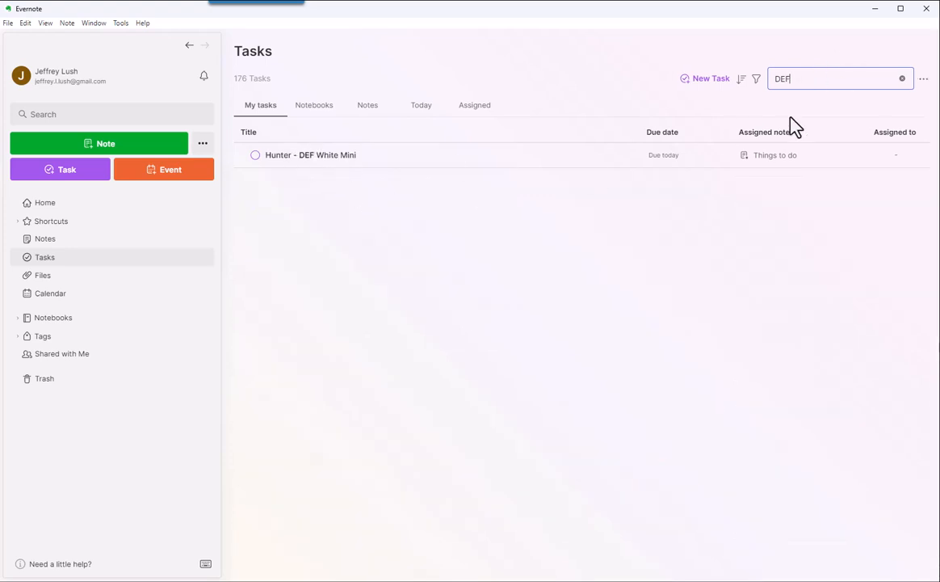
pyautogui.click(902, 78)
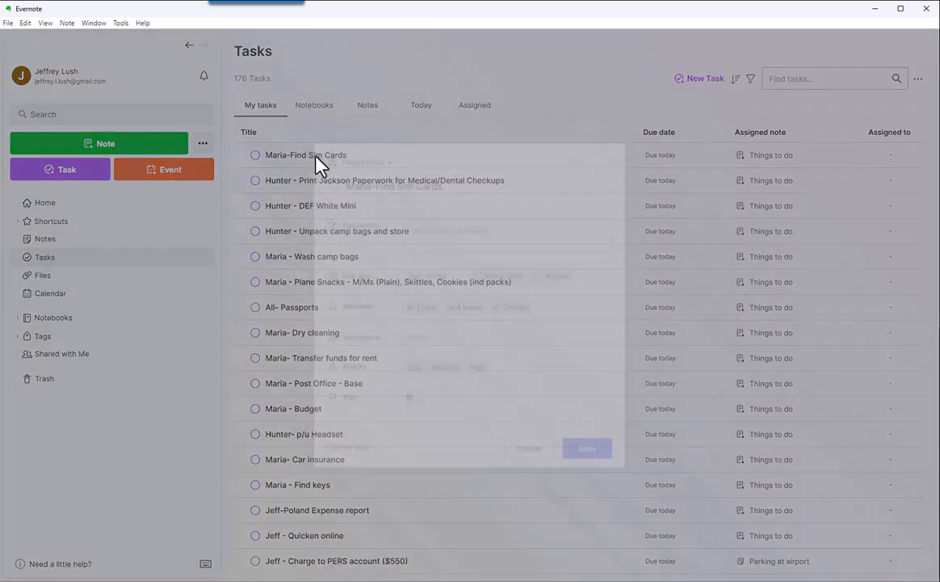
pyautogui.click(306, 154)
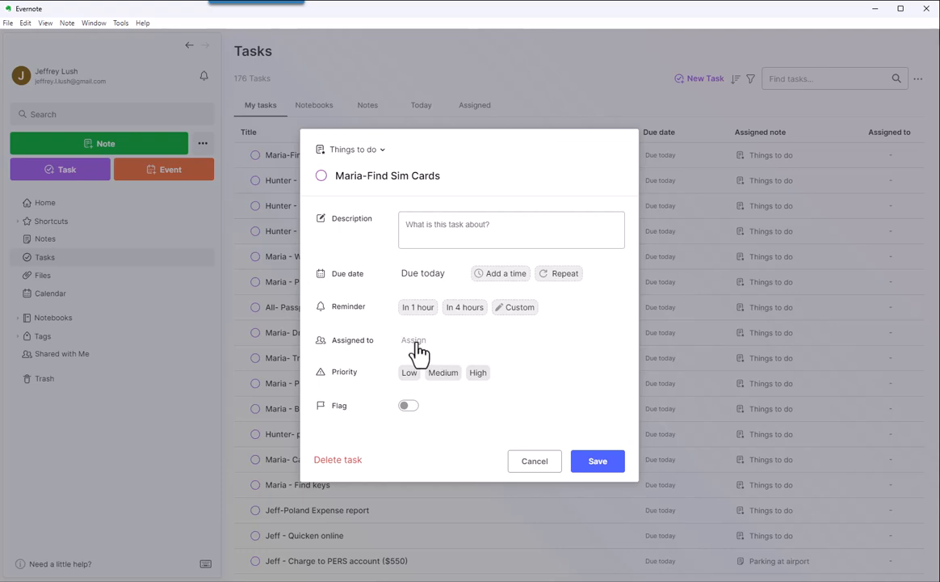
pyautogui.click(413, 340)
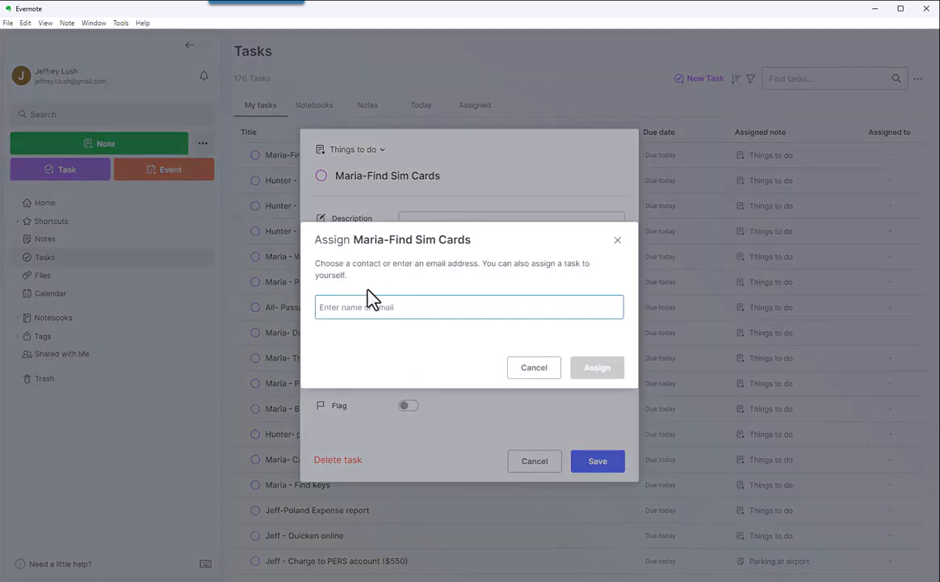
pyautogui.click(534, 366)
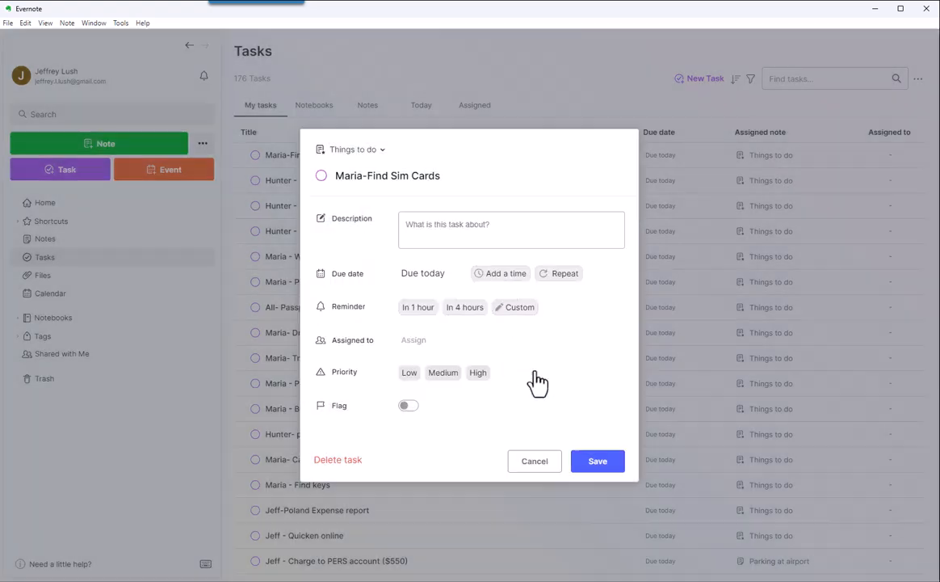
pyautogui.click(534, 460)
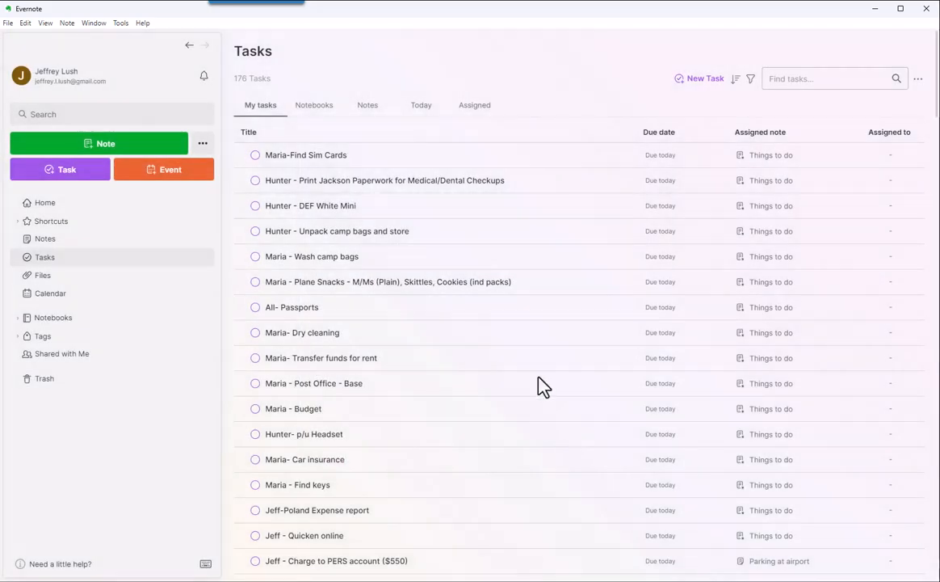
pyautogui.moveTo(287, 193)
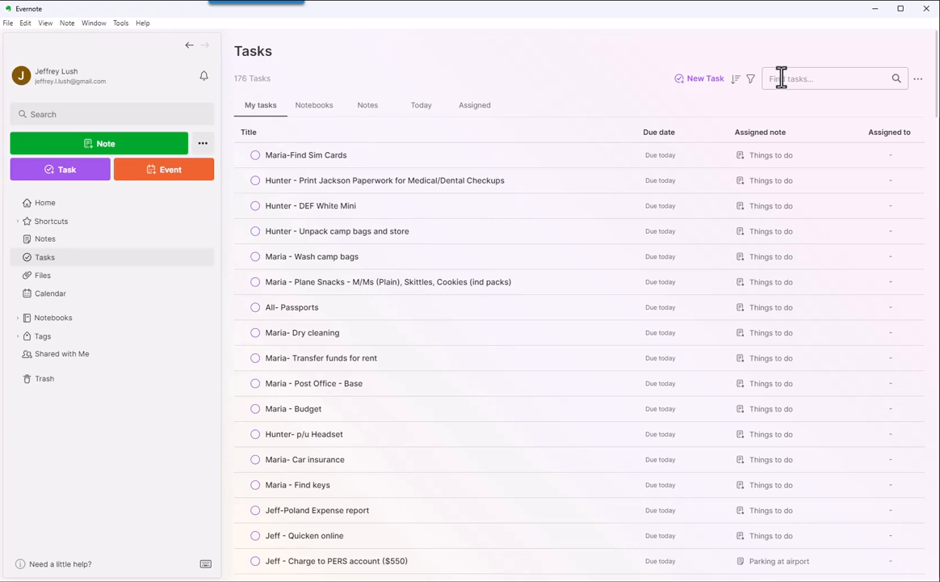
# - Search my tasks for Maria, then Hunter, and open the Hunter- p/u Headset task
pyautogui.write('Mari')
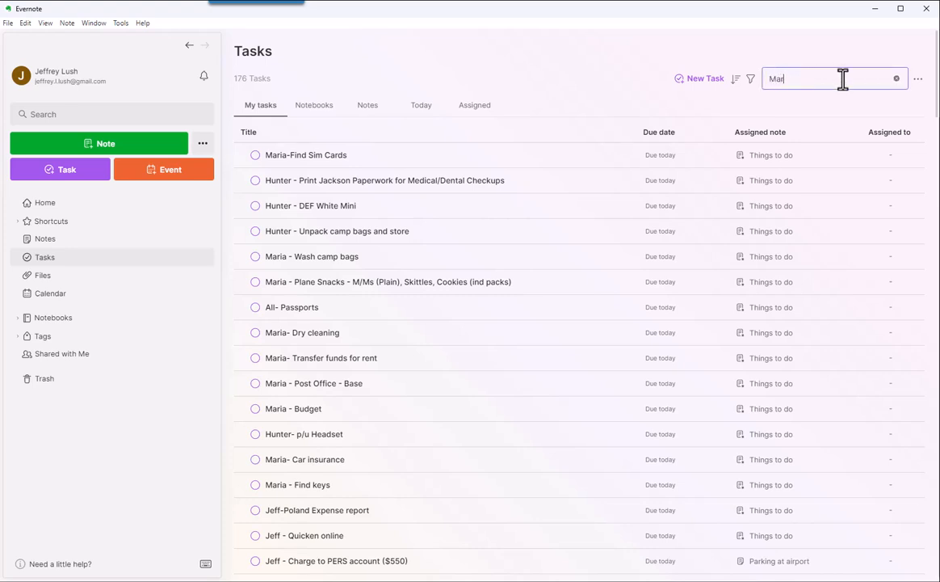
pyautogui.write('a')
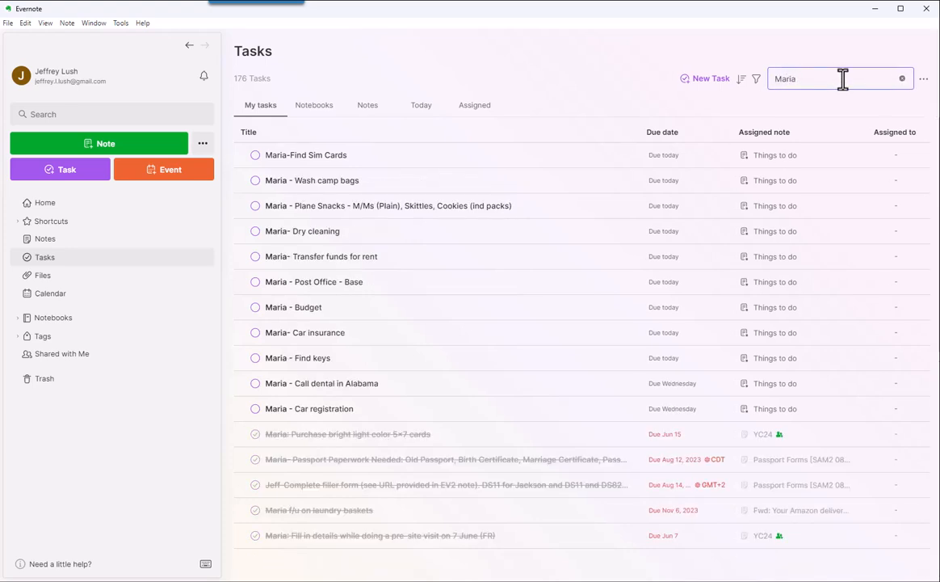
pyautogui.write('-')
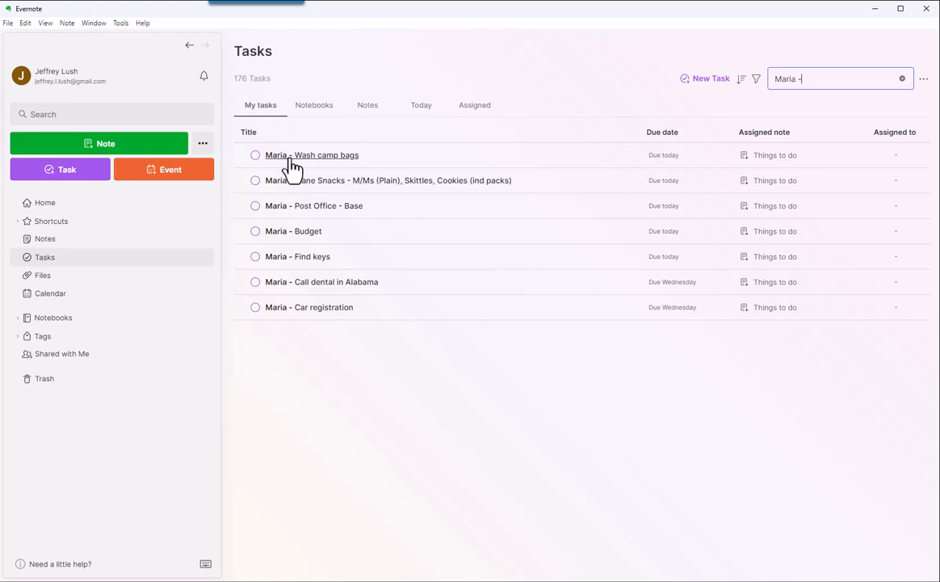
pyautogui.moveTo(291, 190)
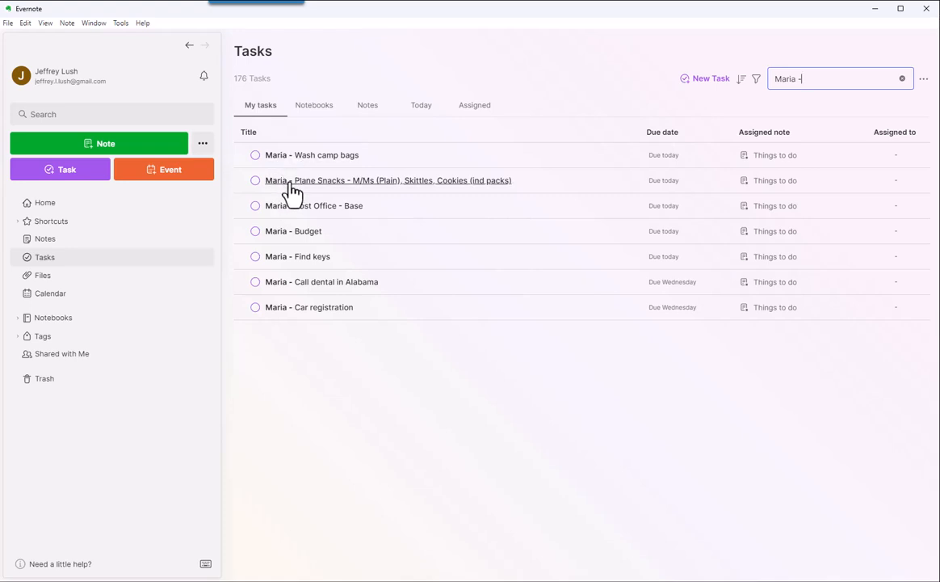
pyautogui.moveTo(340, 251)
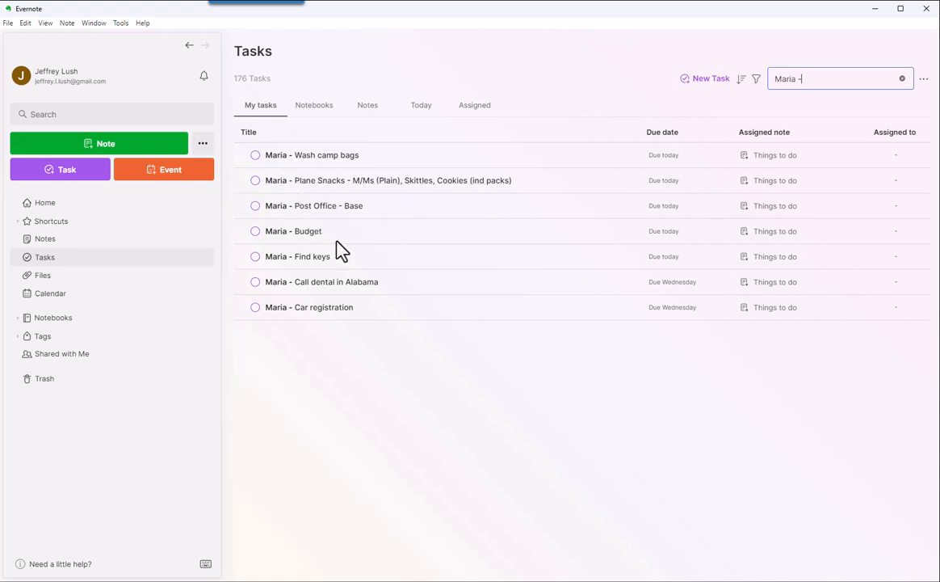
pyautogui.moveTo(791, 78)
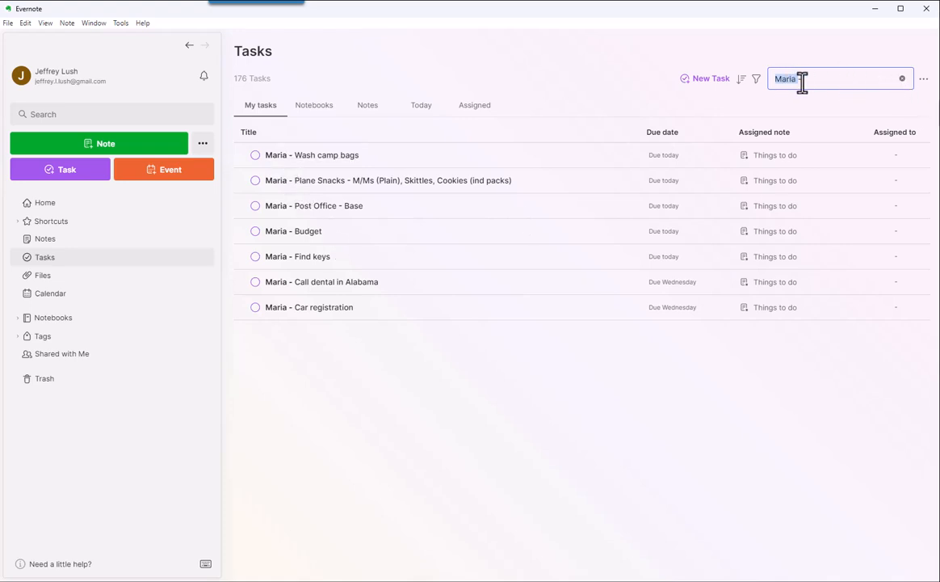
pyautogui.write('Hunter')
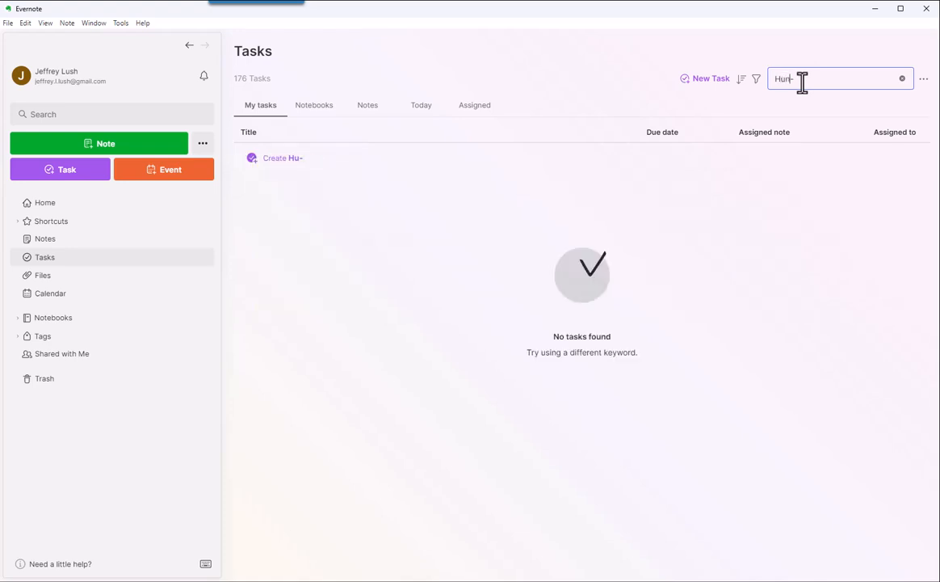
pyautogui.write('ter')
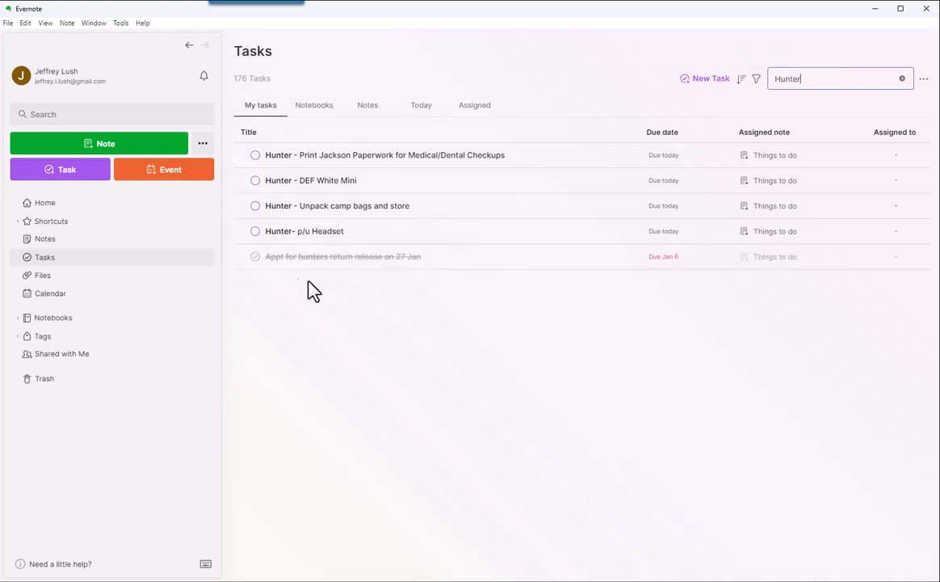
pyautogui.moveTo(304, 231)
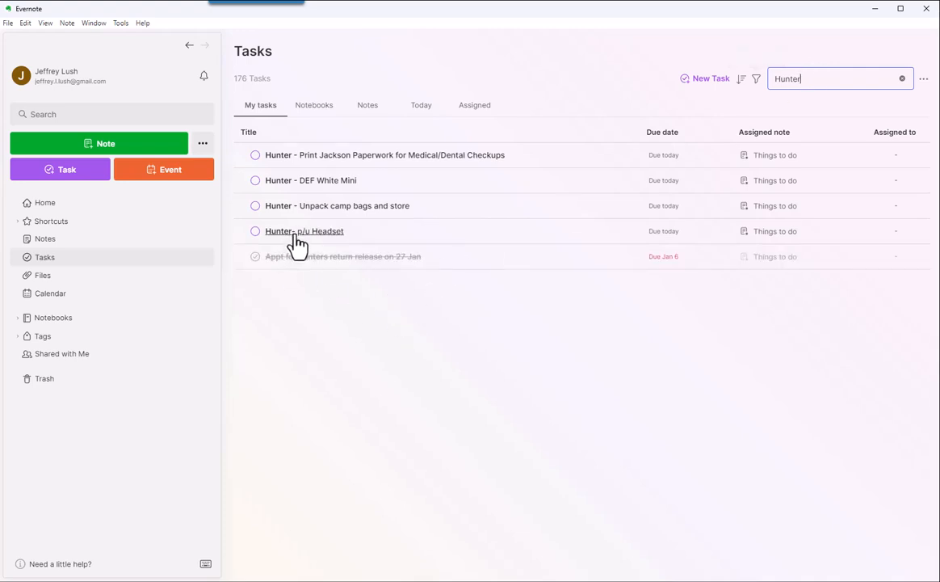
pyautogui.moveTo(299, 166)
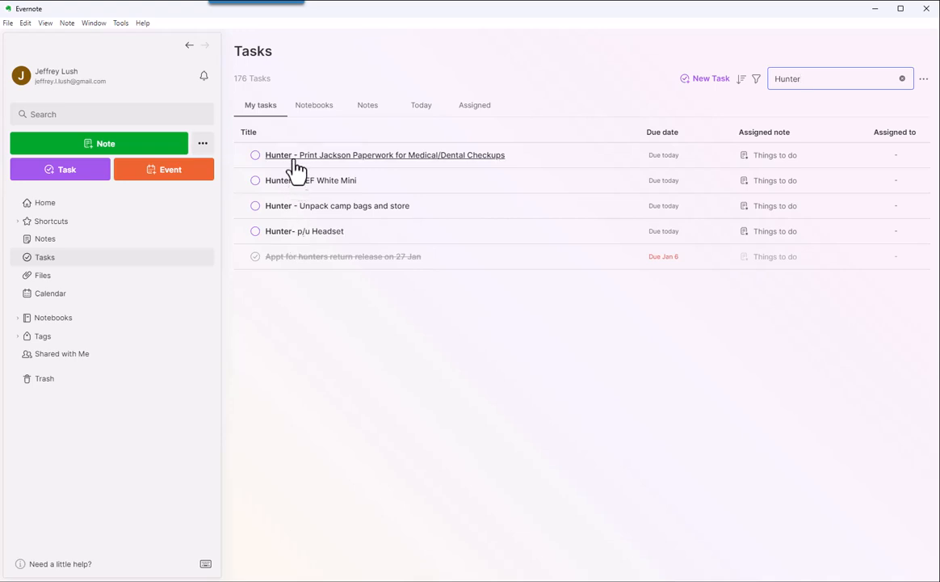
pyautogui.click(304, 232)
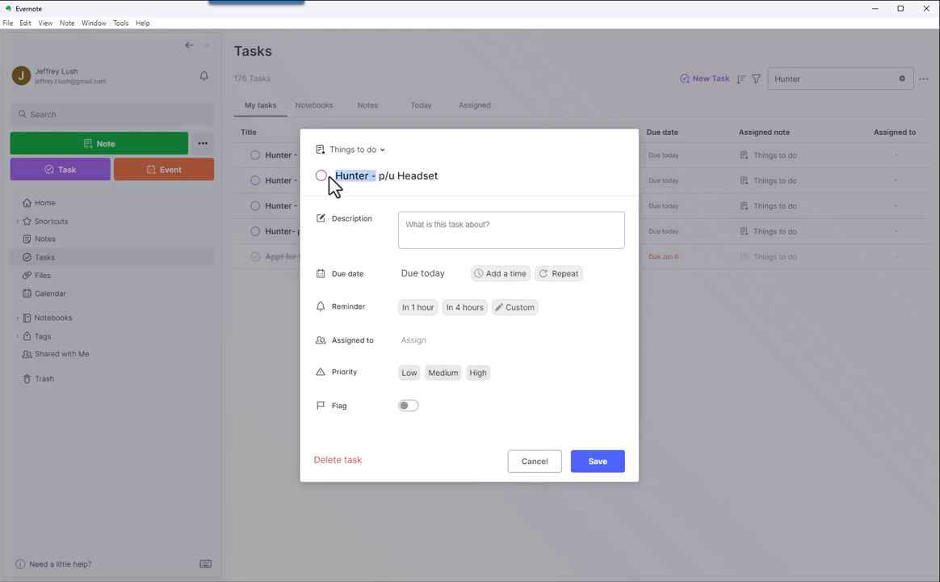
# - Save the Hunter - p/u Headset task, refine the search to 'Hunter -', then clear it
pyautogui.click(597, 461)
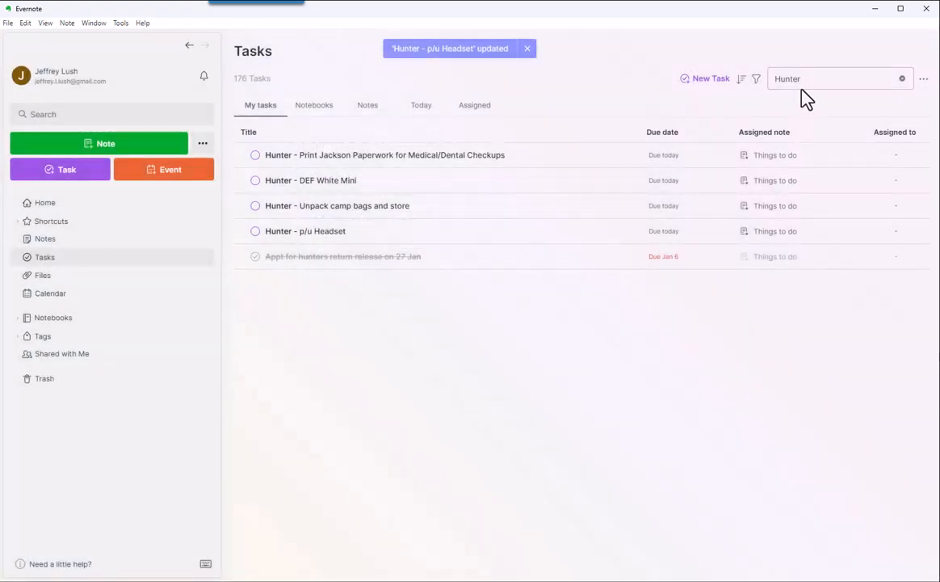
pyautogui.click(741, 78)
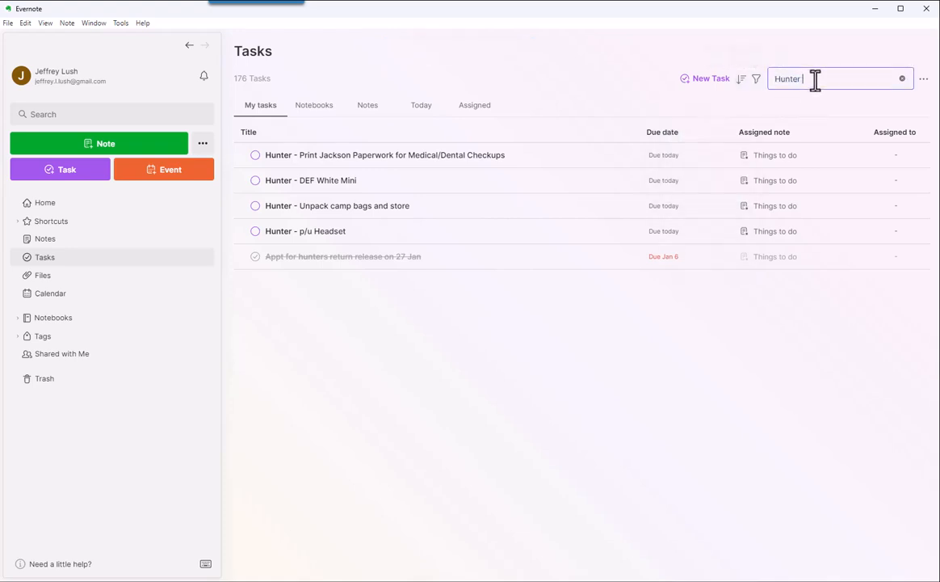
pyautogui.write('-')
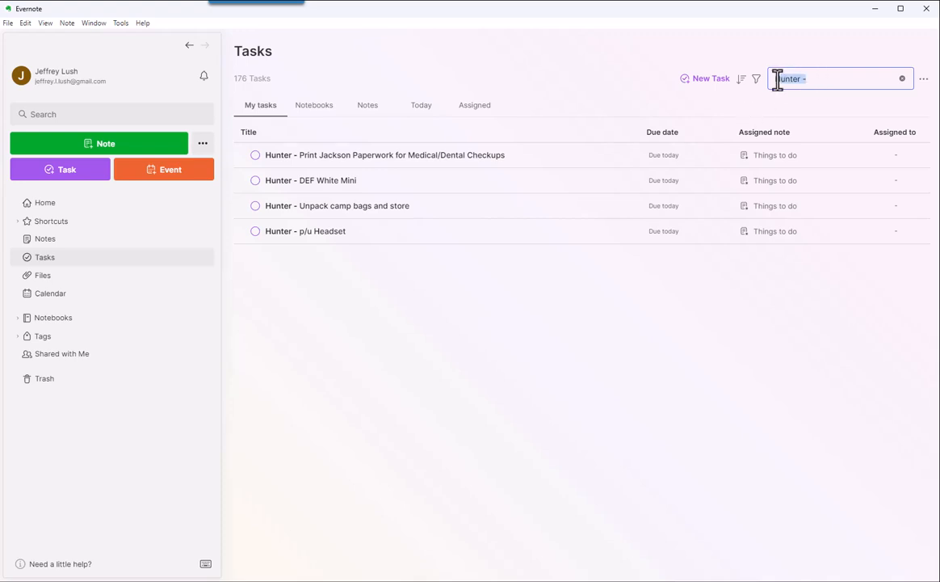
pyautogui.click(903, 79)
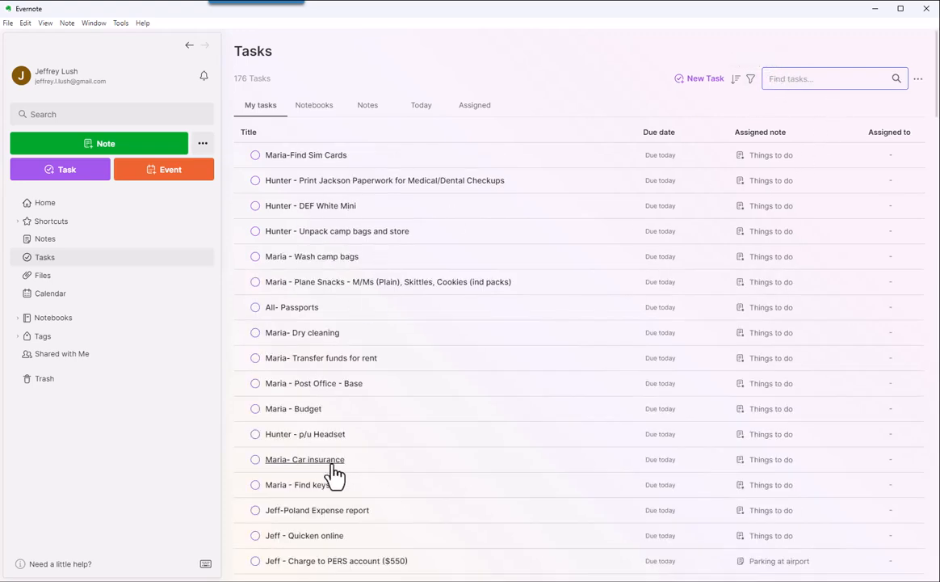
pyautogui.moveTo(364, 329)
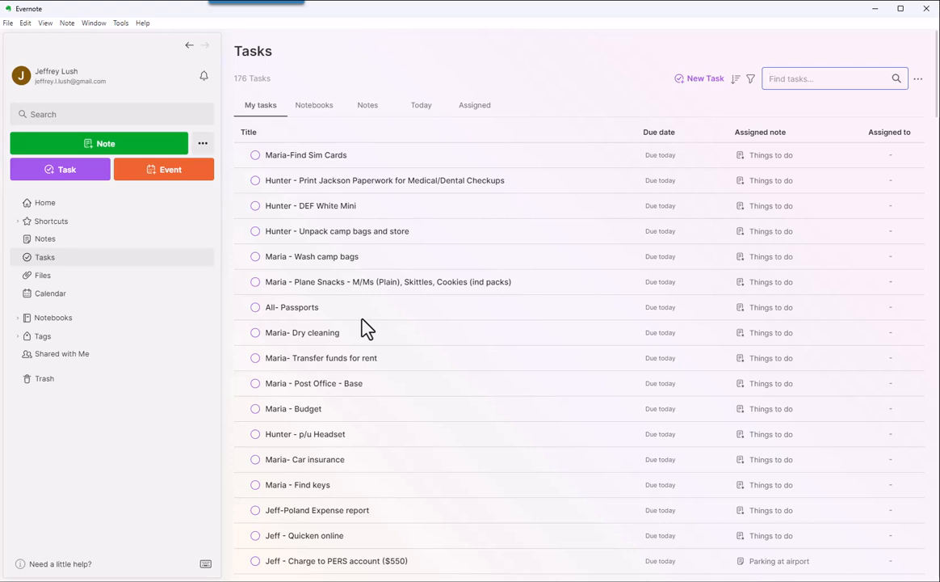
pyautogui.moveTo(52, 225)
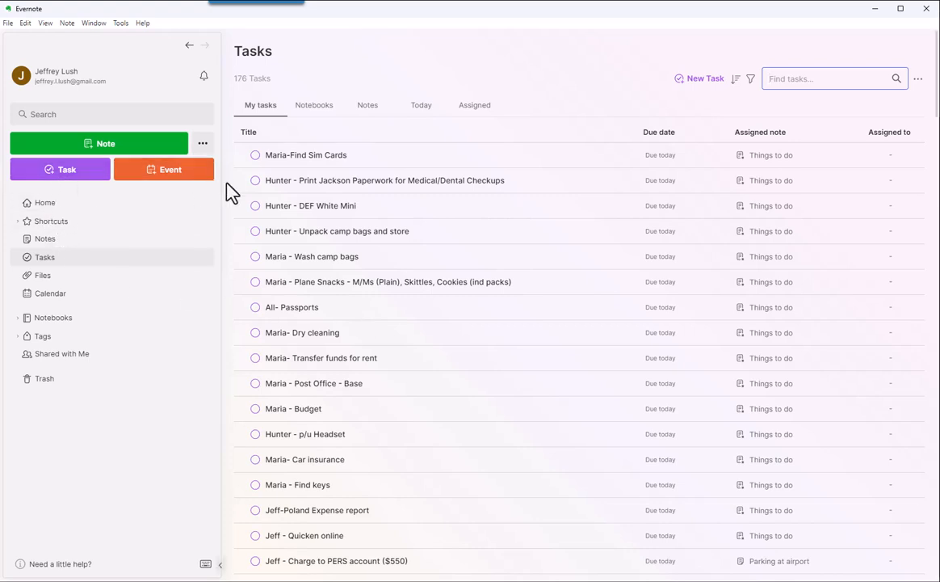
pyautogui.moveTo(52, 208)
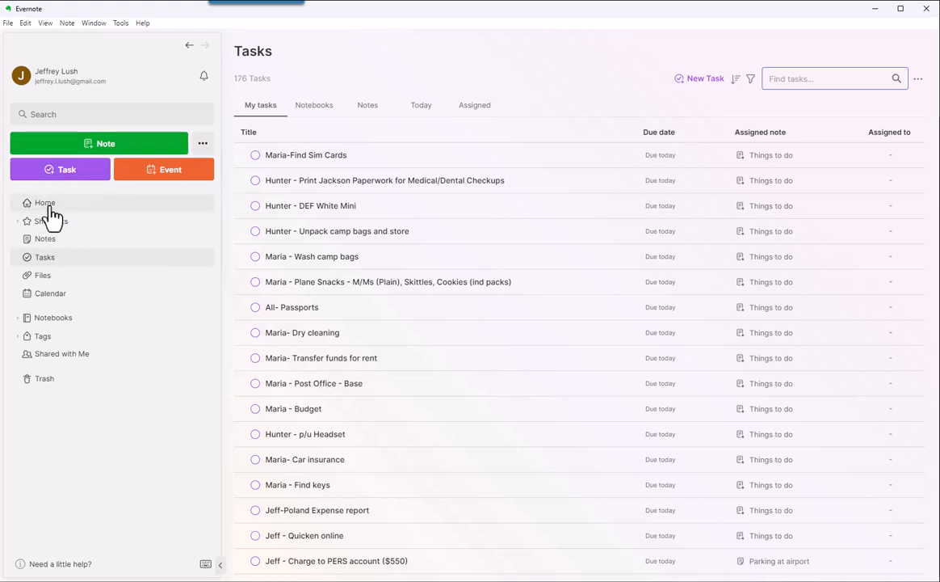
pyautogui.moveTo(63, 219)
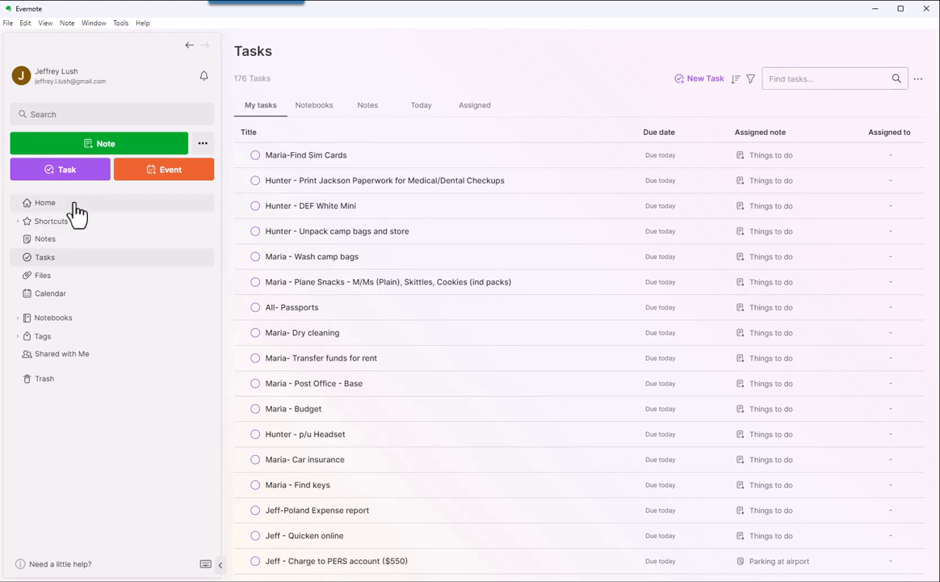
# - From Home, search for 'YC24' and open the YC24 note
pyautogui.click(45, 203)
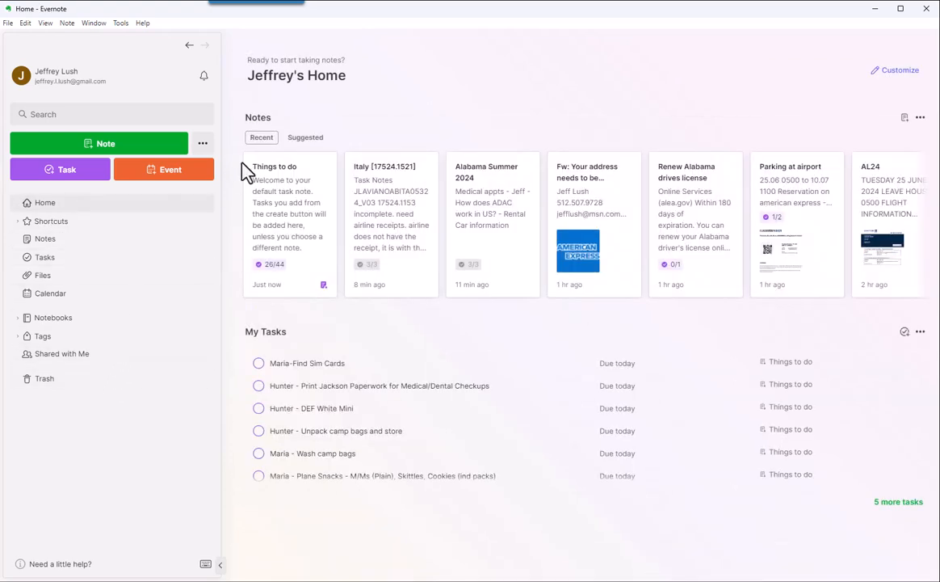
pyautogui.click(112, 114)
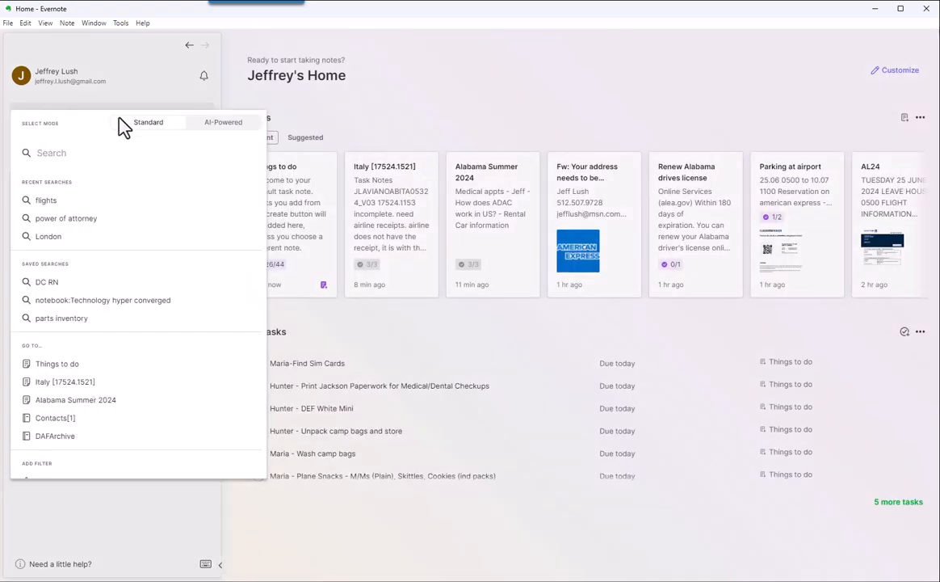
pyautogui.write('YC24')
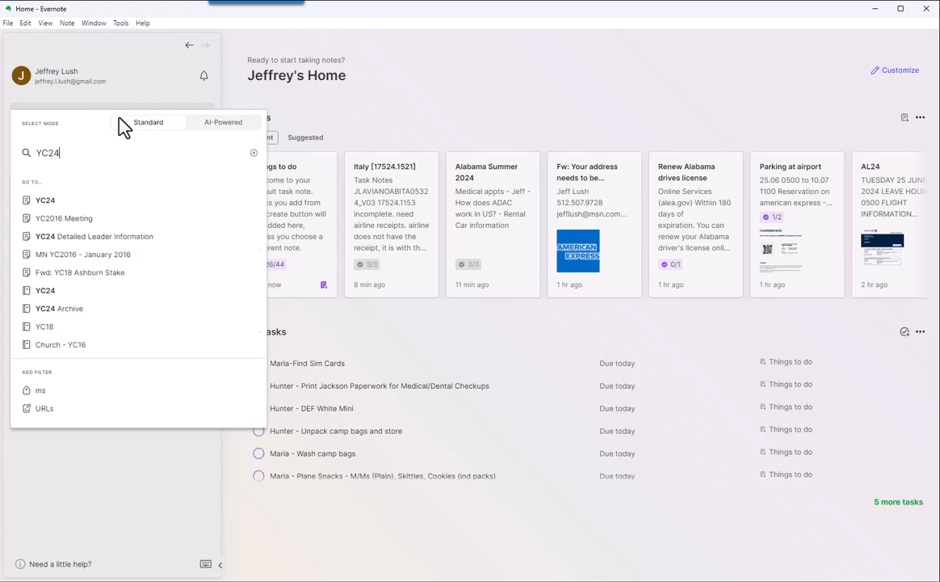
pyautogui.click(45, 200)
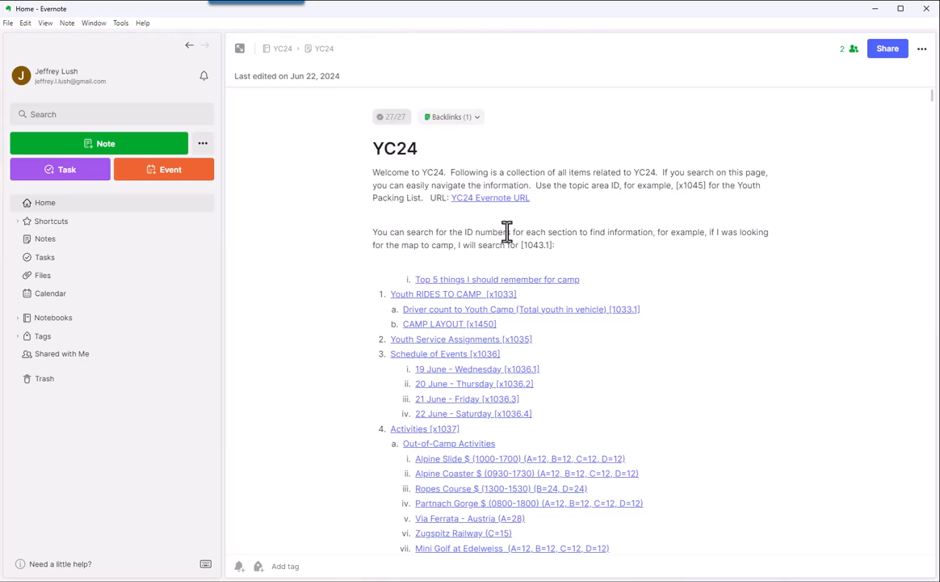
pyautogui.moveTo(545, 206)
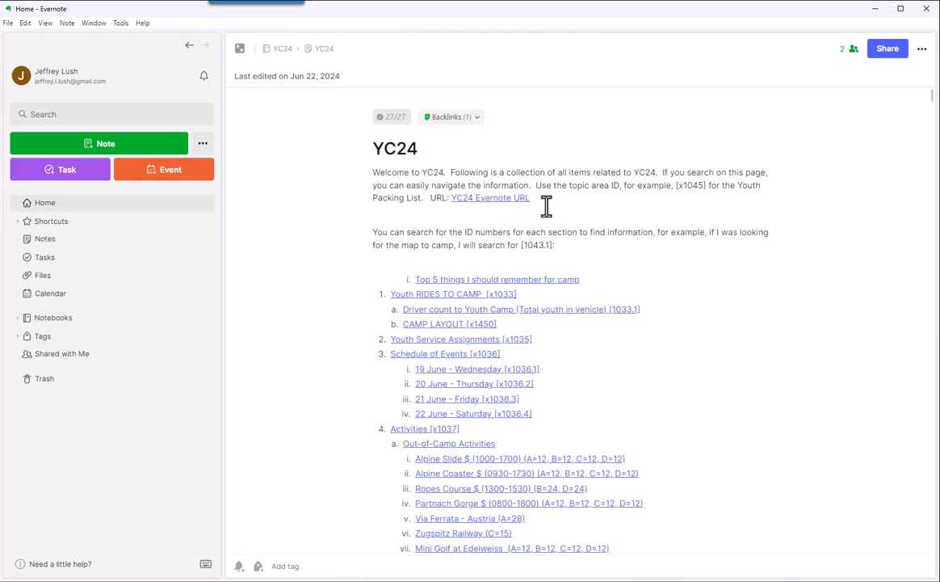
# - Scroll the YC24 note past the rides-to-camp section and driver table to Youth Service Assignments
pyautogui.scroll(-3)
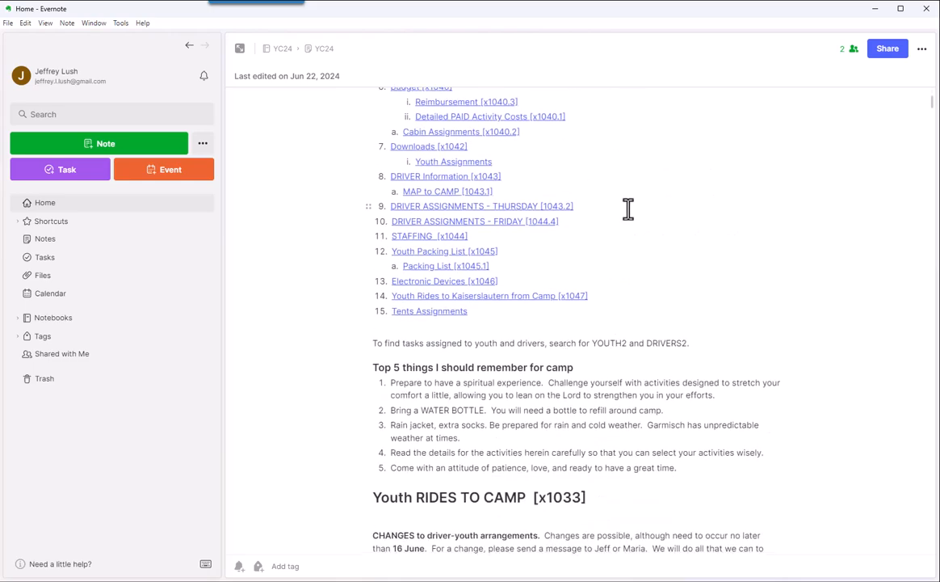
pyautogui.scroll(-3)
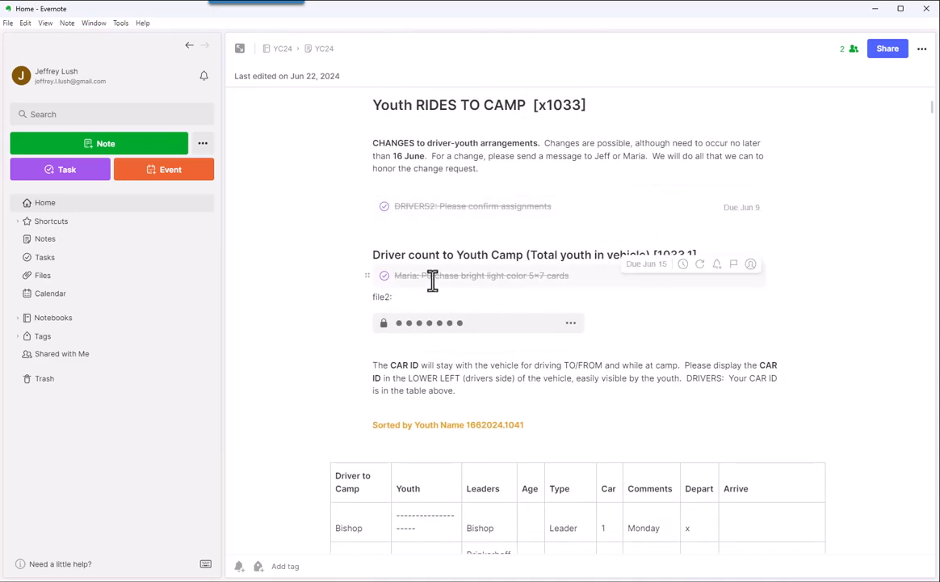
pyautogui.moveTo(471, 275)
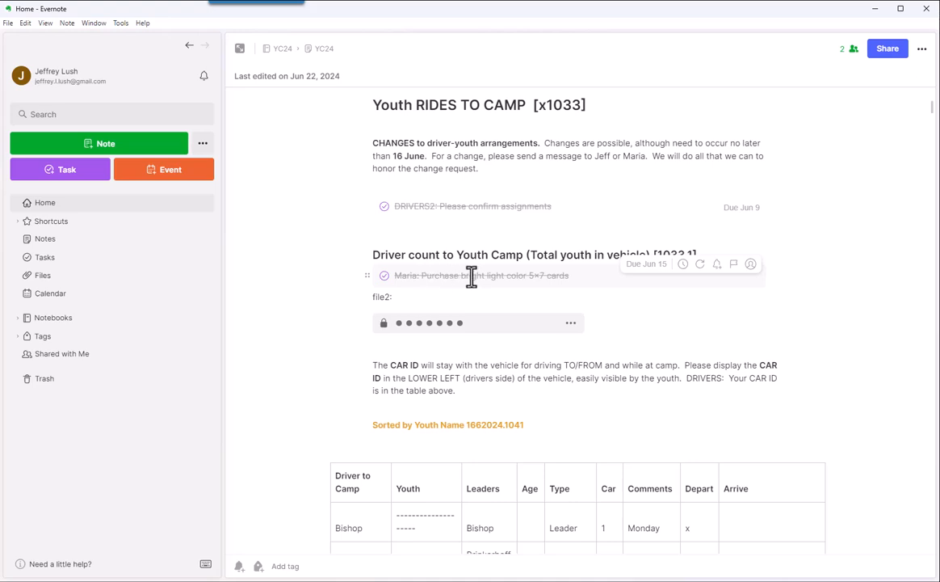
pyautogui.moveTo(542, 415)
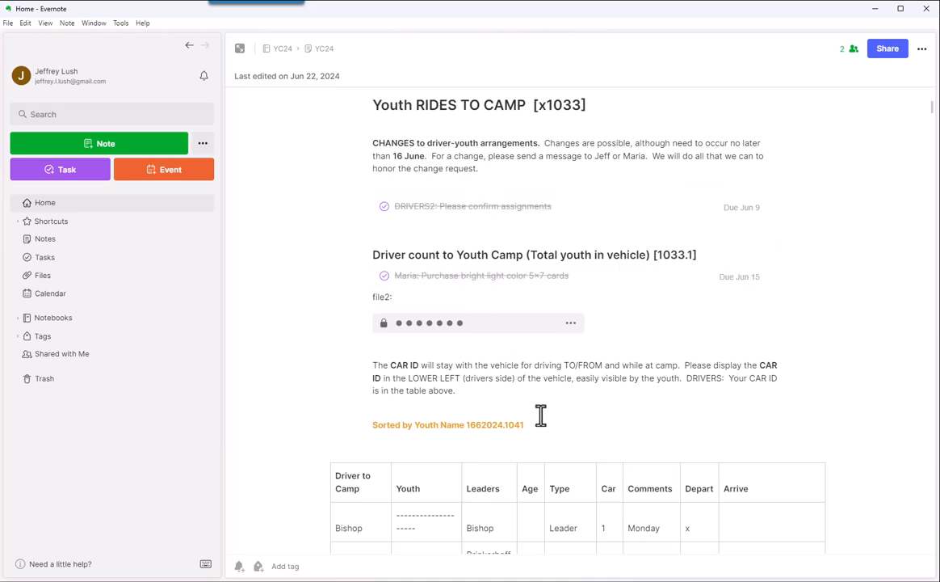
pyautogui.moveTo(386, 217)
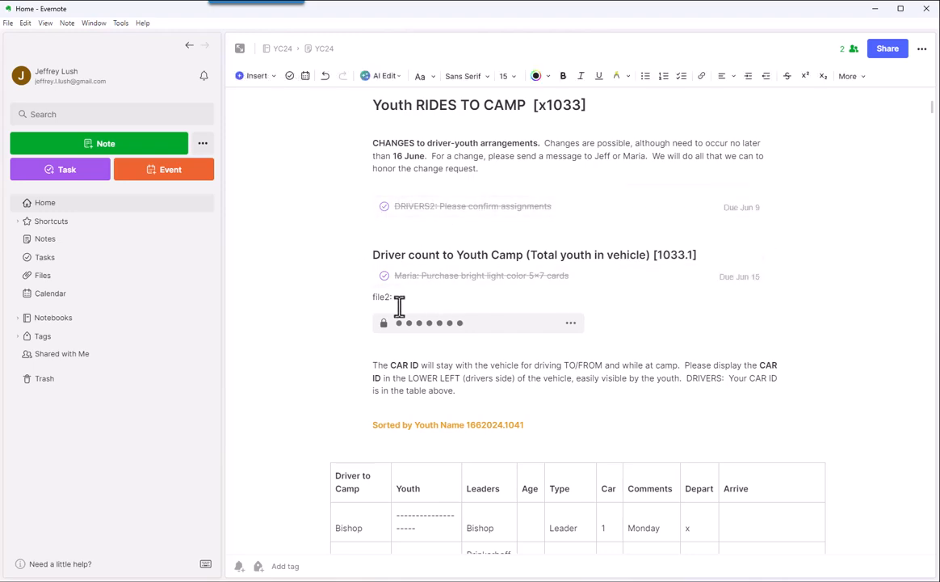
pyautogui.scroll(-3)
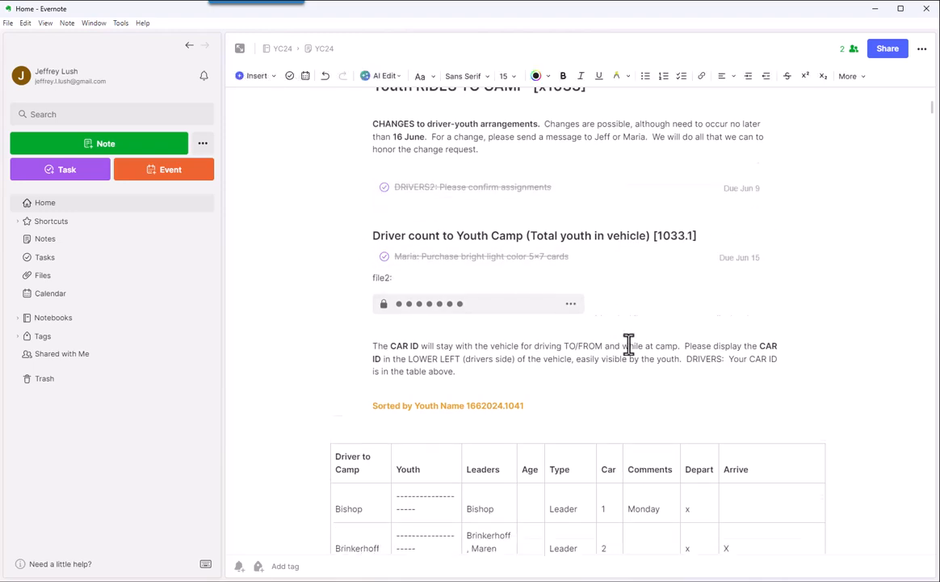
pyautogui.scroll(-3)
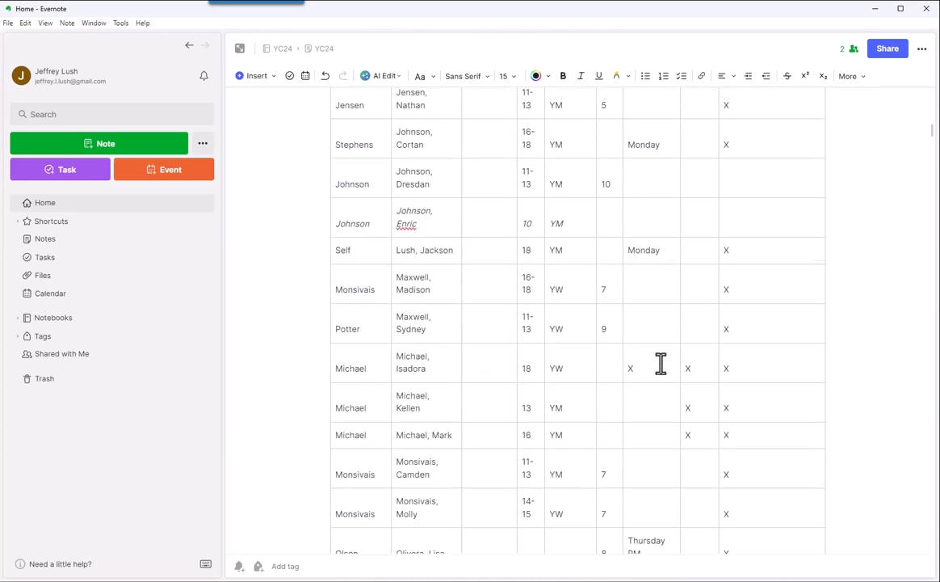
pyautogui.scroll(3)
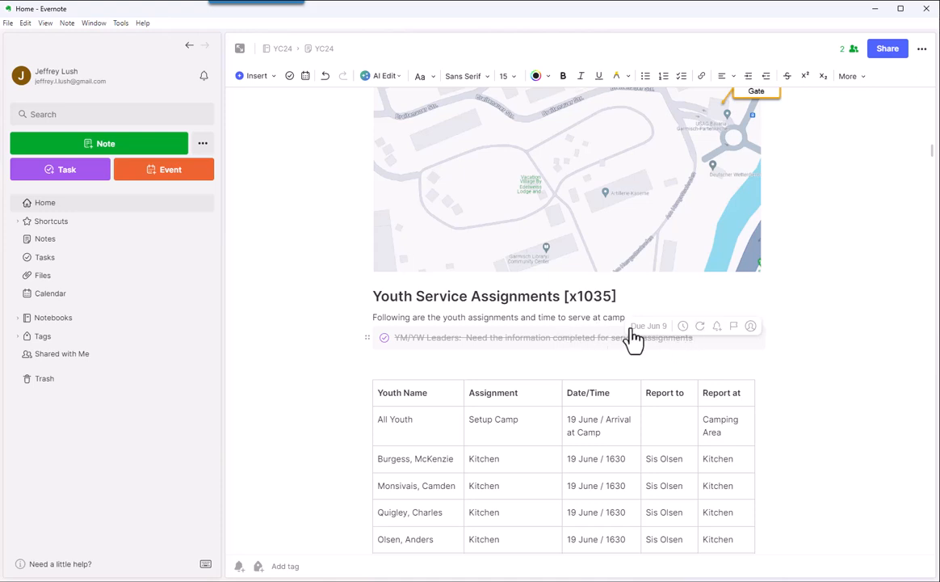
pyautogui.moveTo(53, 225)
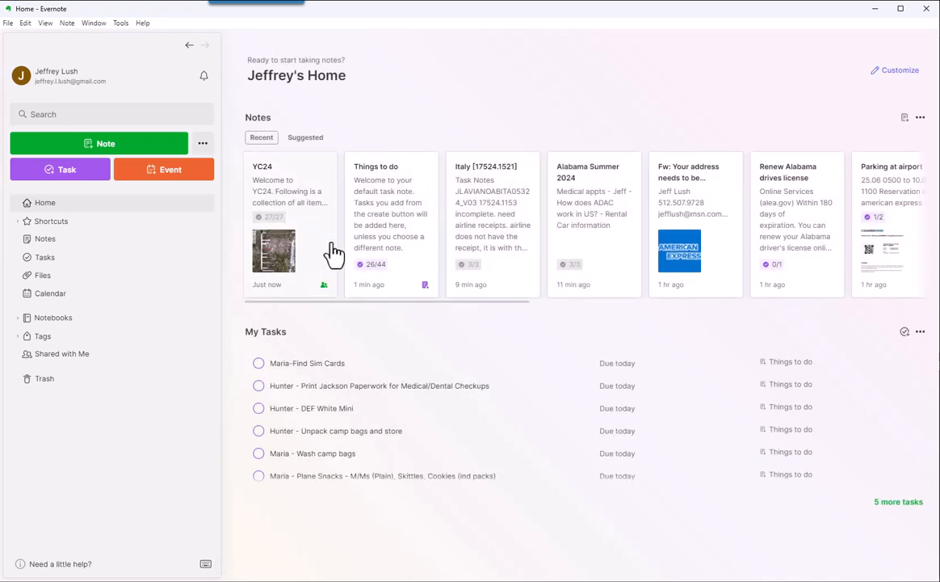
pyautogui.moveTo(267, 174)
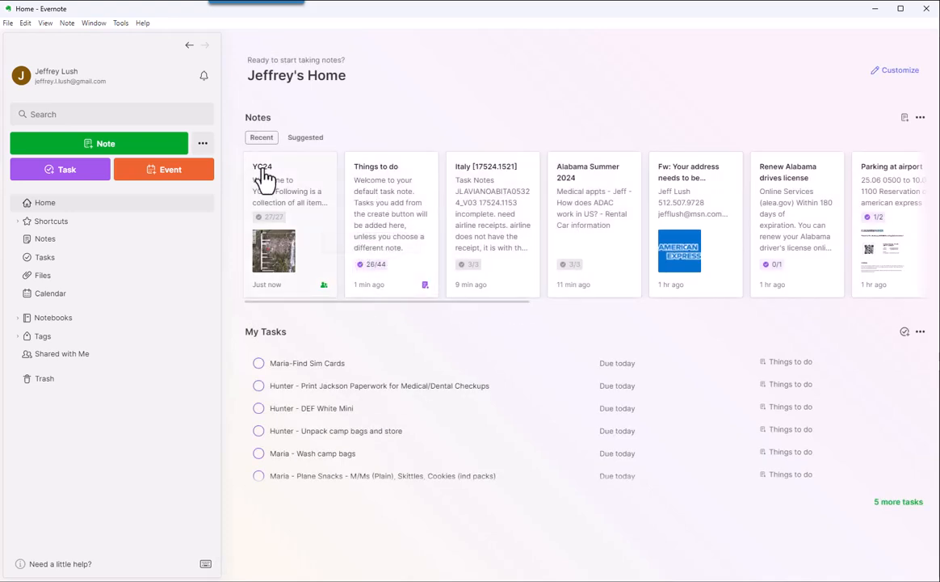
pyautogui.moveTo(272, 217)
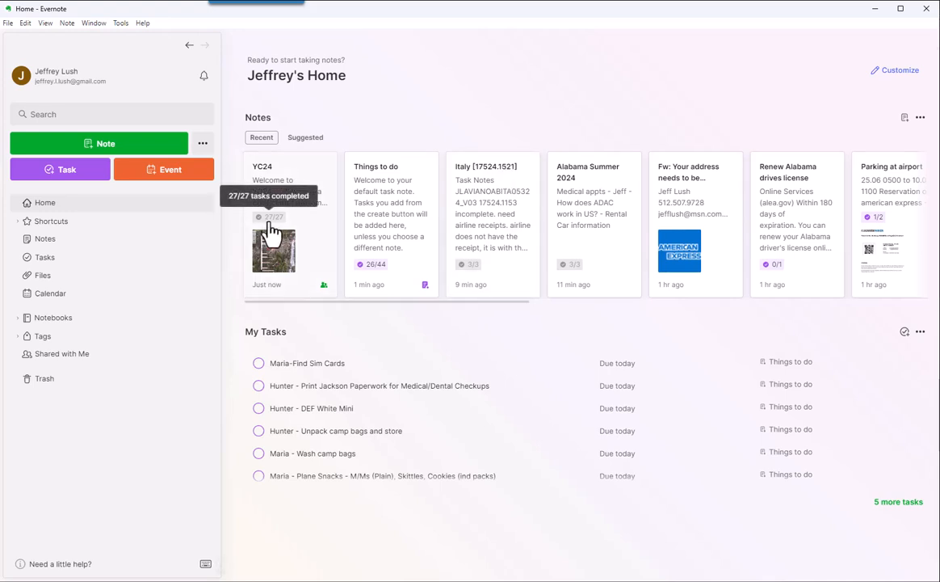
pyautogui.moveTo(373, 267)
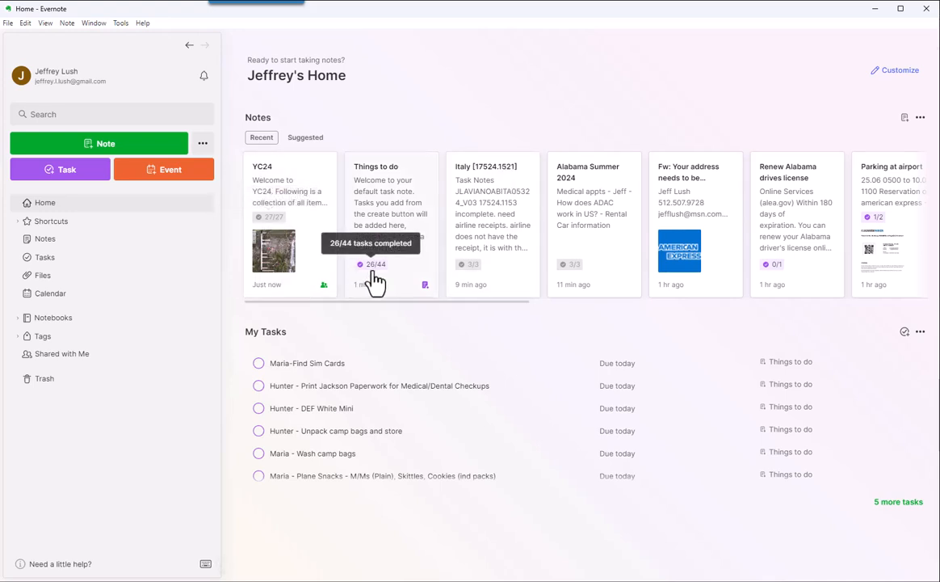
pyautogui.moveTo(570, 264)
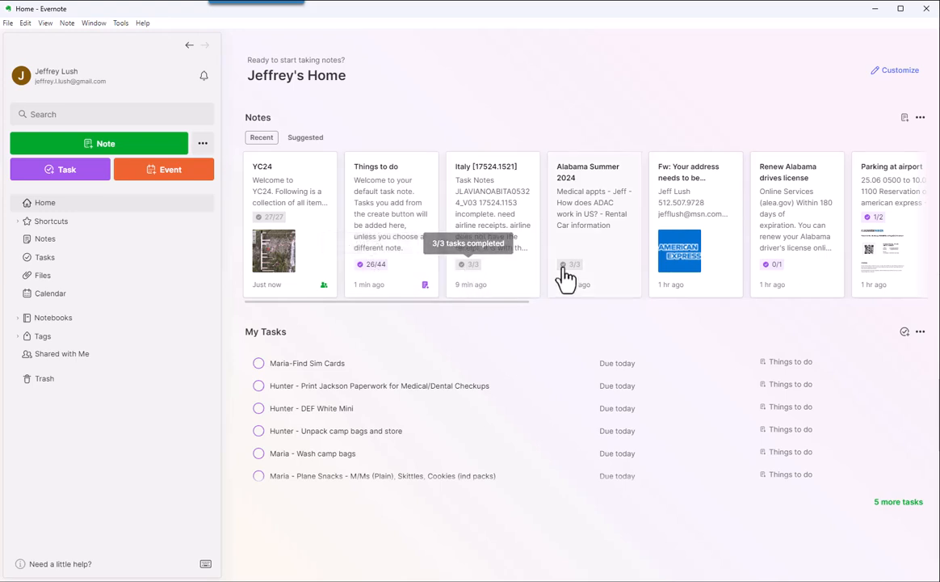
pyautogui.moveTo(777, 264)
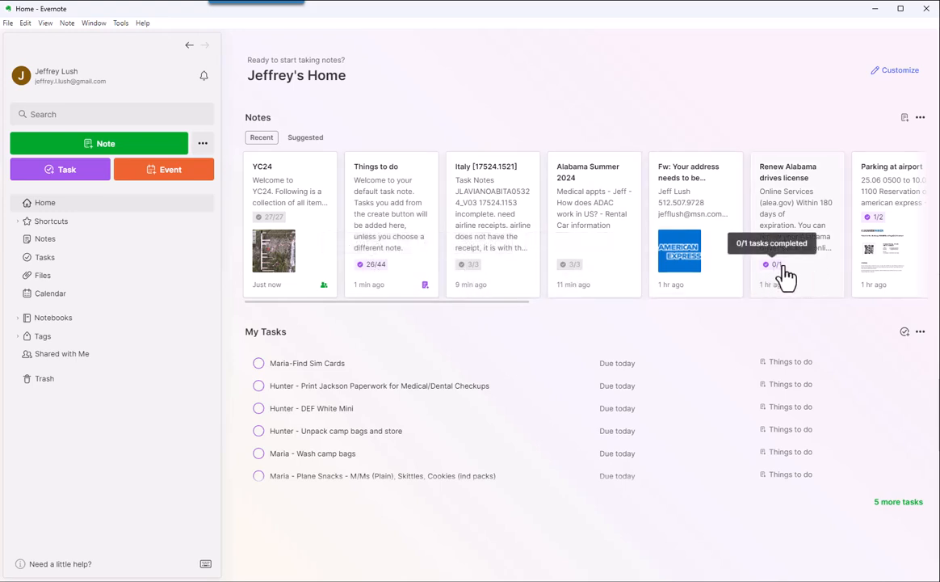
pyautogui.moveTo(362, 312)
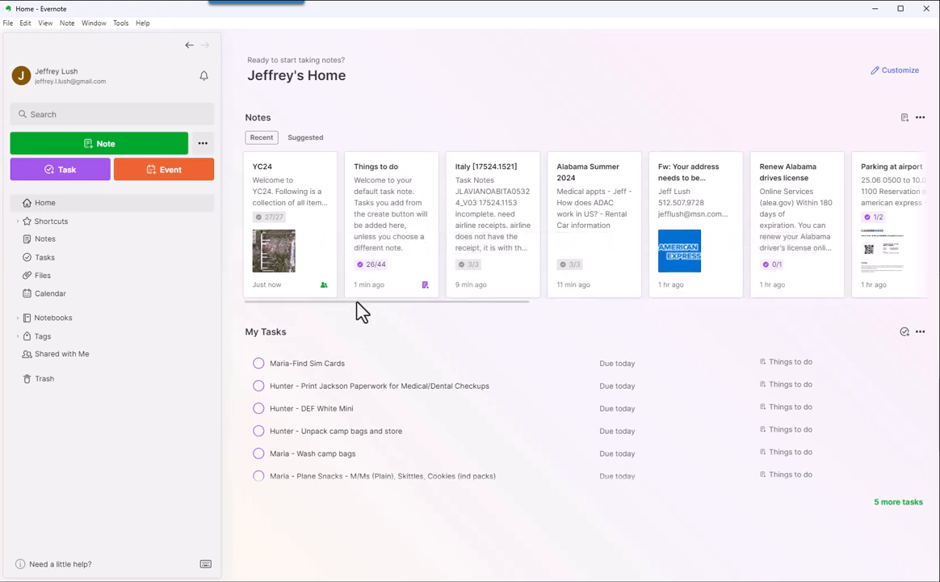
pyautogui.hscroll(3)
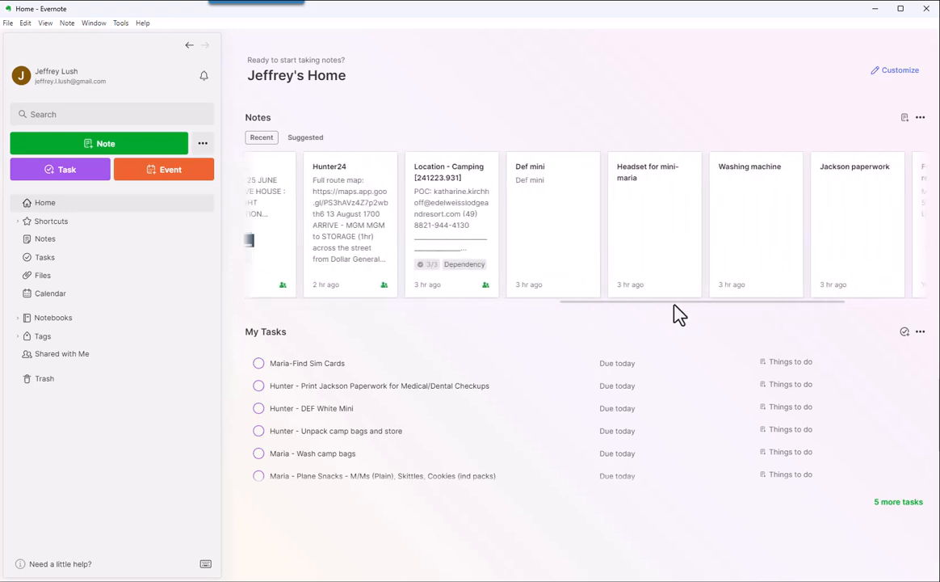
pyautogui.hscroll(-3)
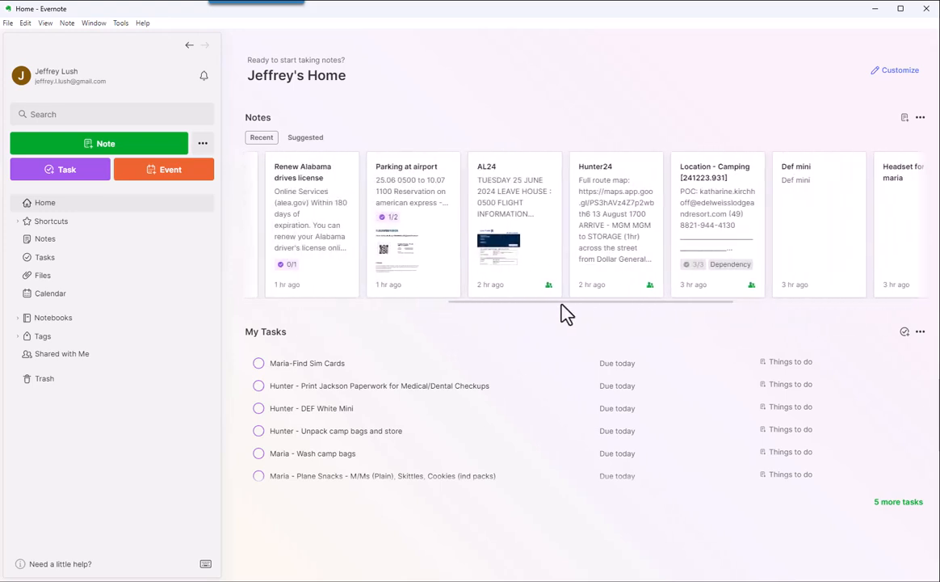
pyautogui.moveTo(730, 277)
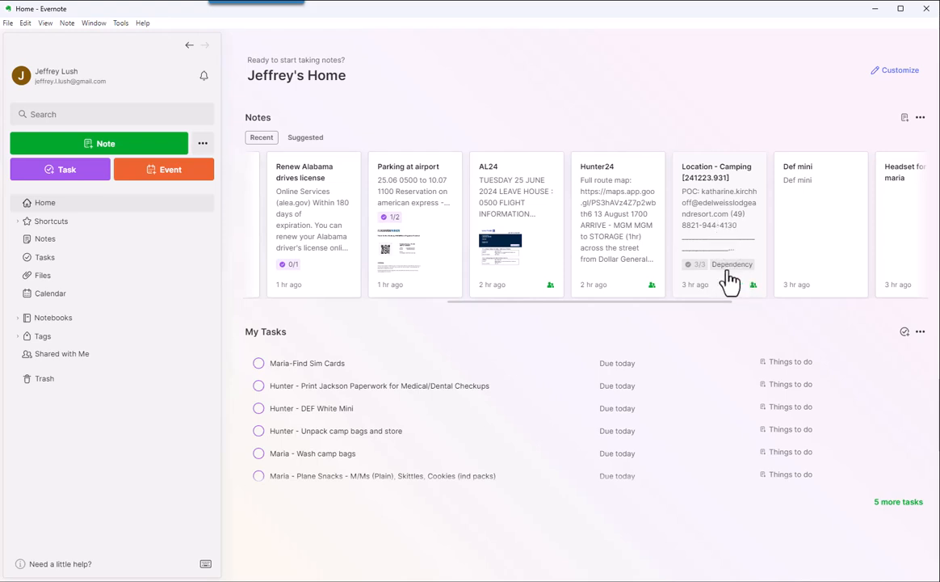
pyautogui.hscroll(3)
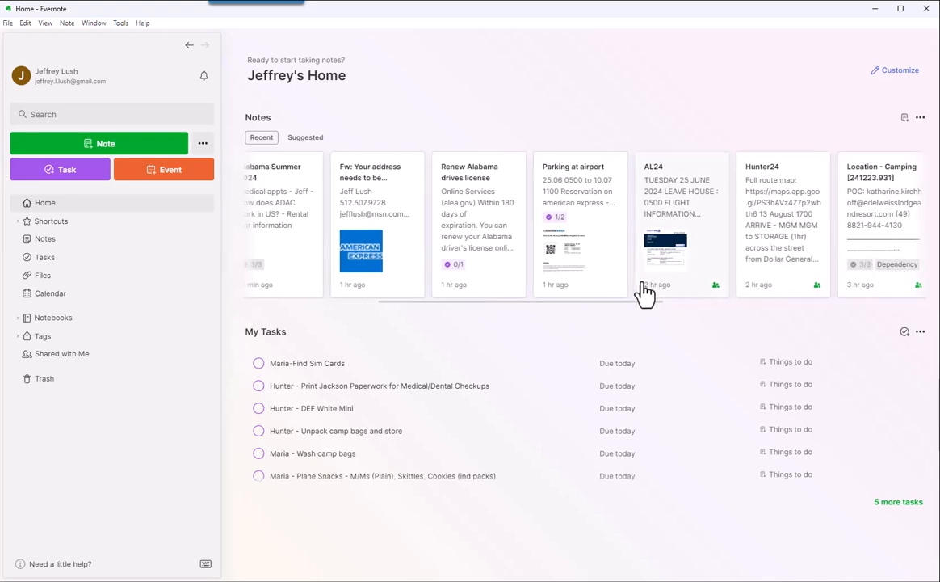
pyautogui.hscroll(-3)
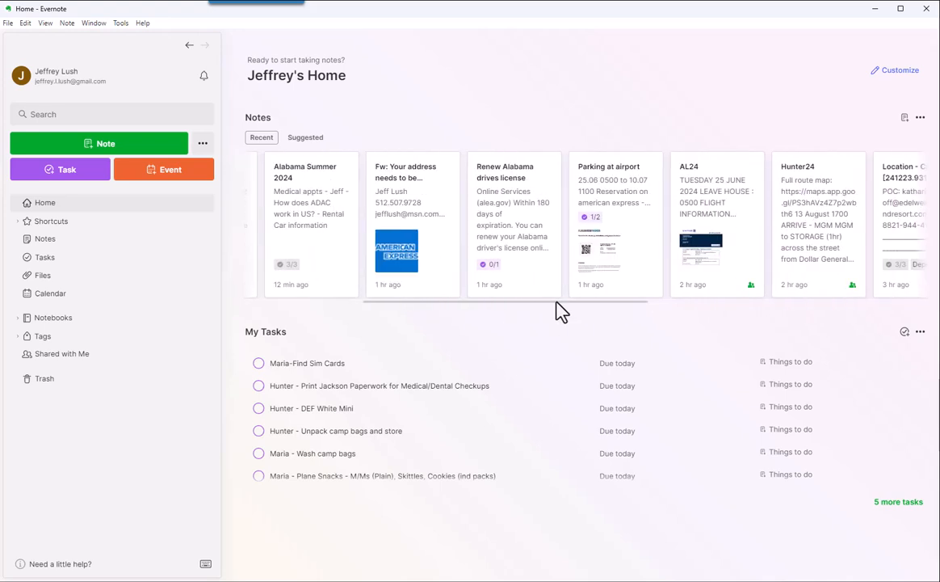
pyautogui.moveTo(610, 203)
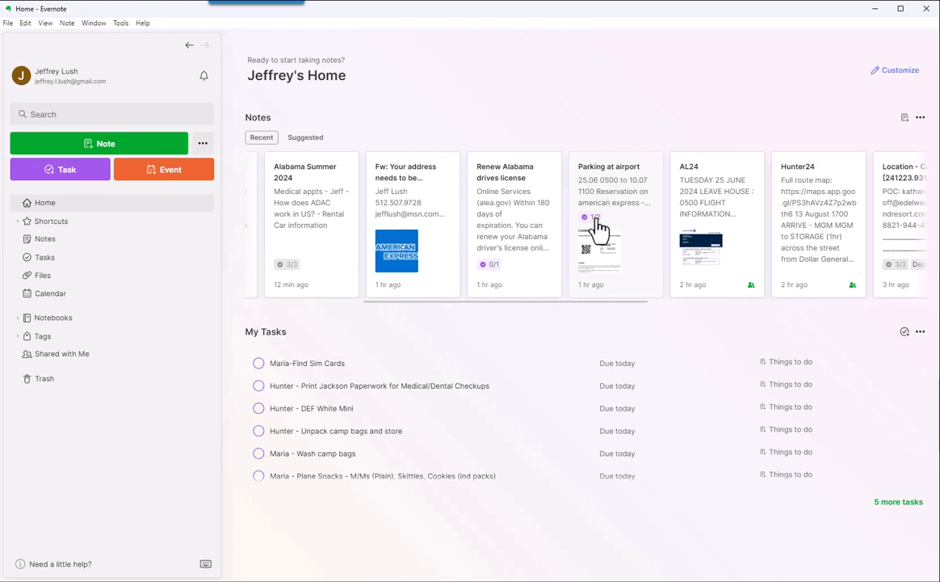
pyautogui.click(616, 222)
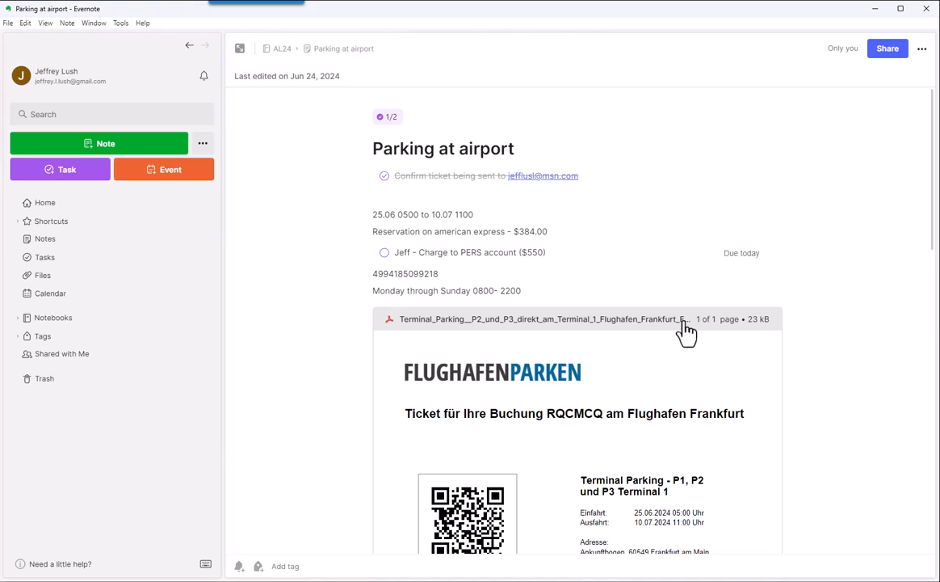
pyautogui.click(384, 252)
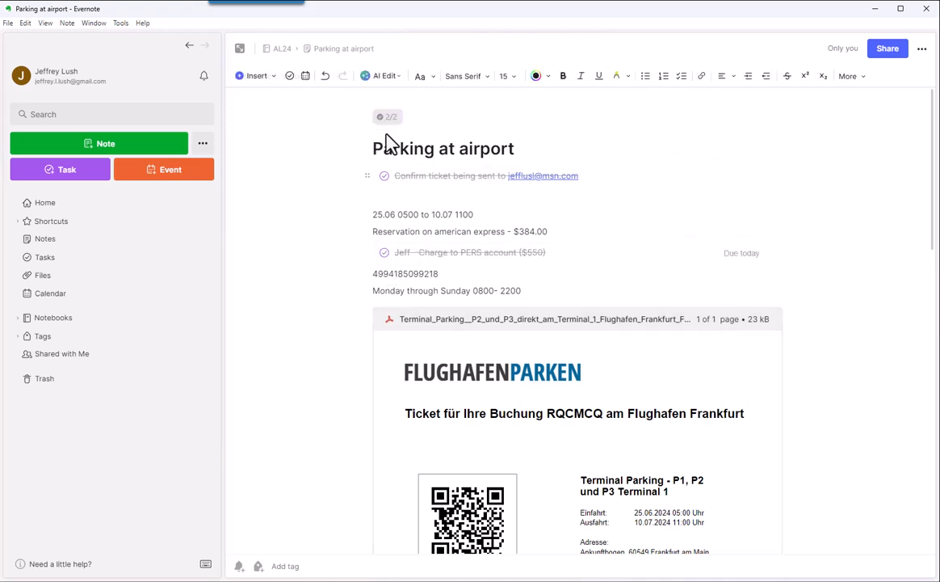
pyautogui.click(385, 253)
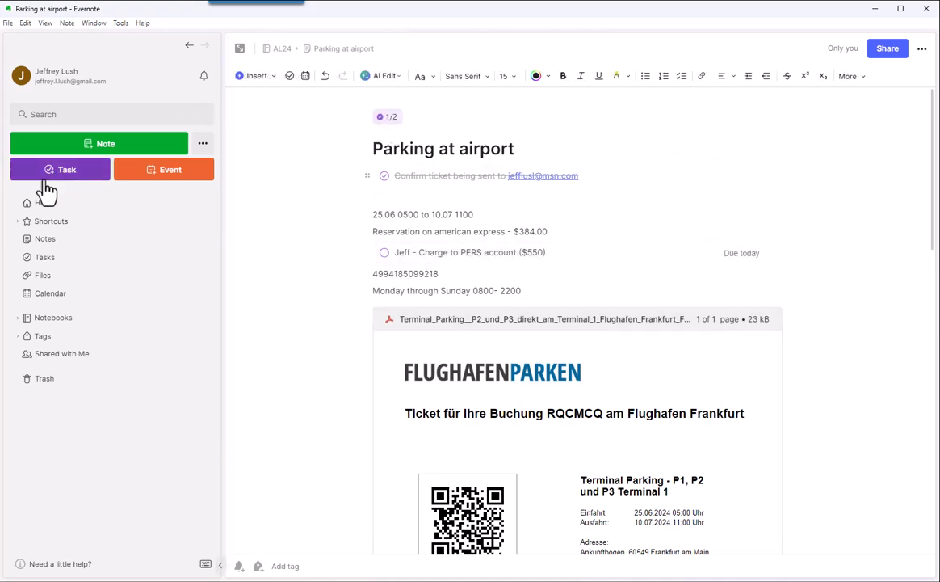
pyautogui.click(44, 203)
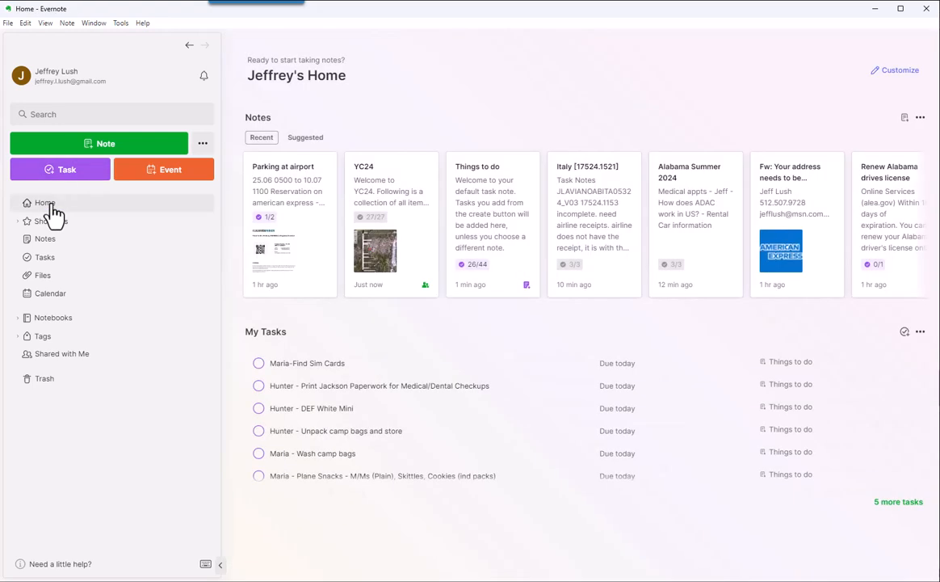
pyautogui.moveTo(702, 148)
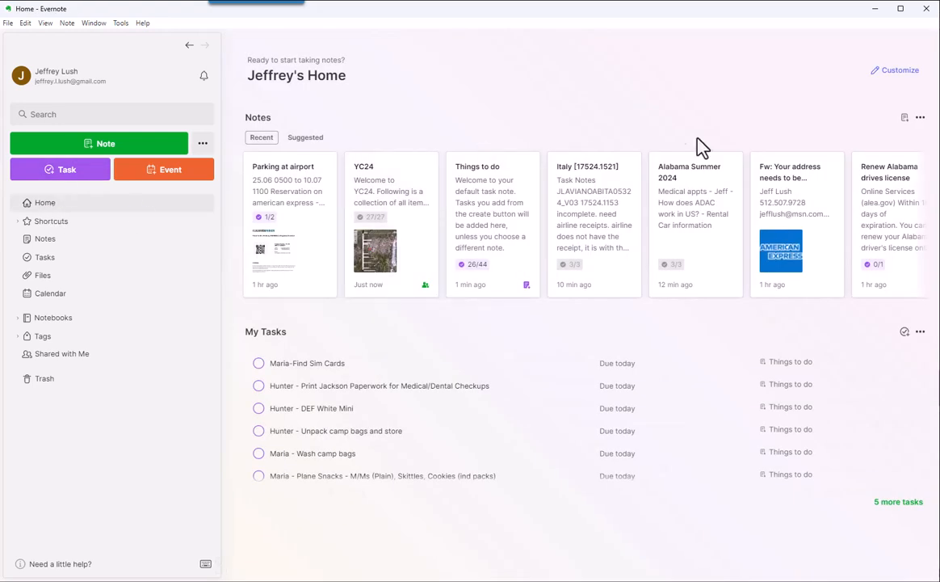
pyautogui.click(289, 225)
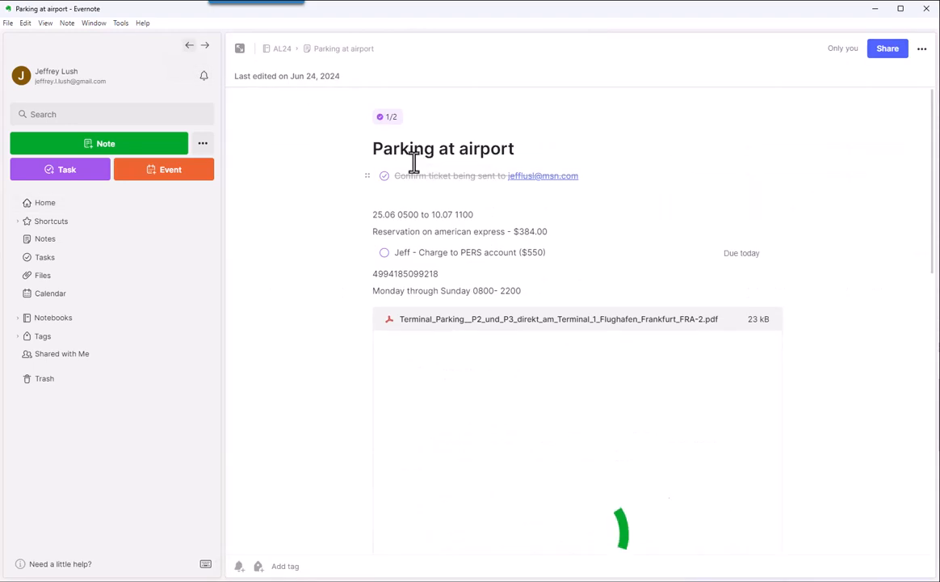
pyautogui.click(45, 203)
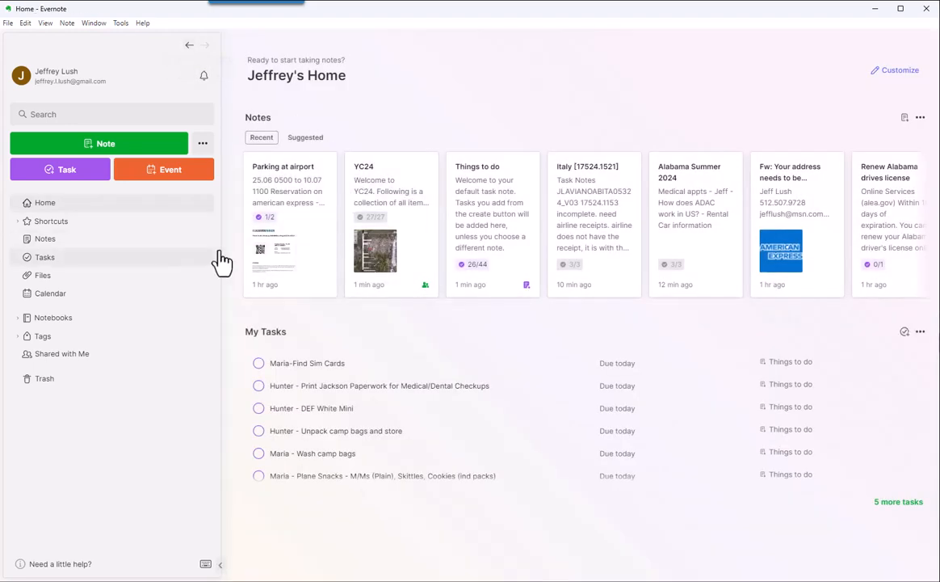
pyautogui.click(895, 71)
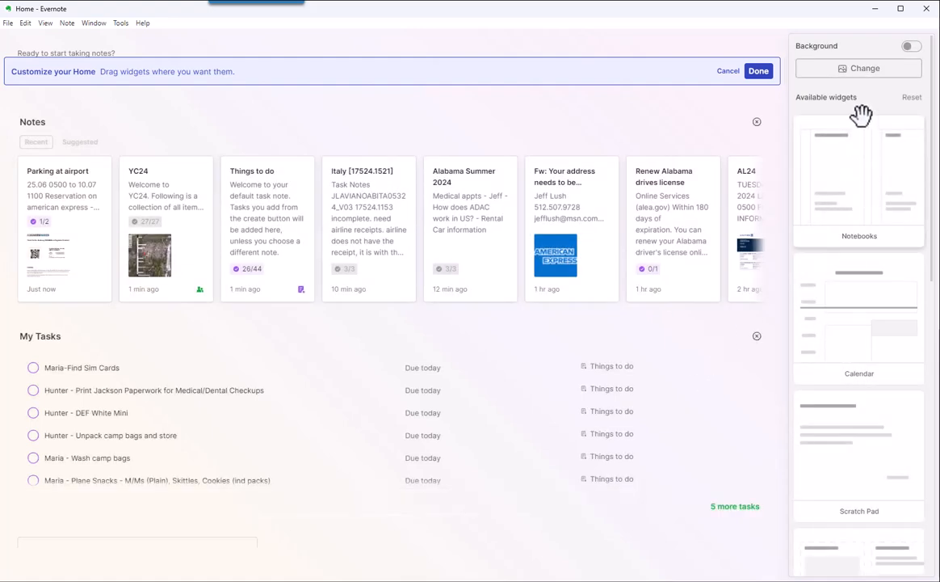
# - Scroll Home and confirm the layout with the large My Tasks widget below Notes
pyautogui.scroll(-3)
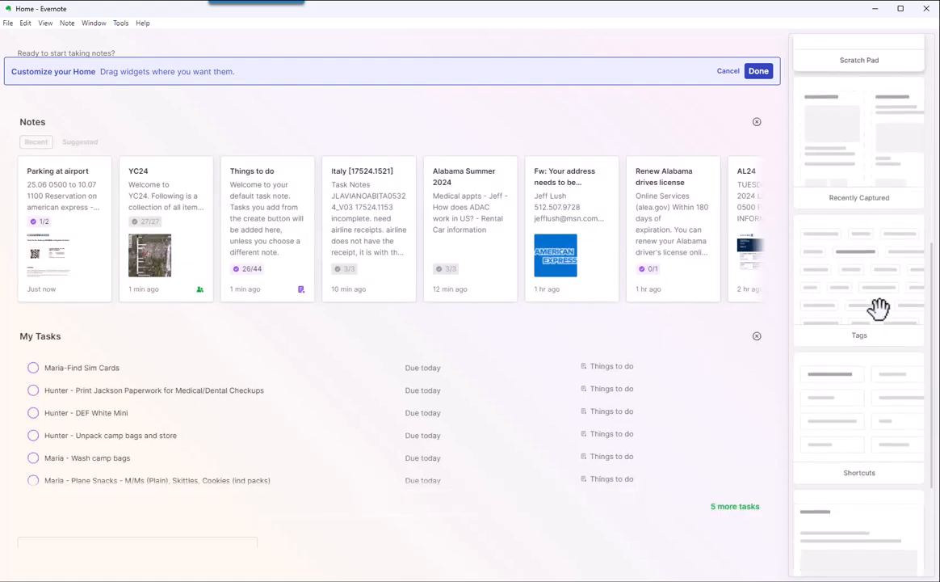
pyautogui.moveTo(814, 187)
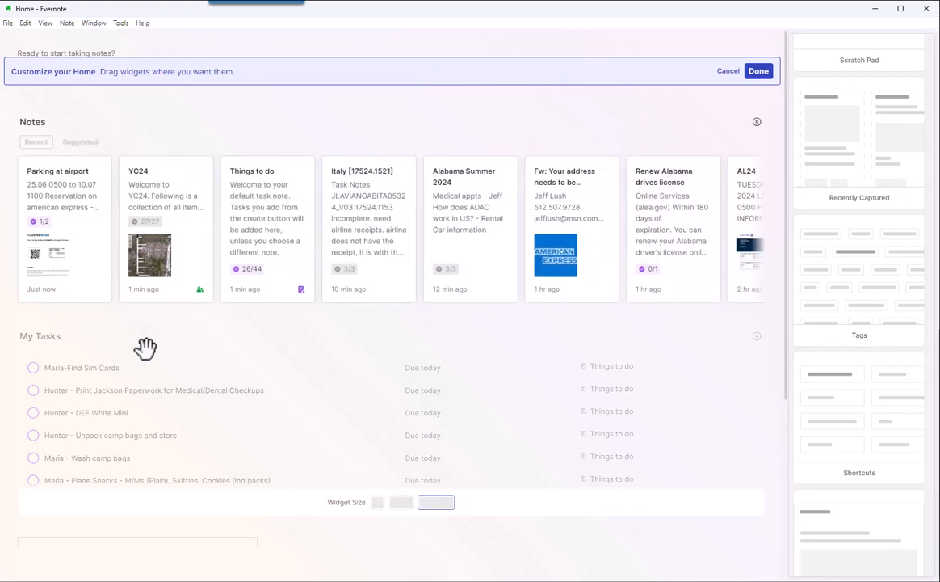
pyautogui.moveTo(628, 377)
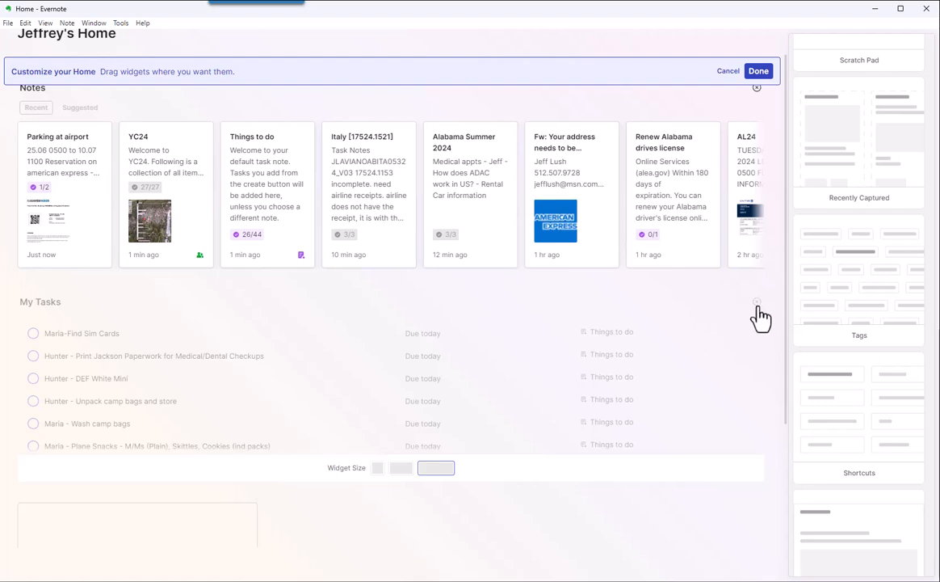
pyautogui.click(758, 71)
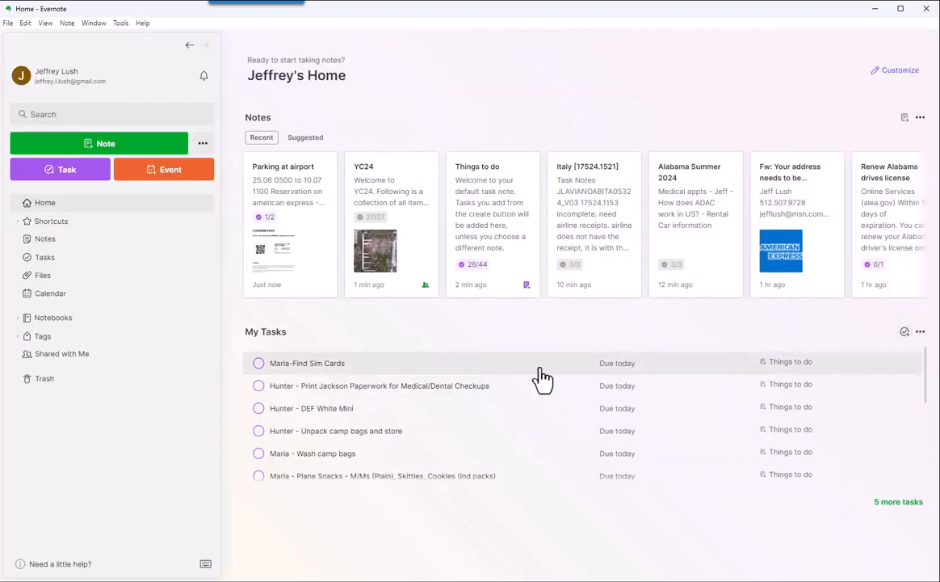
pyautogui.moveTo(792, 431)
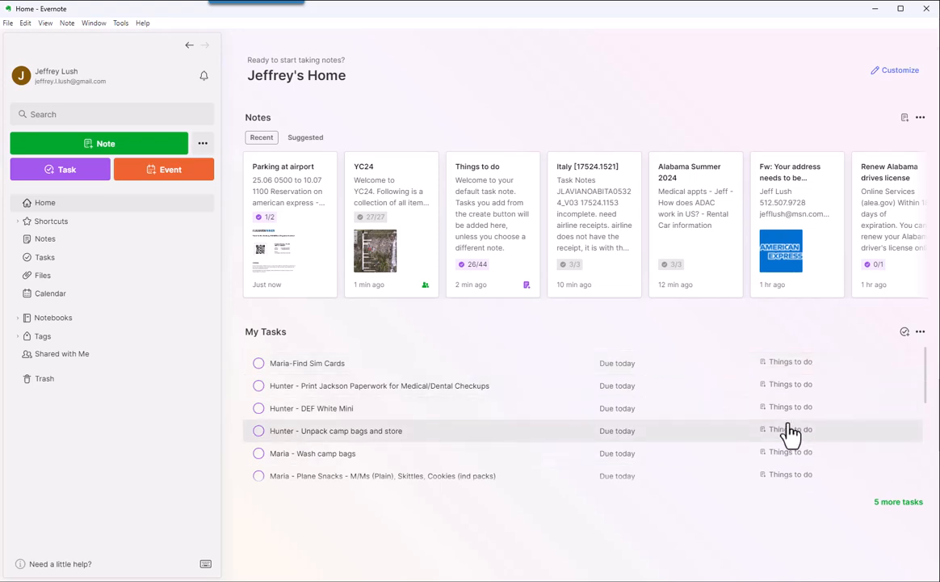
pyautogui.scroll(-3)
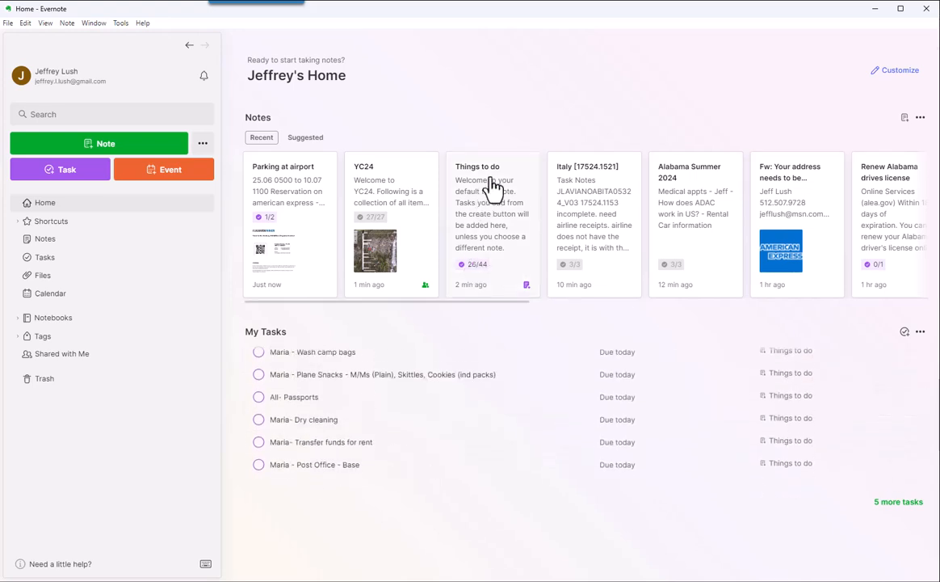
pyautogui.moveTo(493, 200)
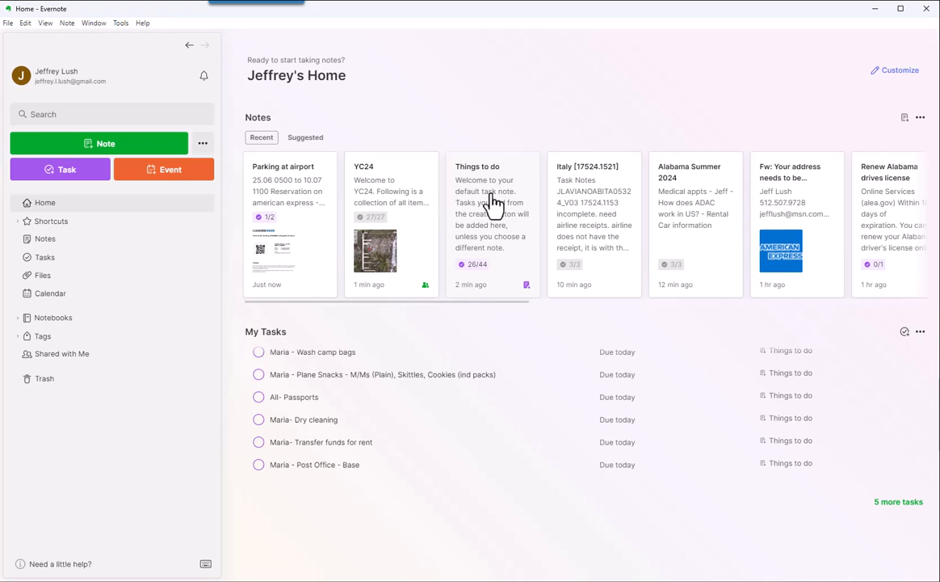
pyautogui.click(493, 222)
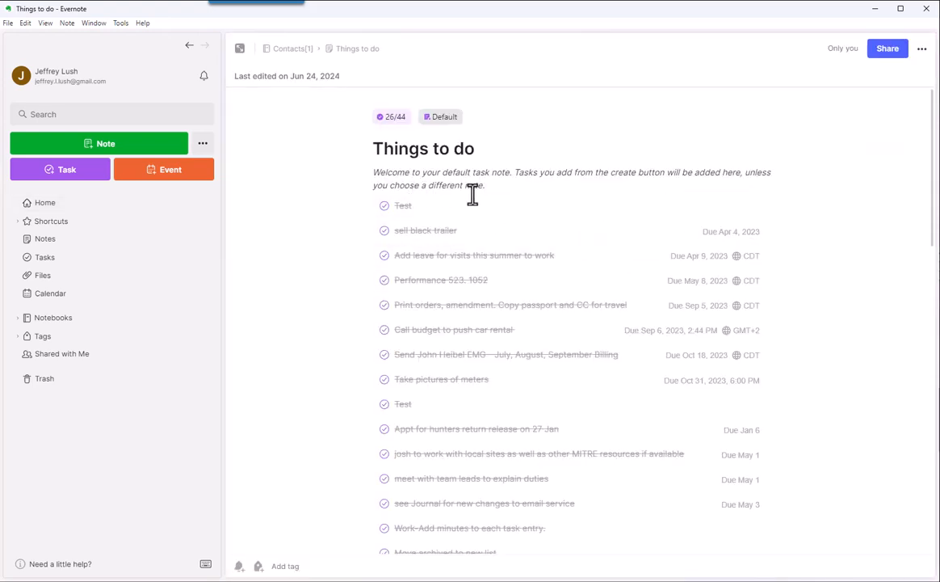
pyautogui.scroll(-3)
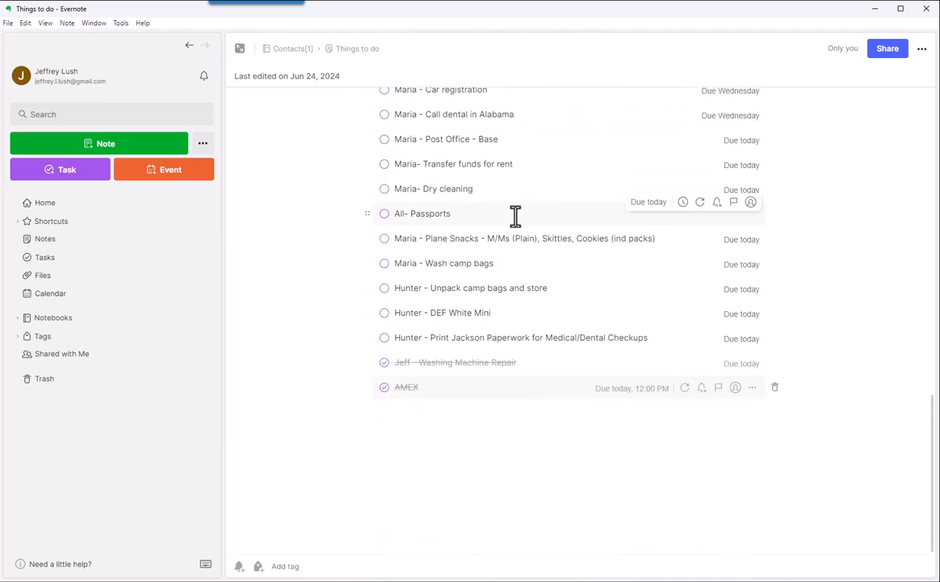
pyautogui.scroll(3)
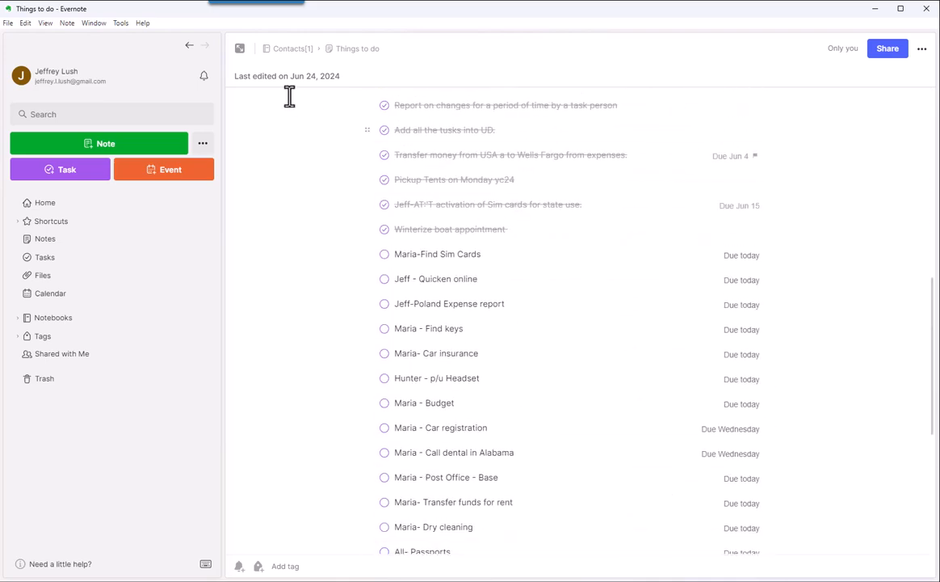
pyautogui.click(45, 202)
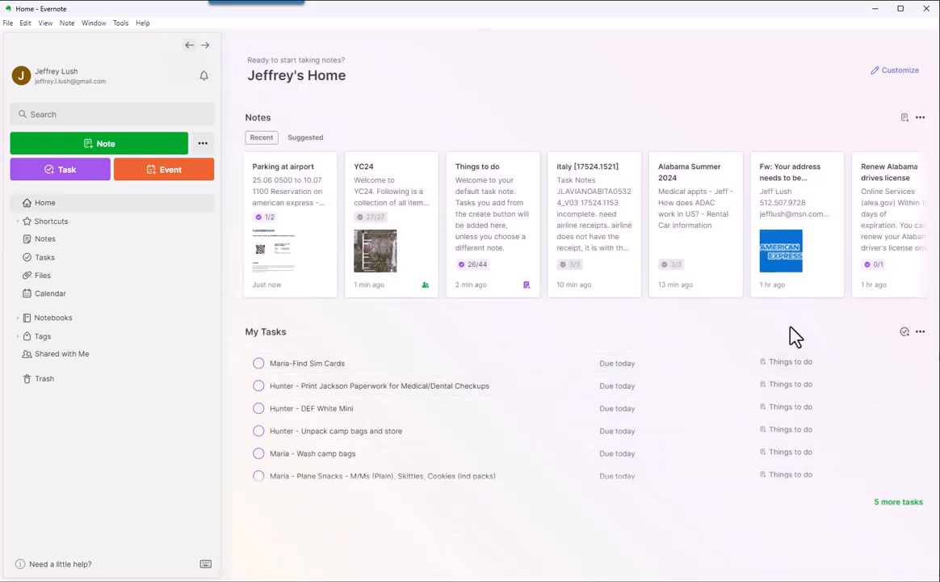
pyautogui.moveTo(776, 378)
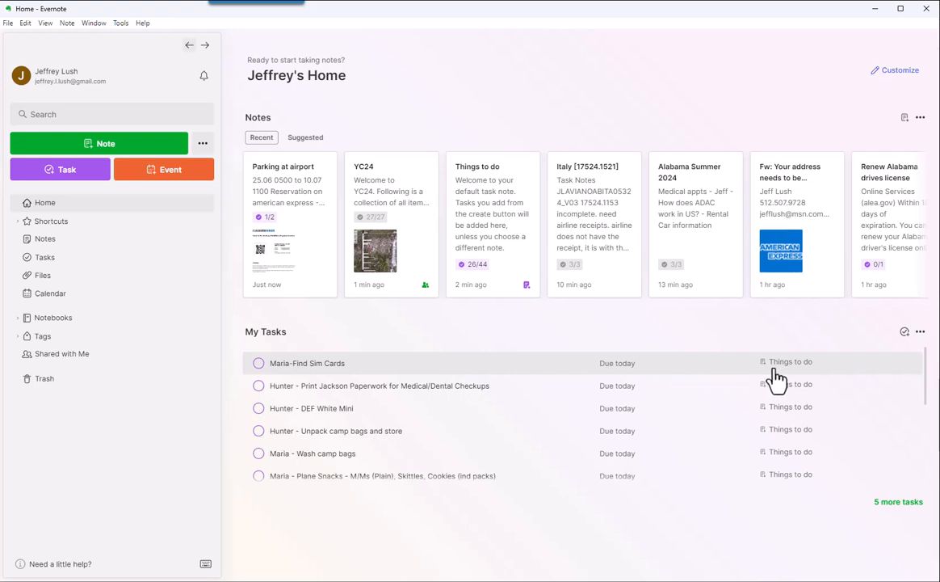
# - Scroll the YC24 note, then return Home showing YC24 at 26 of 27 tasks
pyautogui.scroll(-3)
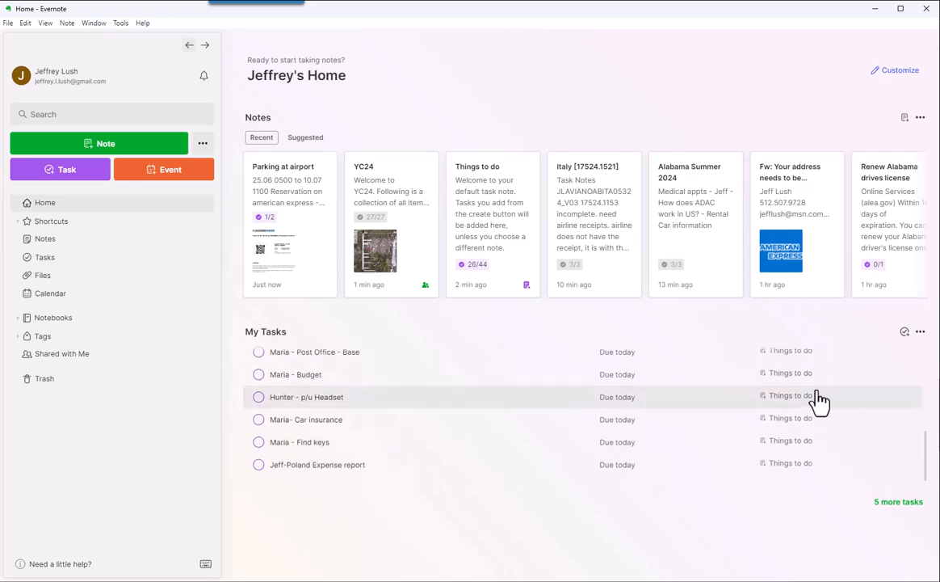
pyautogui.scroll(-3)
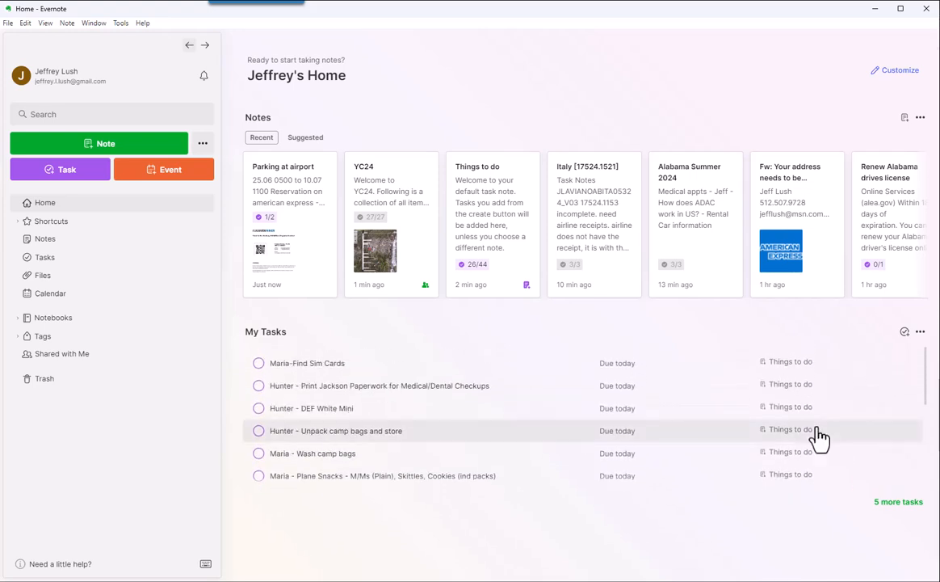
pyautogui.moveTo(808, 440)
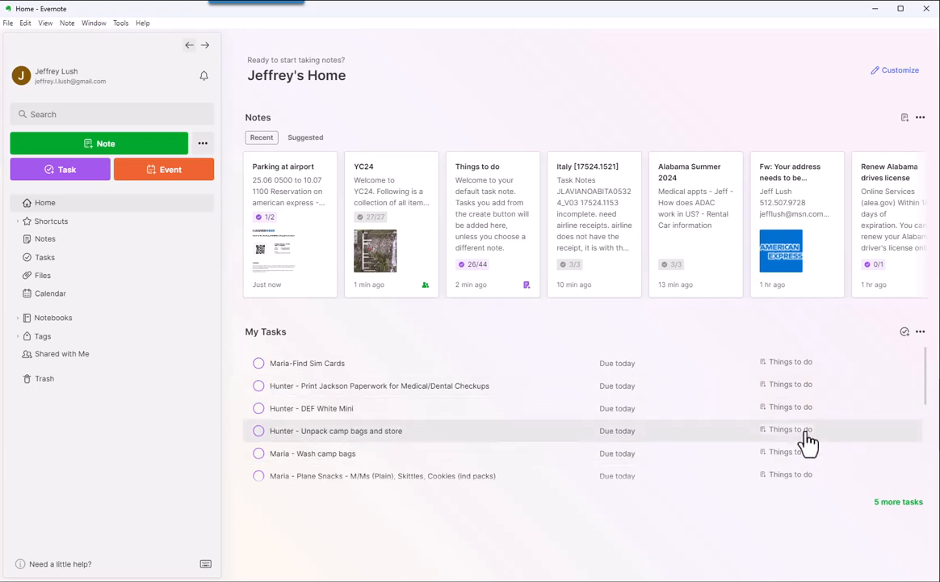
pyautogui.moveTo(434, 237)
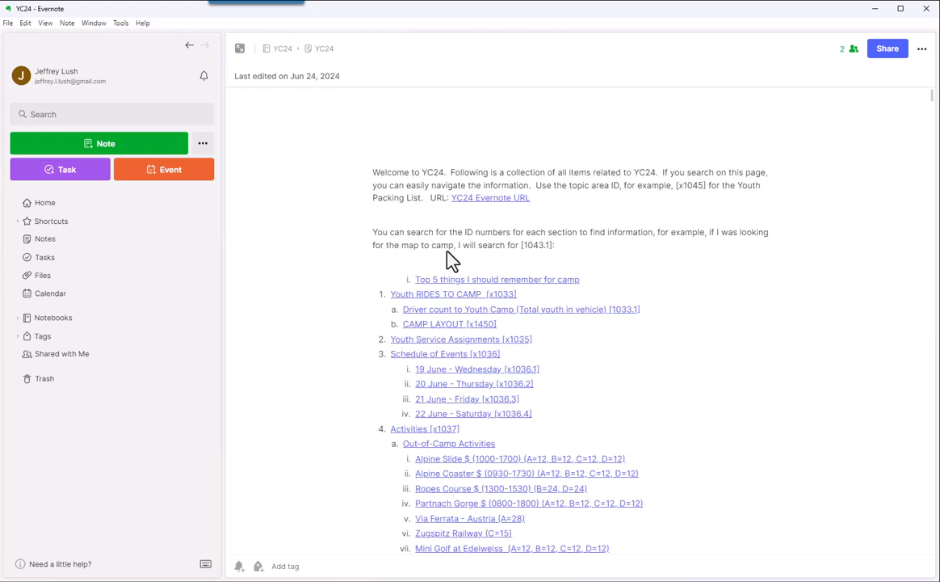
pyautogui.scroll(-3)
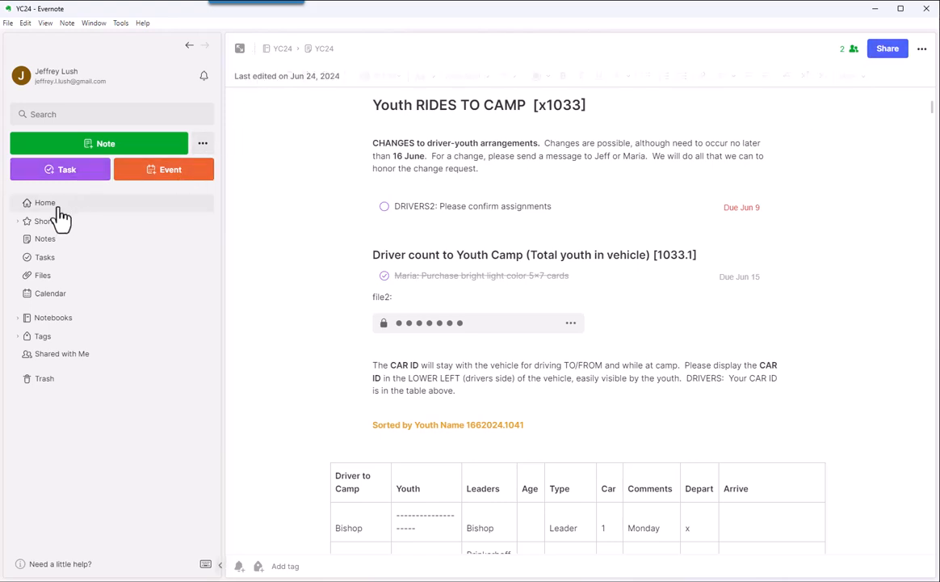
pyautogui.click(44, 203)
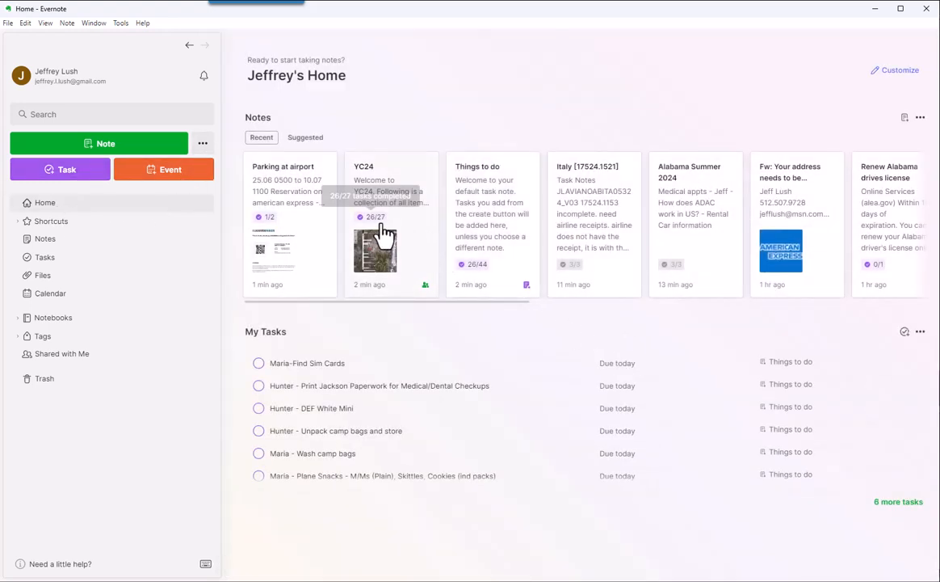
pyautogui.scroll(-3)
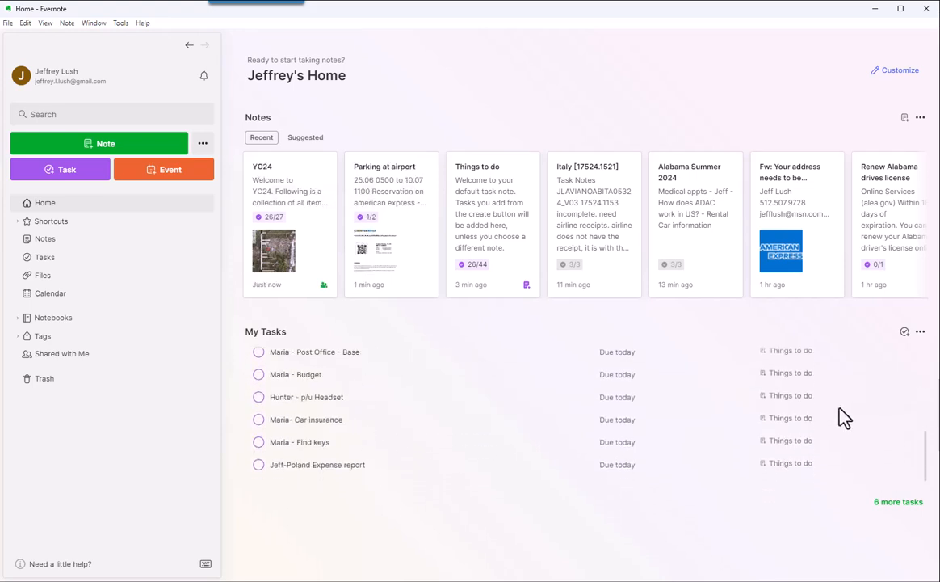
pyautogui.moveTo(109, 57)
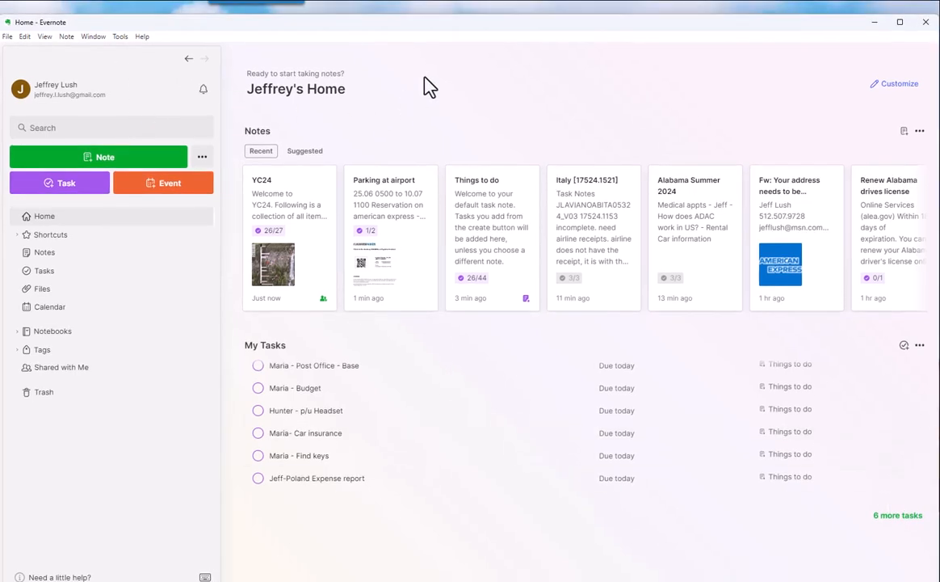
pyautogui.moveTo(898, 514)
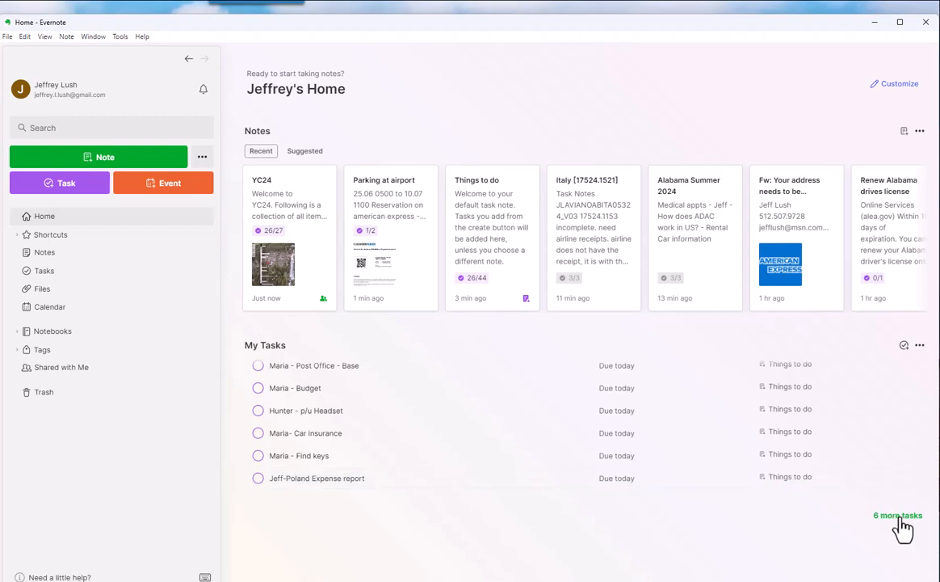
pyautogui.click(897, 515)
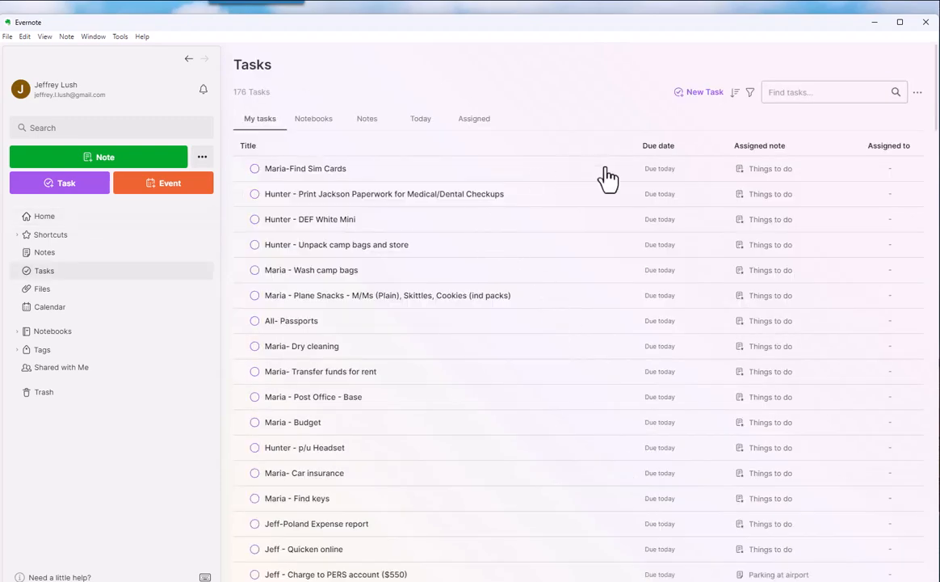
pyautogui.scroll(-3)
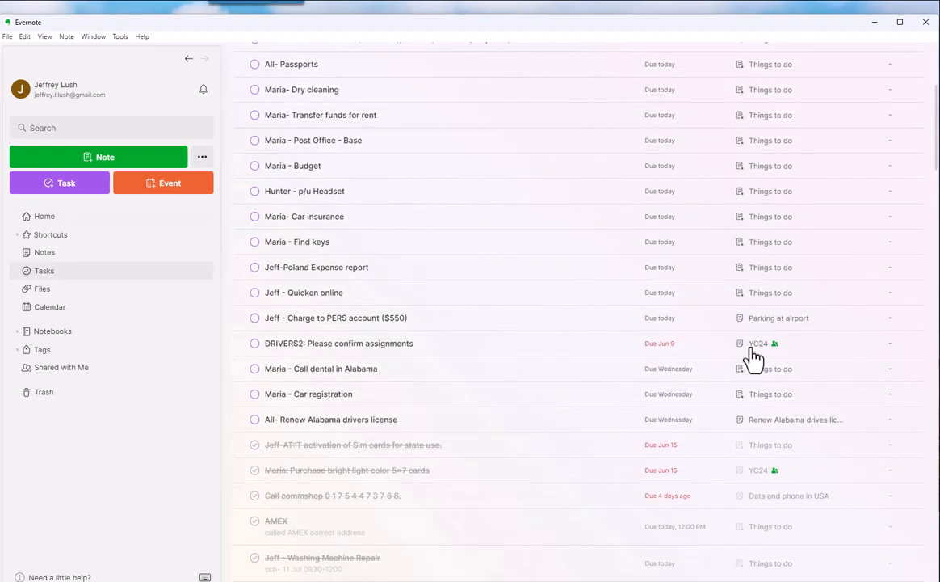
pyautogui.scroll(3)
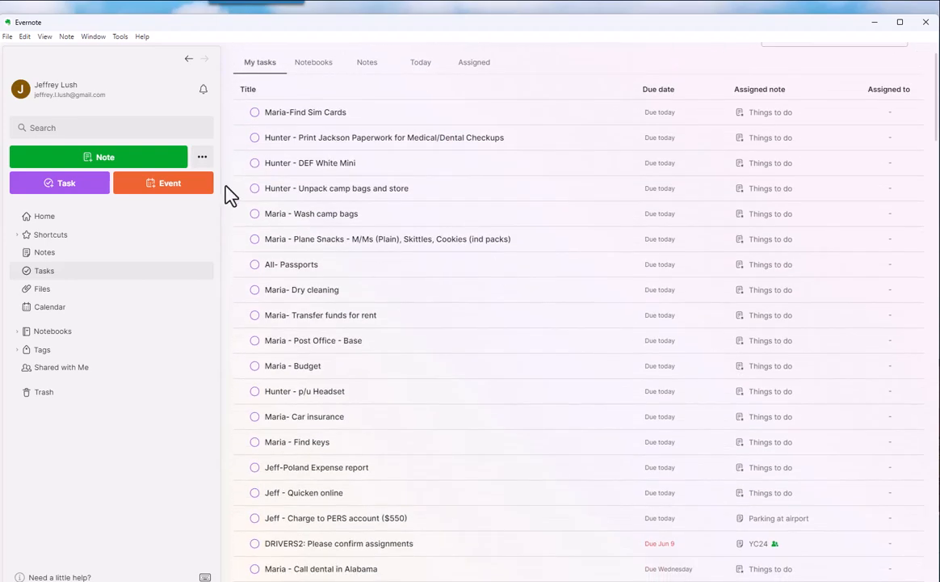
pyautogui.click(44, 216)
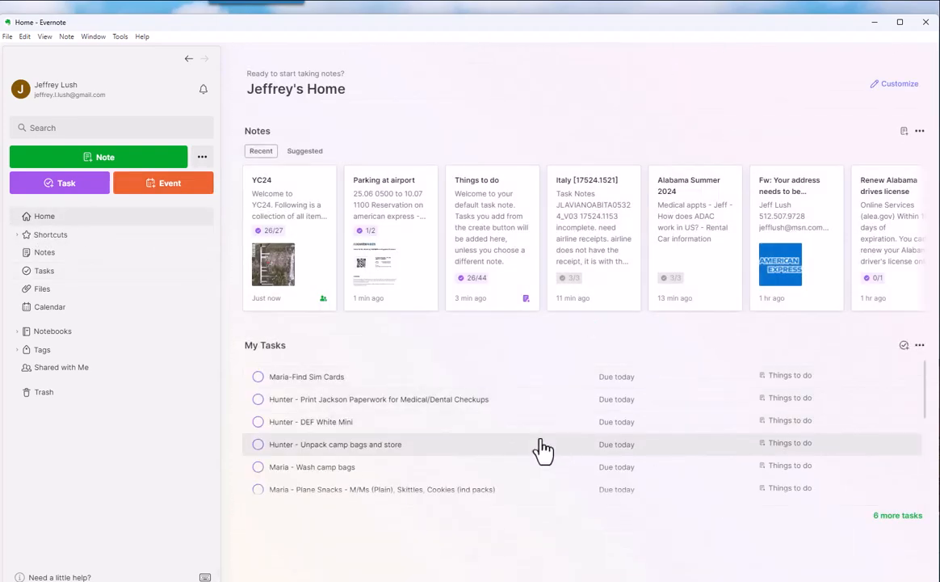
pyautogui.moveTo(806, 414)
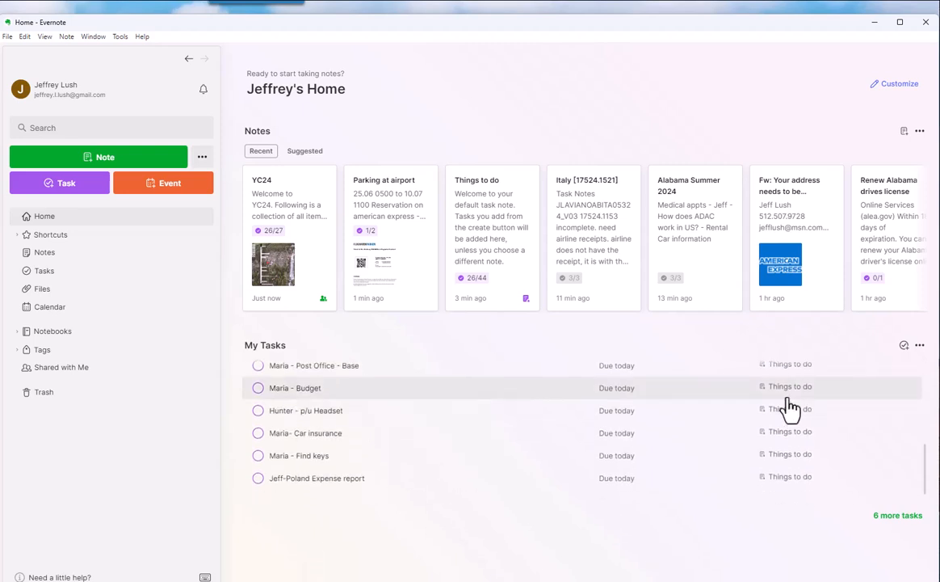
pyautogui.scroll(-3)
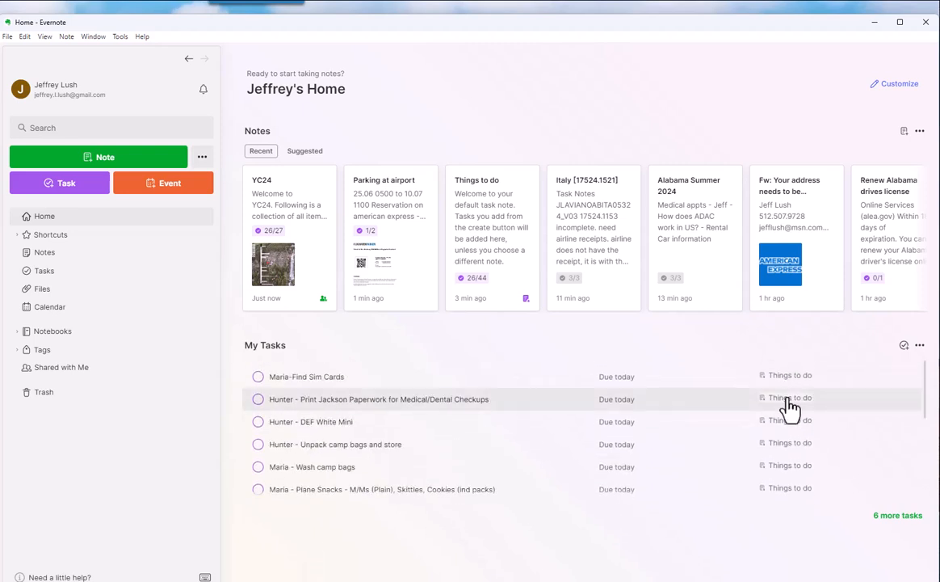
pyautogui.moveTo(936, 503)
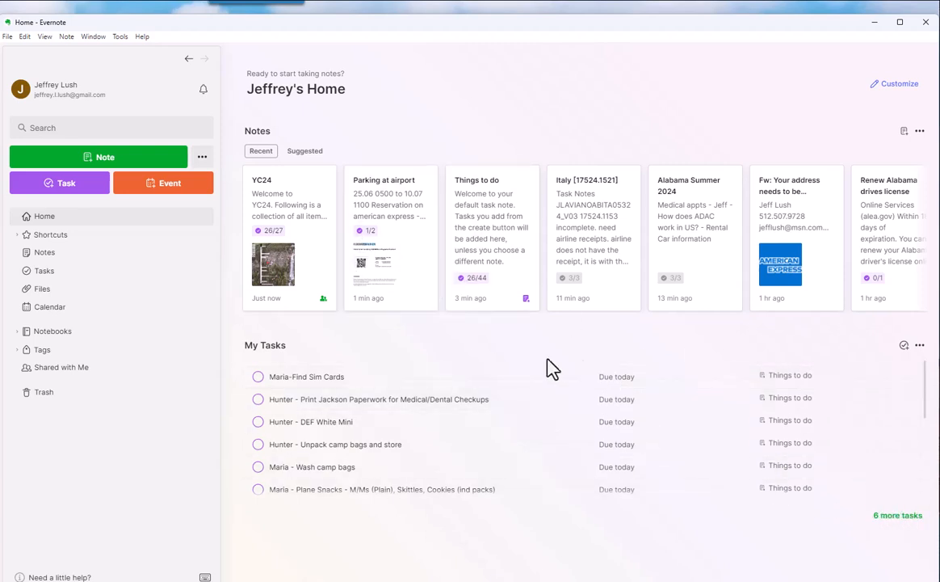
pyautogui.moveTo(224, 307)
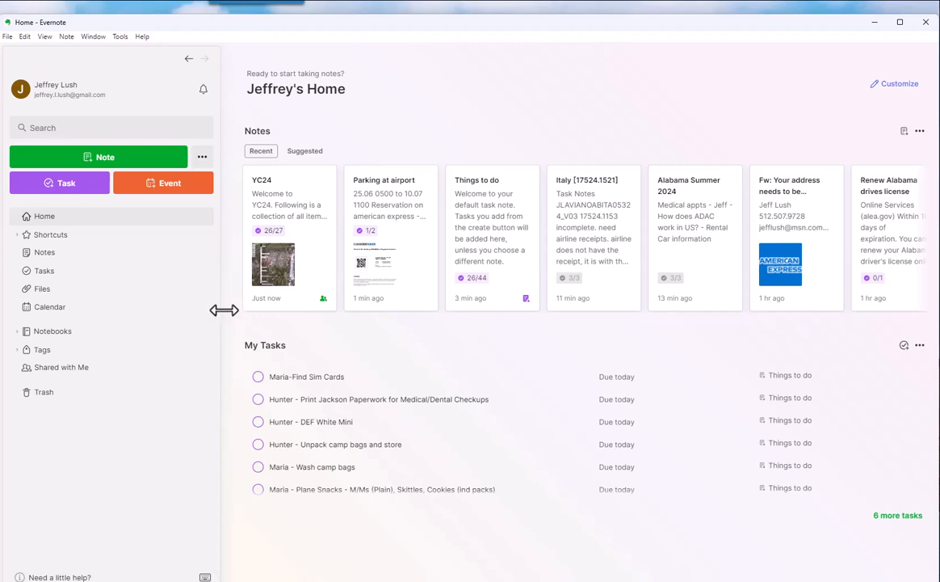
# - Drag the sidebar edge left so Home shows the extra AL24 recent note
pyautogui.moveTo(224, 311); pyautogui.dragTo(142, 311)
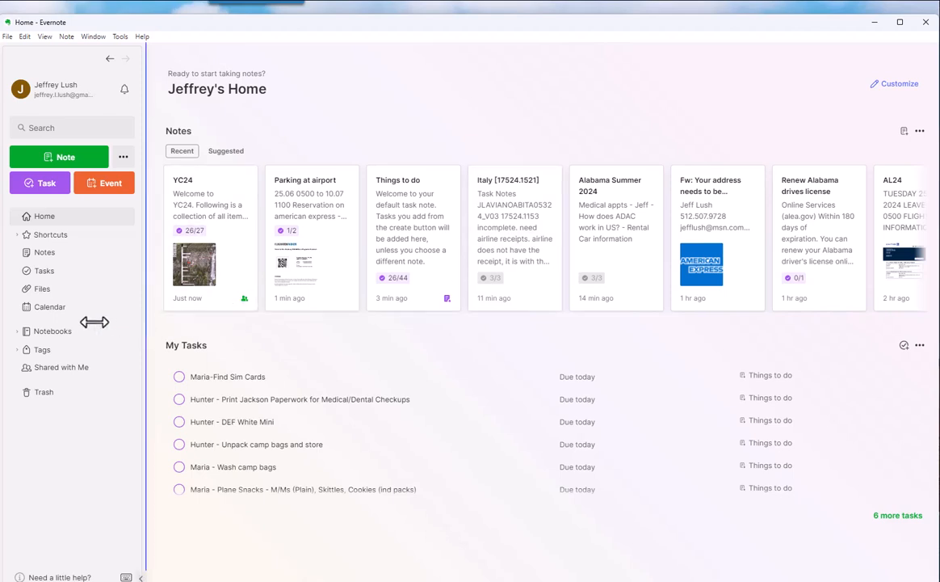
pyautogui.moveTo(644, 273)
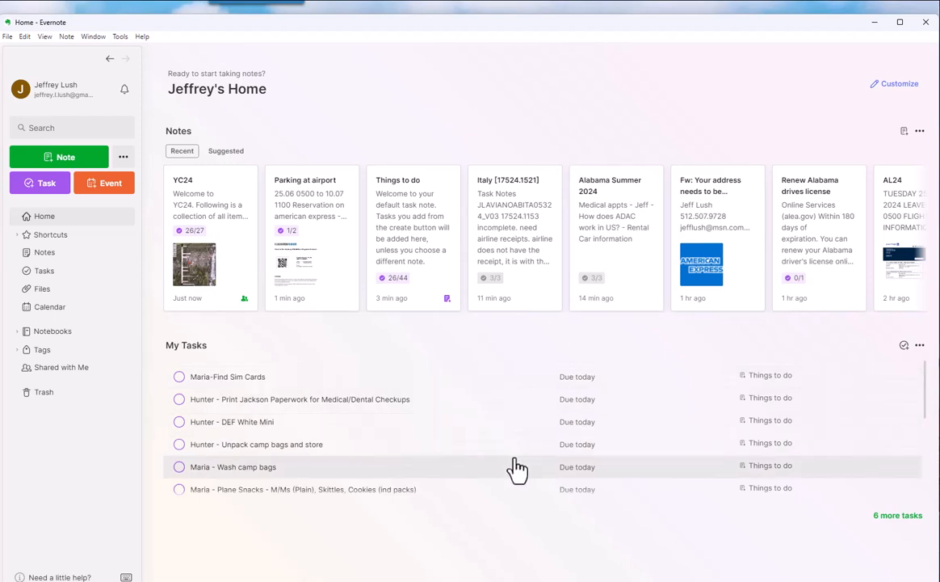
pyautogui.moveTo(729, 216)
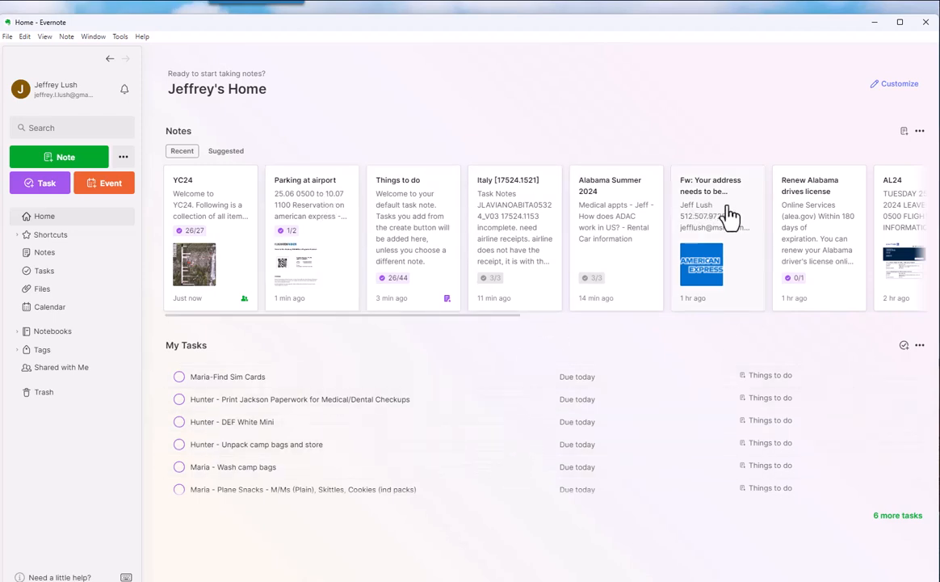